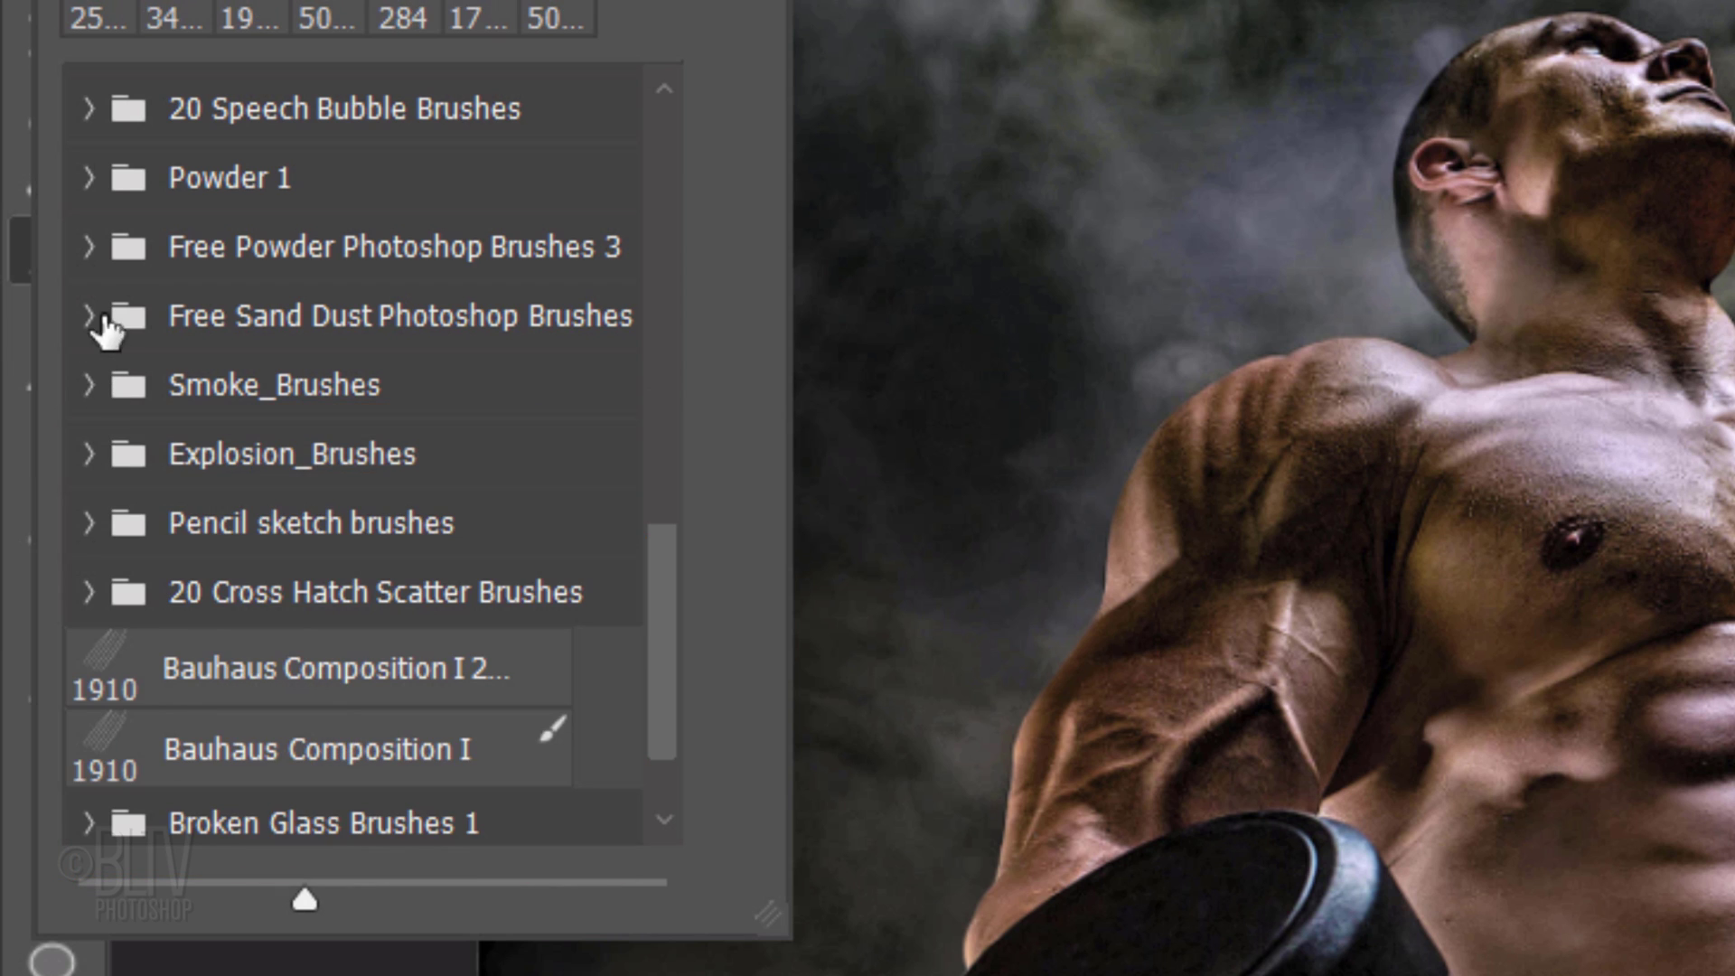
mouse_move(87, 191)
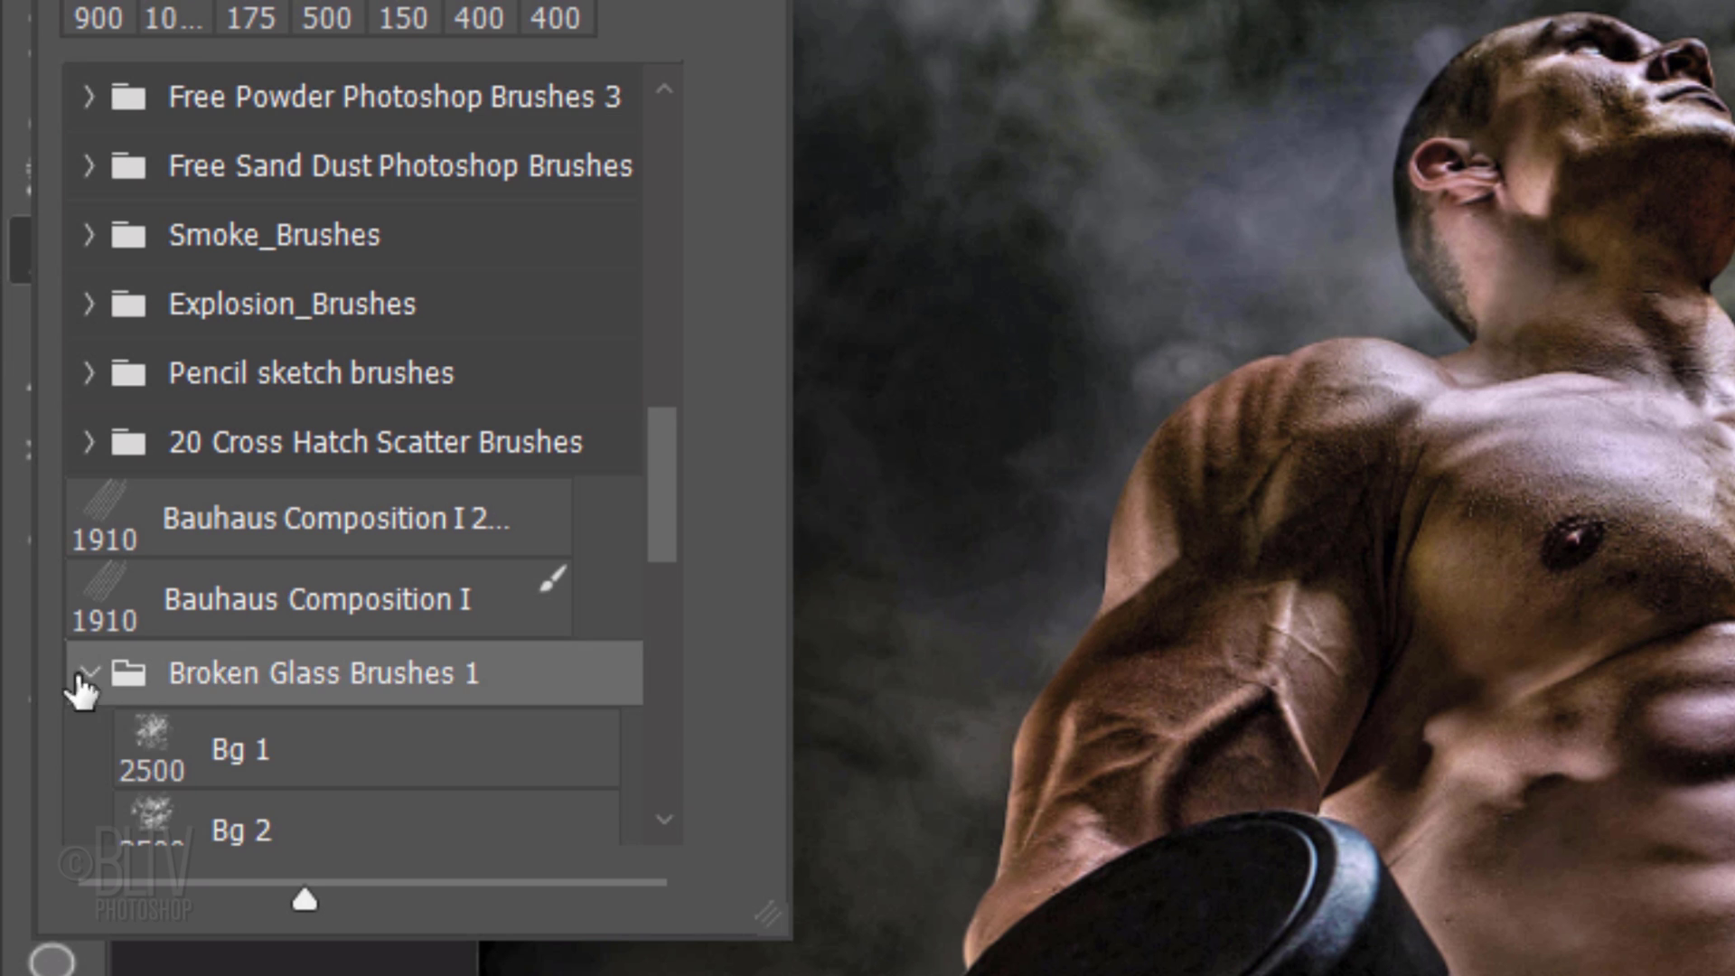
Expand the Broken Glass Brushes 1 set in the Brushes panel to list its brushes
scroll("down", 3)
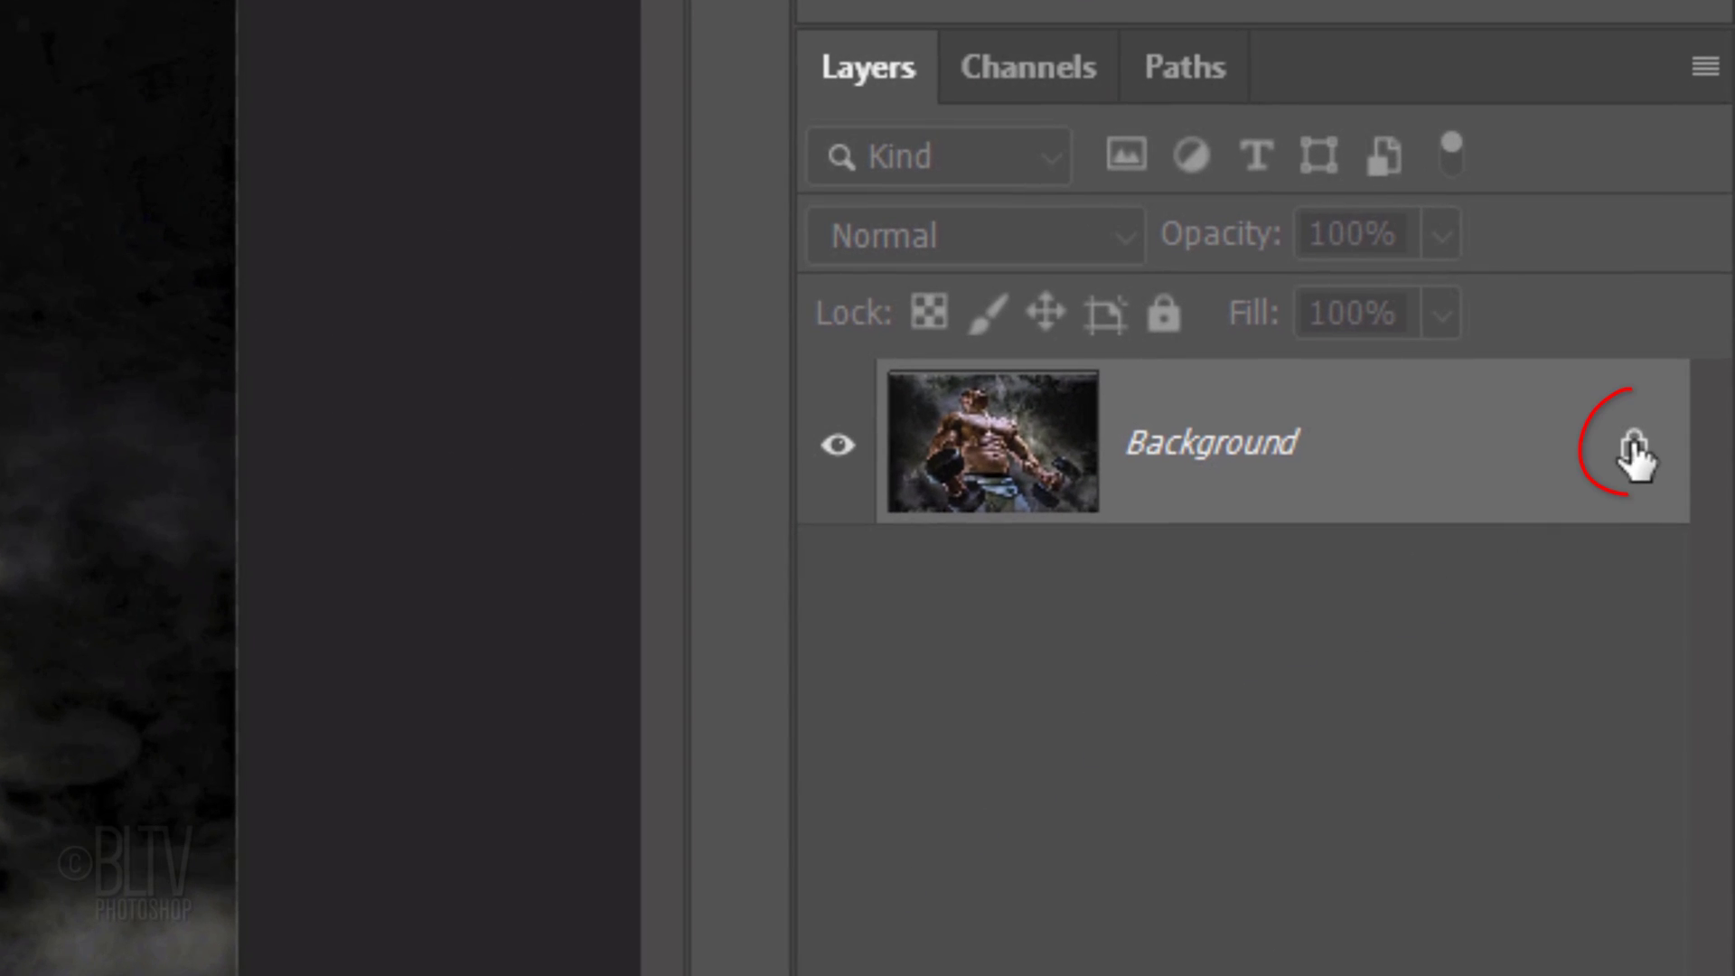
Unlock the Background layer and run Remove Background to mask out the athlete
left_click(1632, 452)
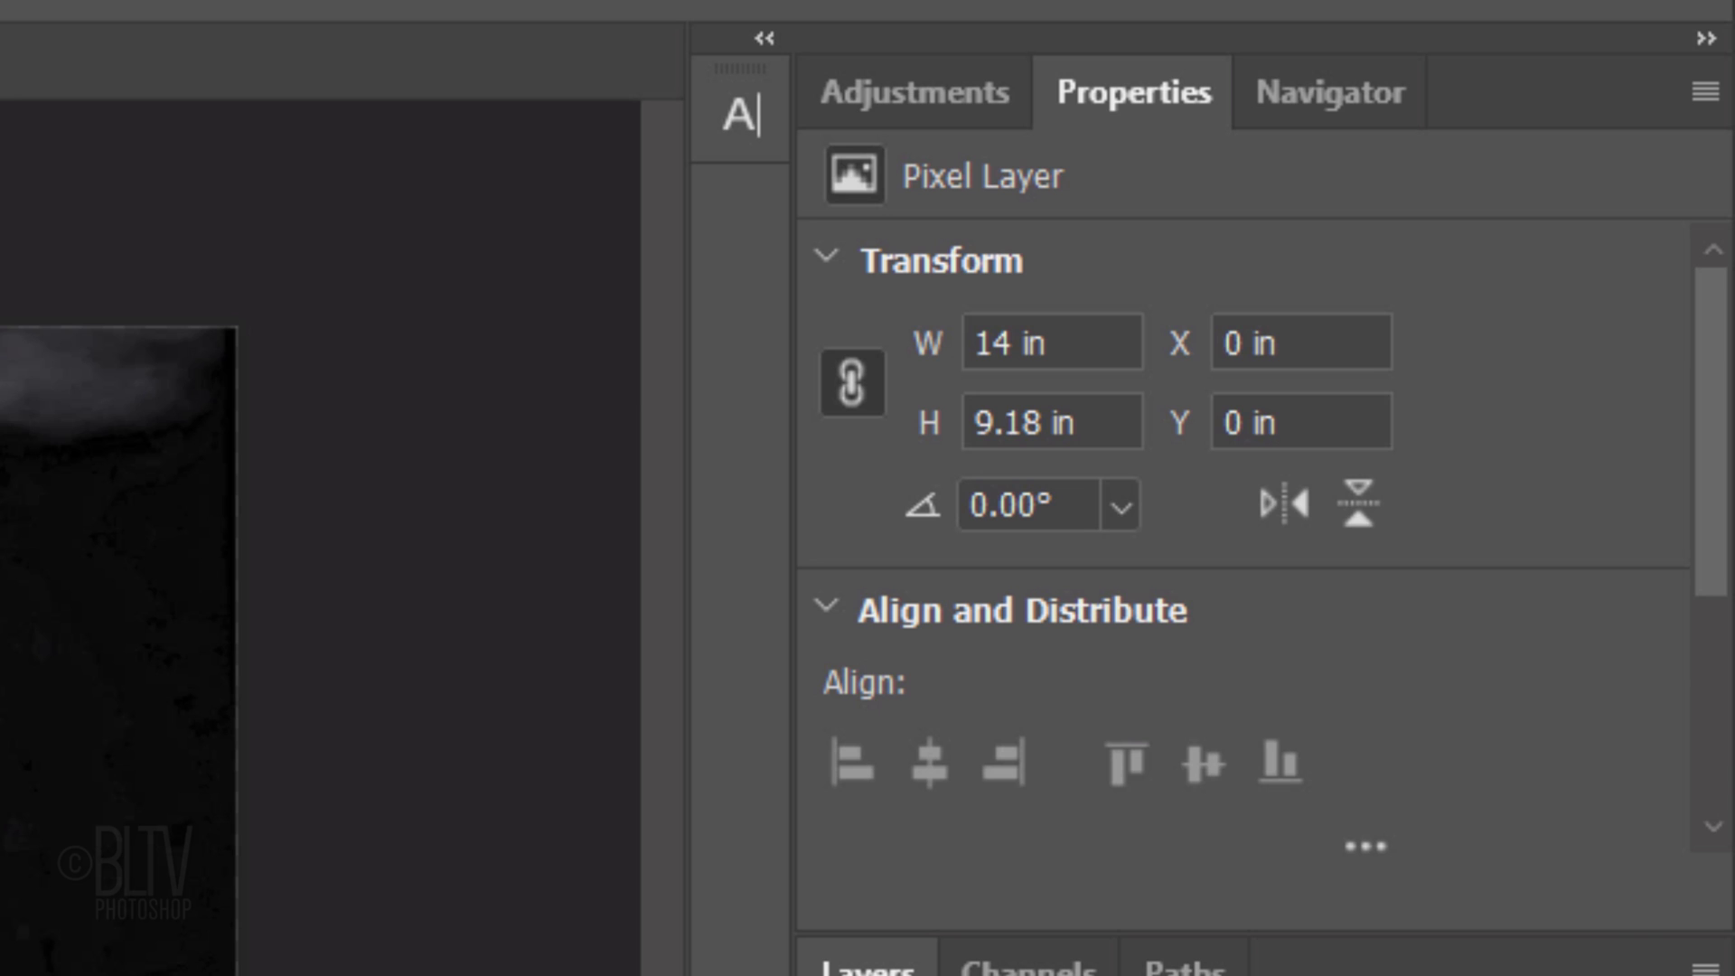
scroll("down", 3)
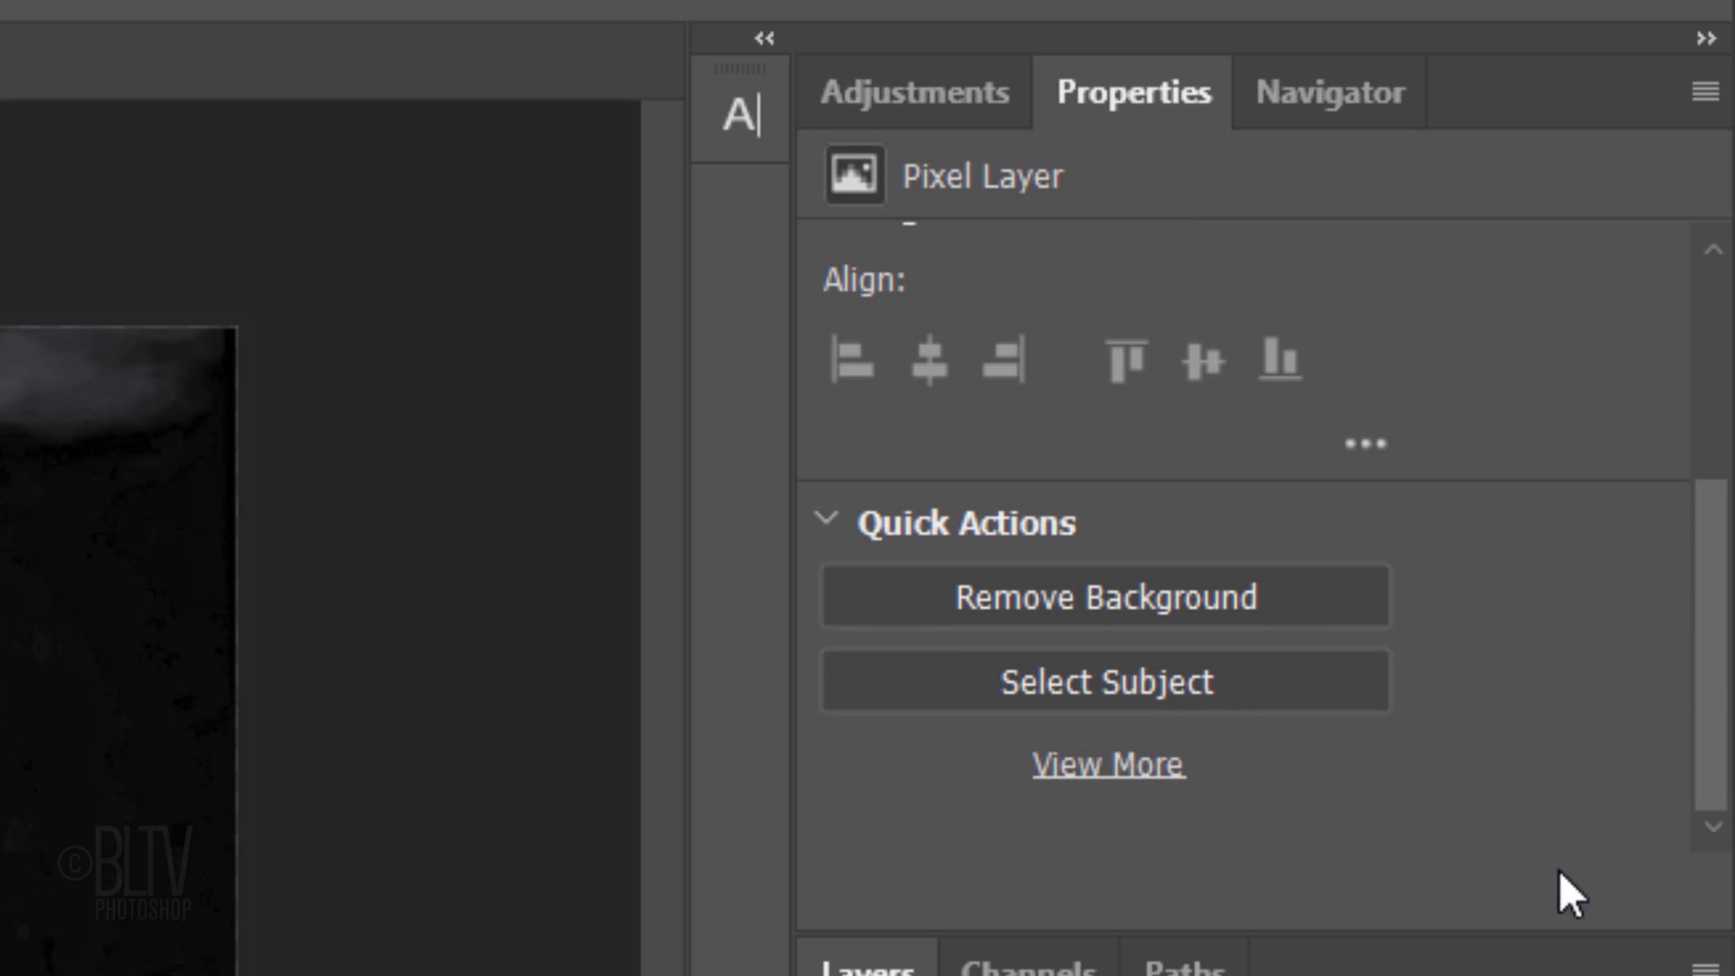
left_click(1104, 597)
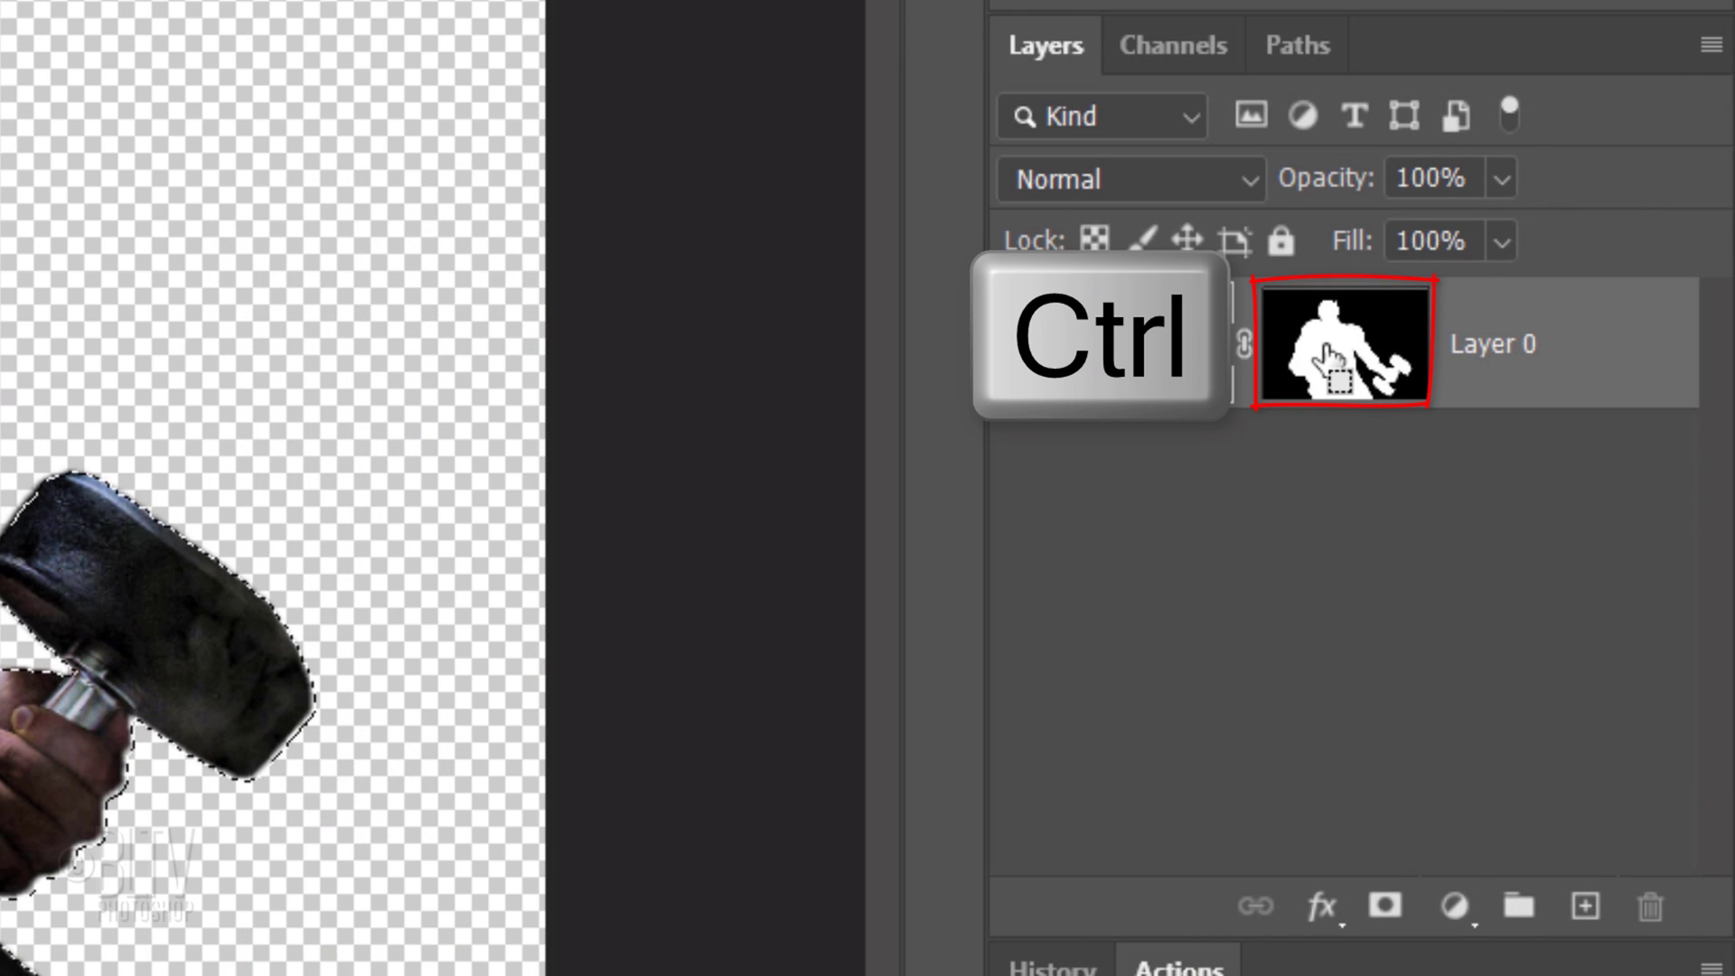
Load the athlete's mask as a selection and copy him onto a new Layer 1 (Ctrl+J)
left_click(1340, 344)
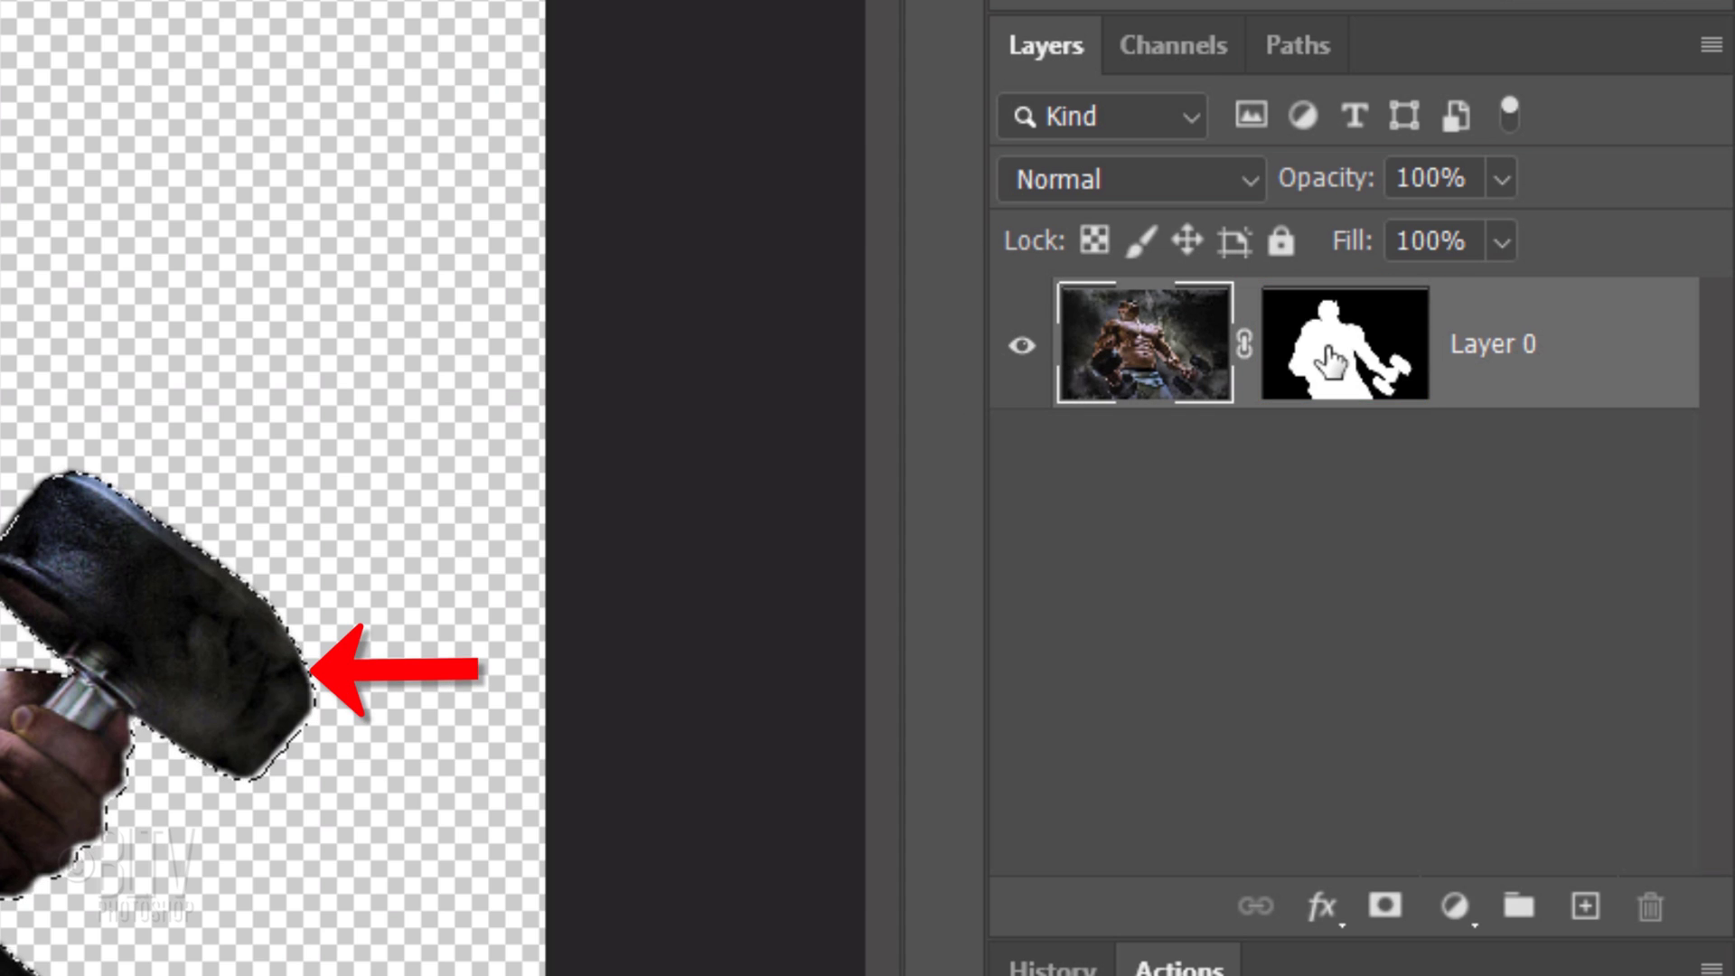
key("Ctrl+J")
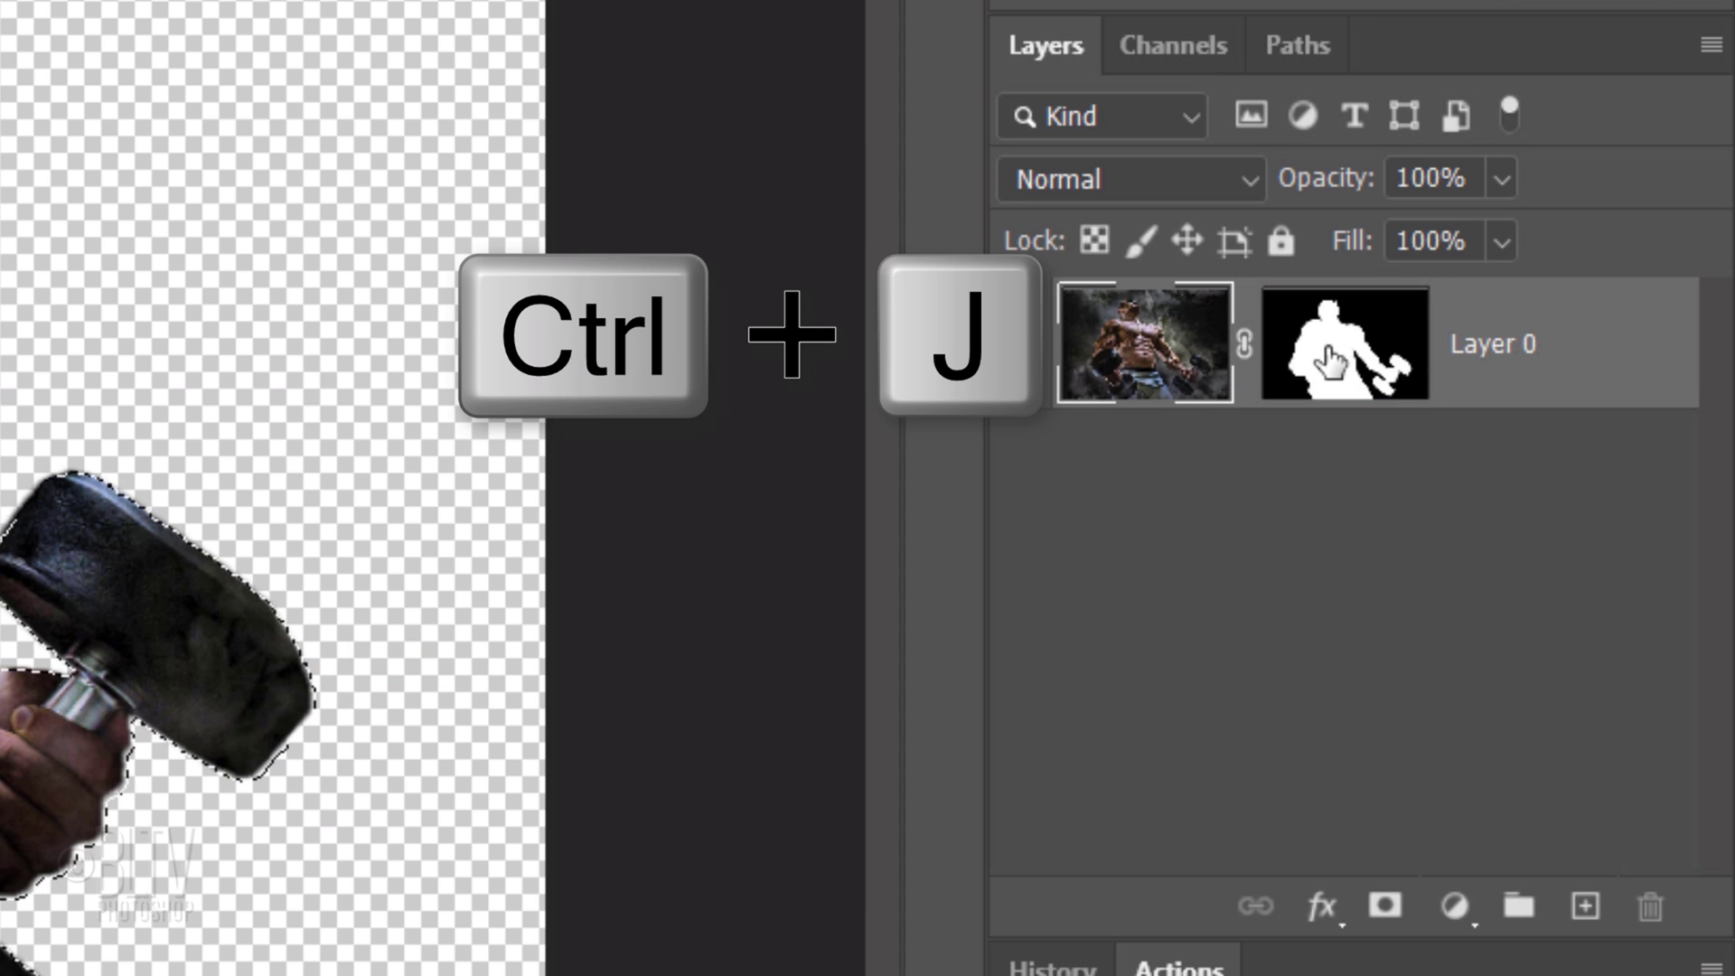
key("Ctrl+J")
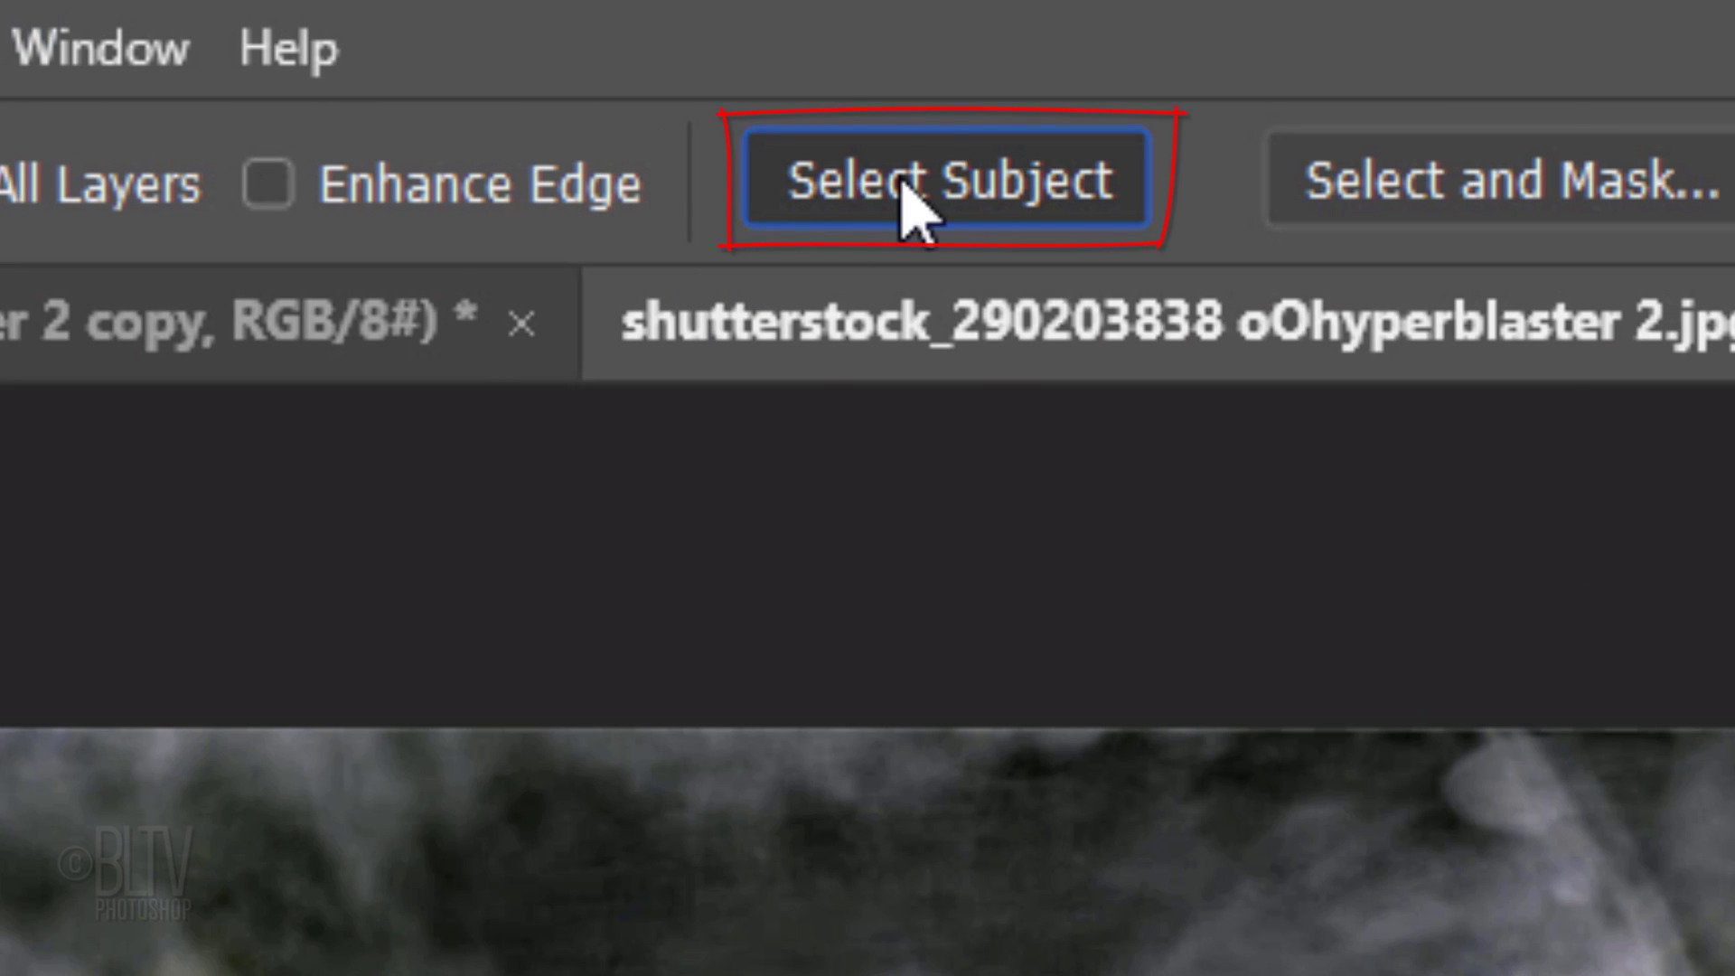
key("Ctrl+J")
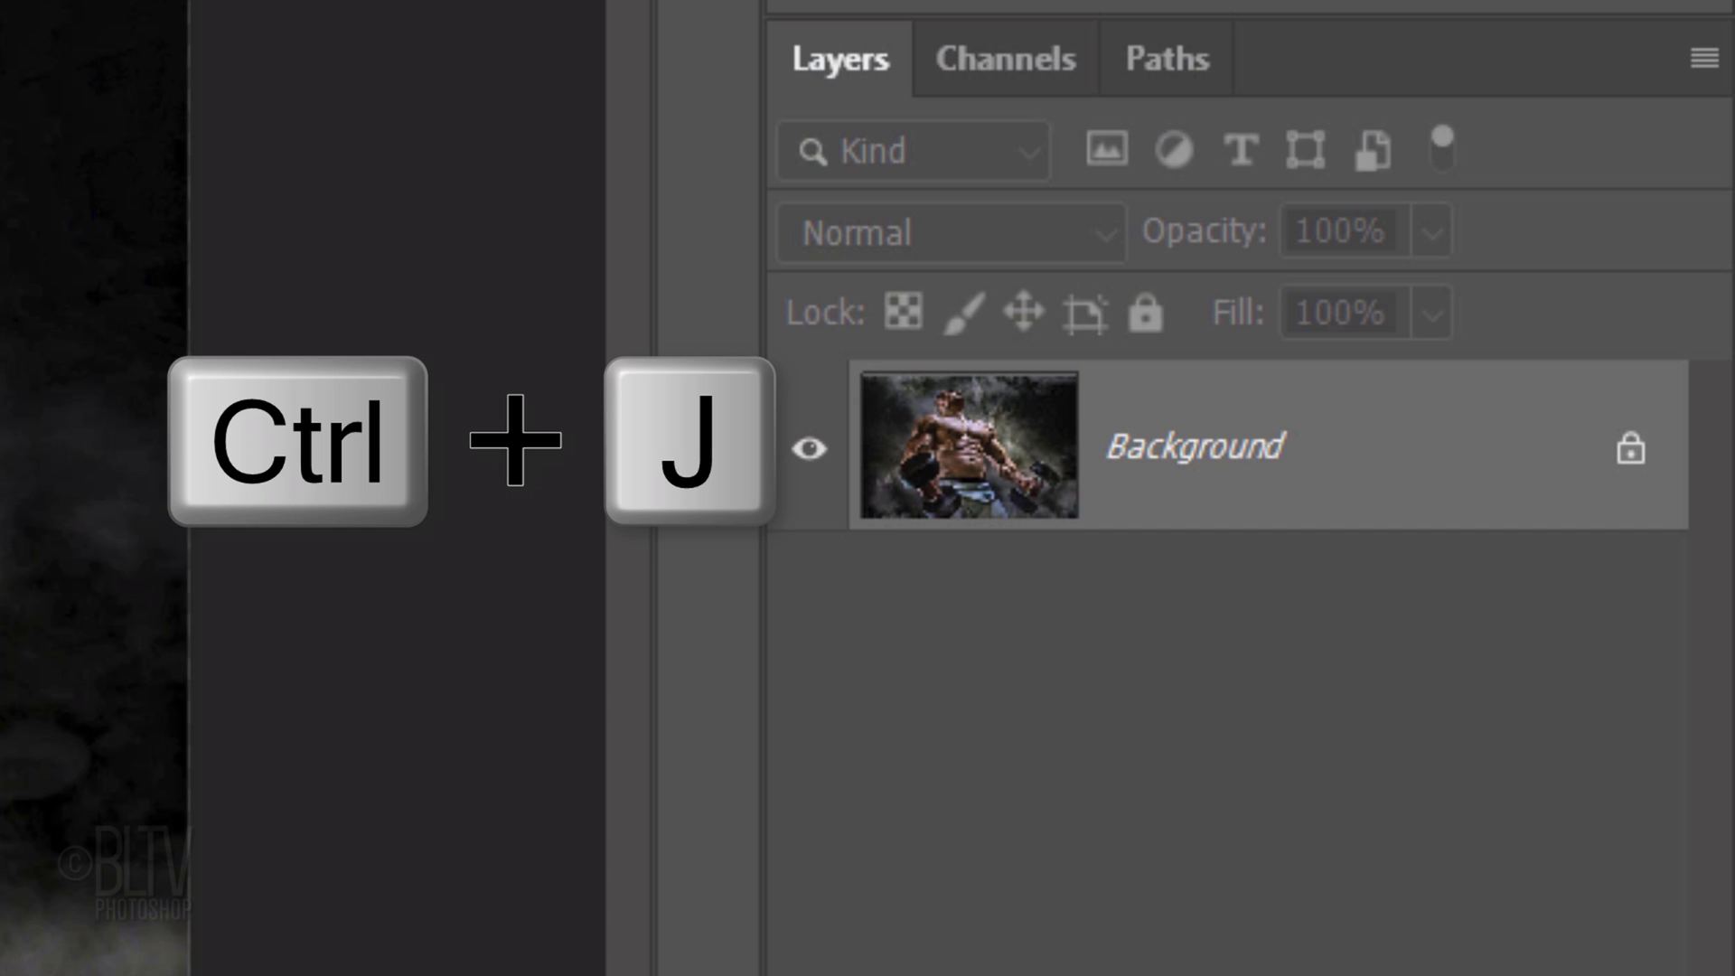
key("Ctrl+J")
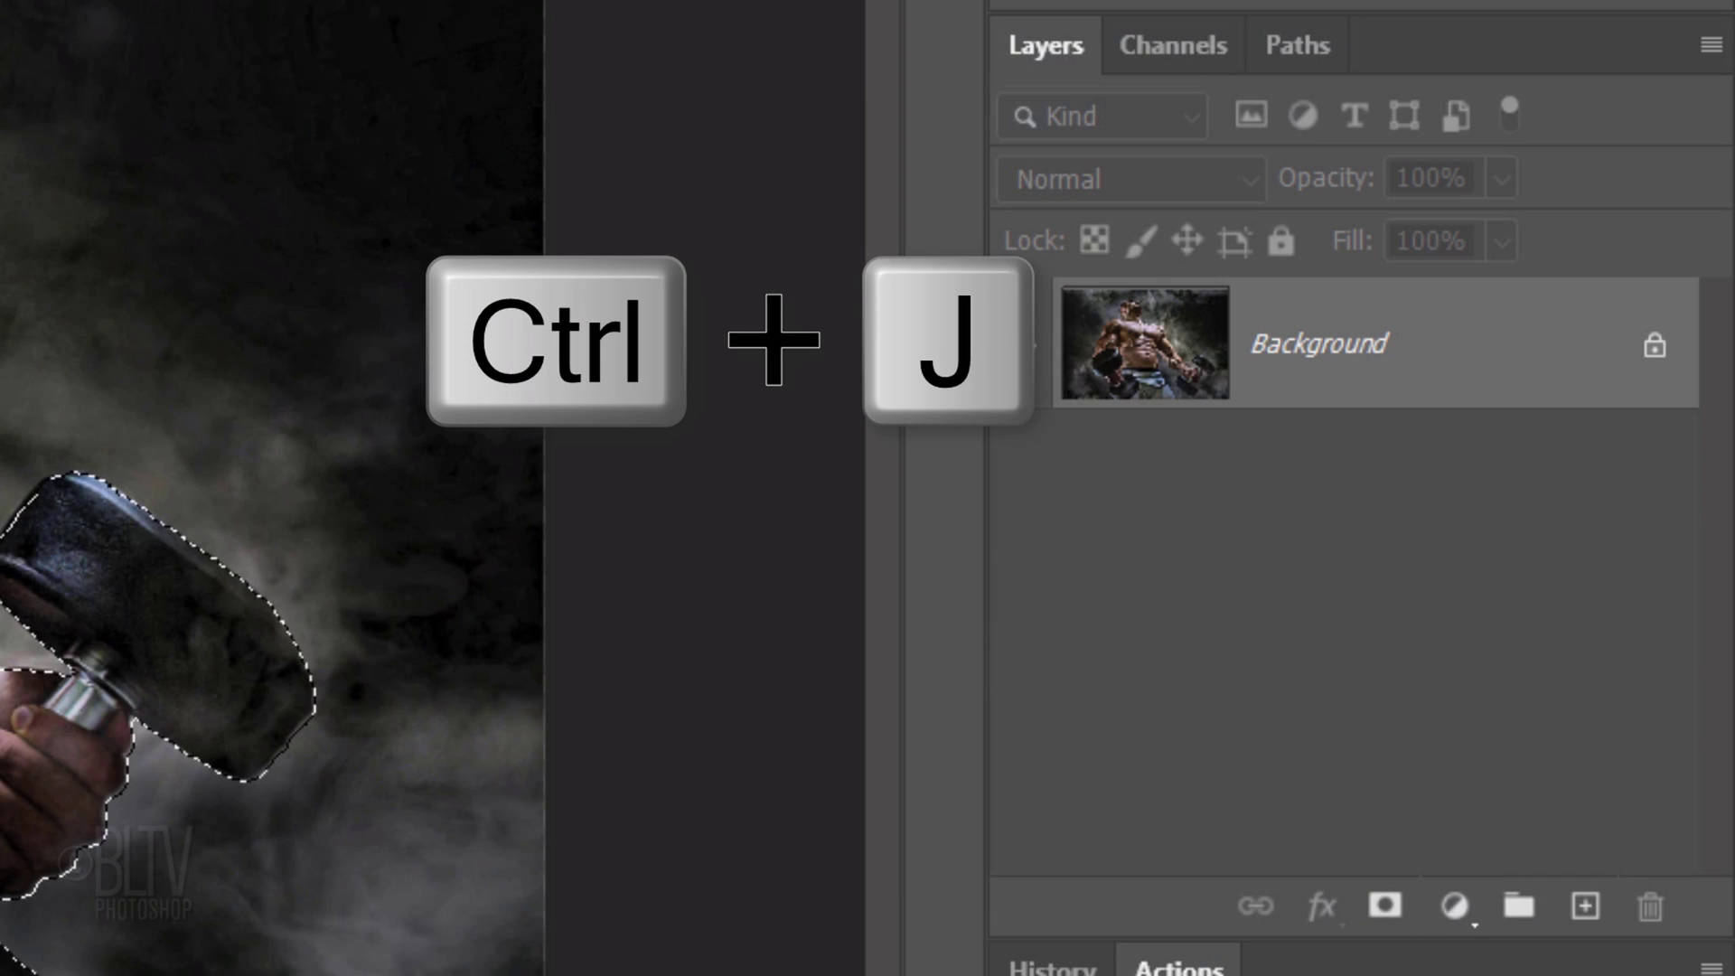
key("Ctrl+J")
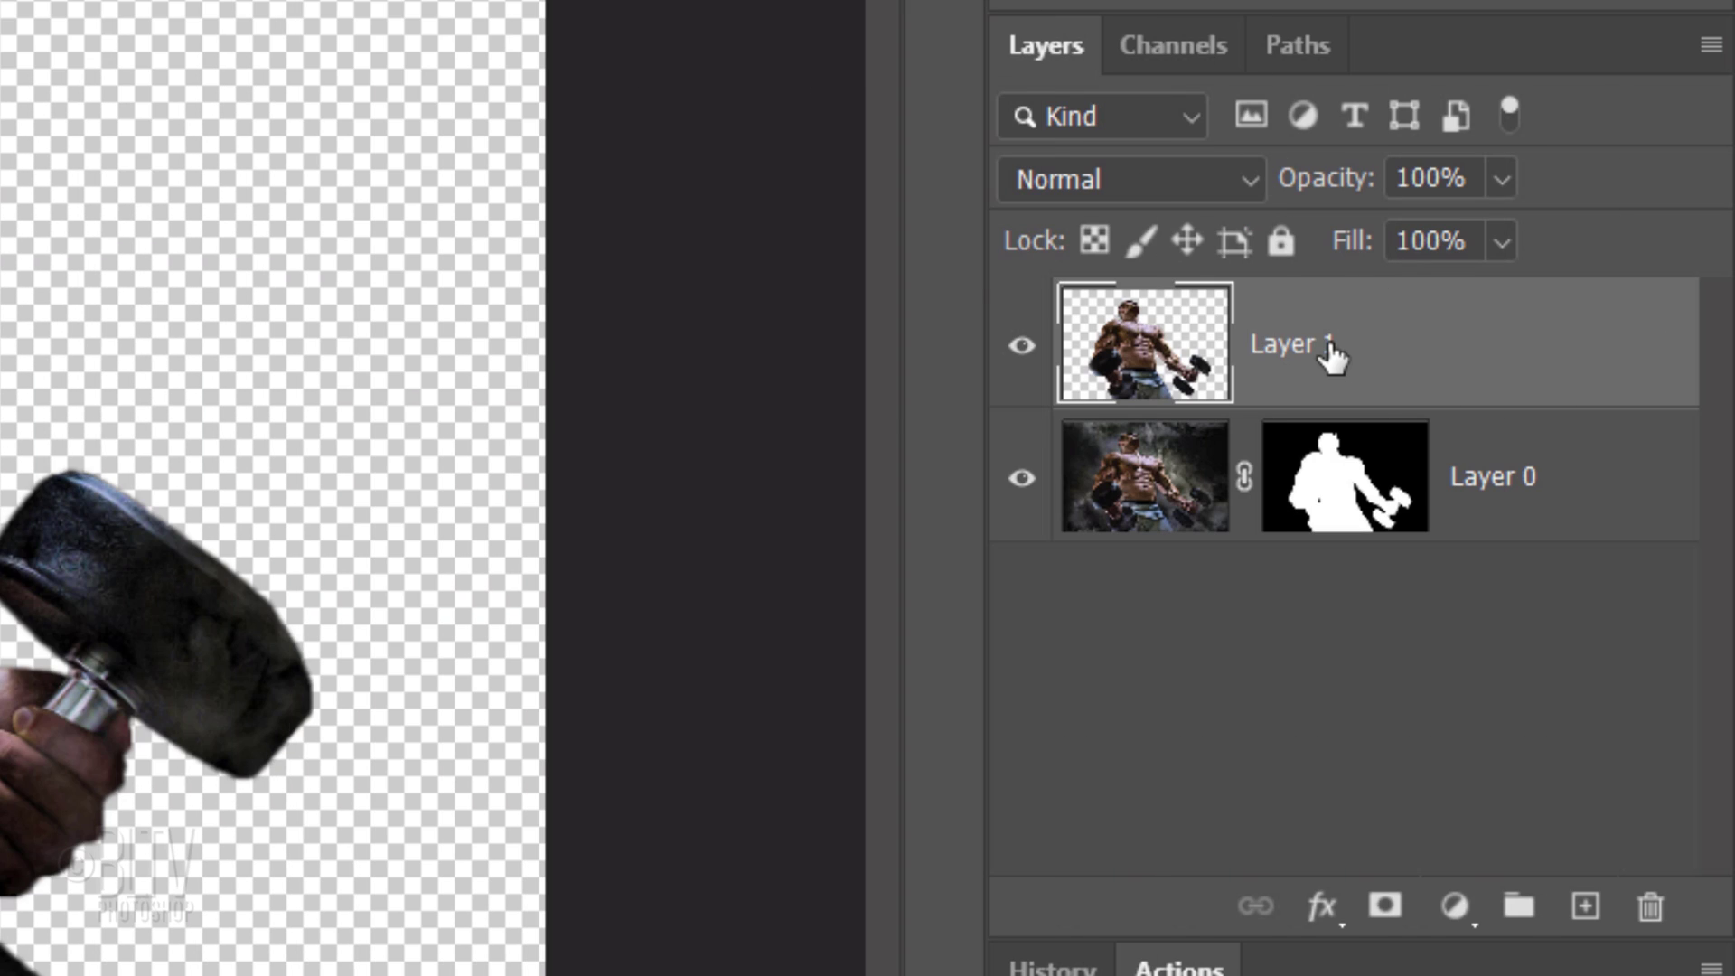
Duplicate Layer 1, hide the copy and reselect the original athlete layer
key("Ctrl+J")
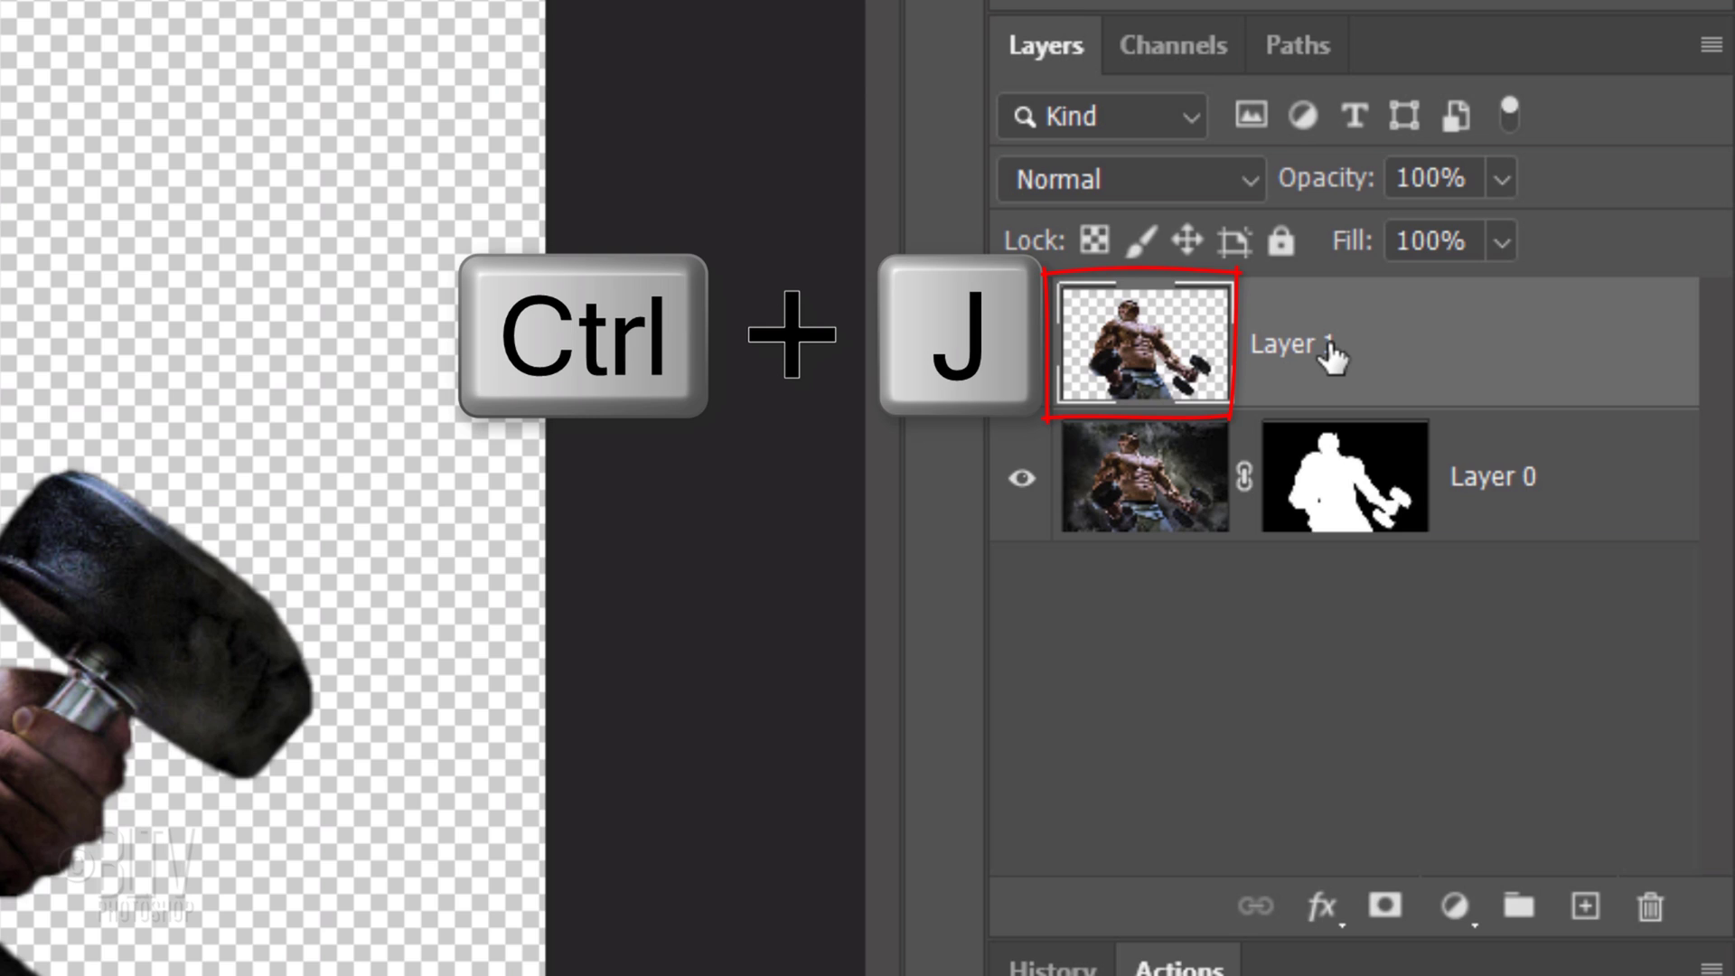
key("ctrl+j")
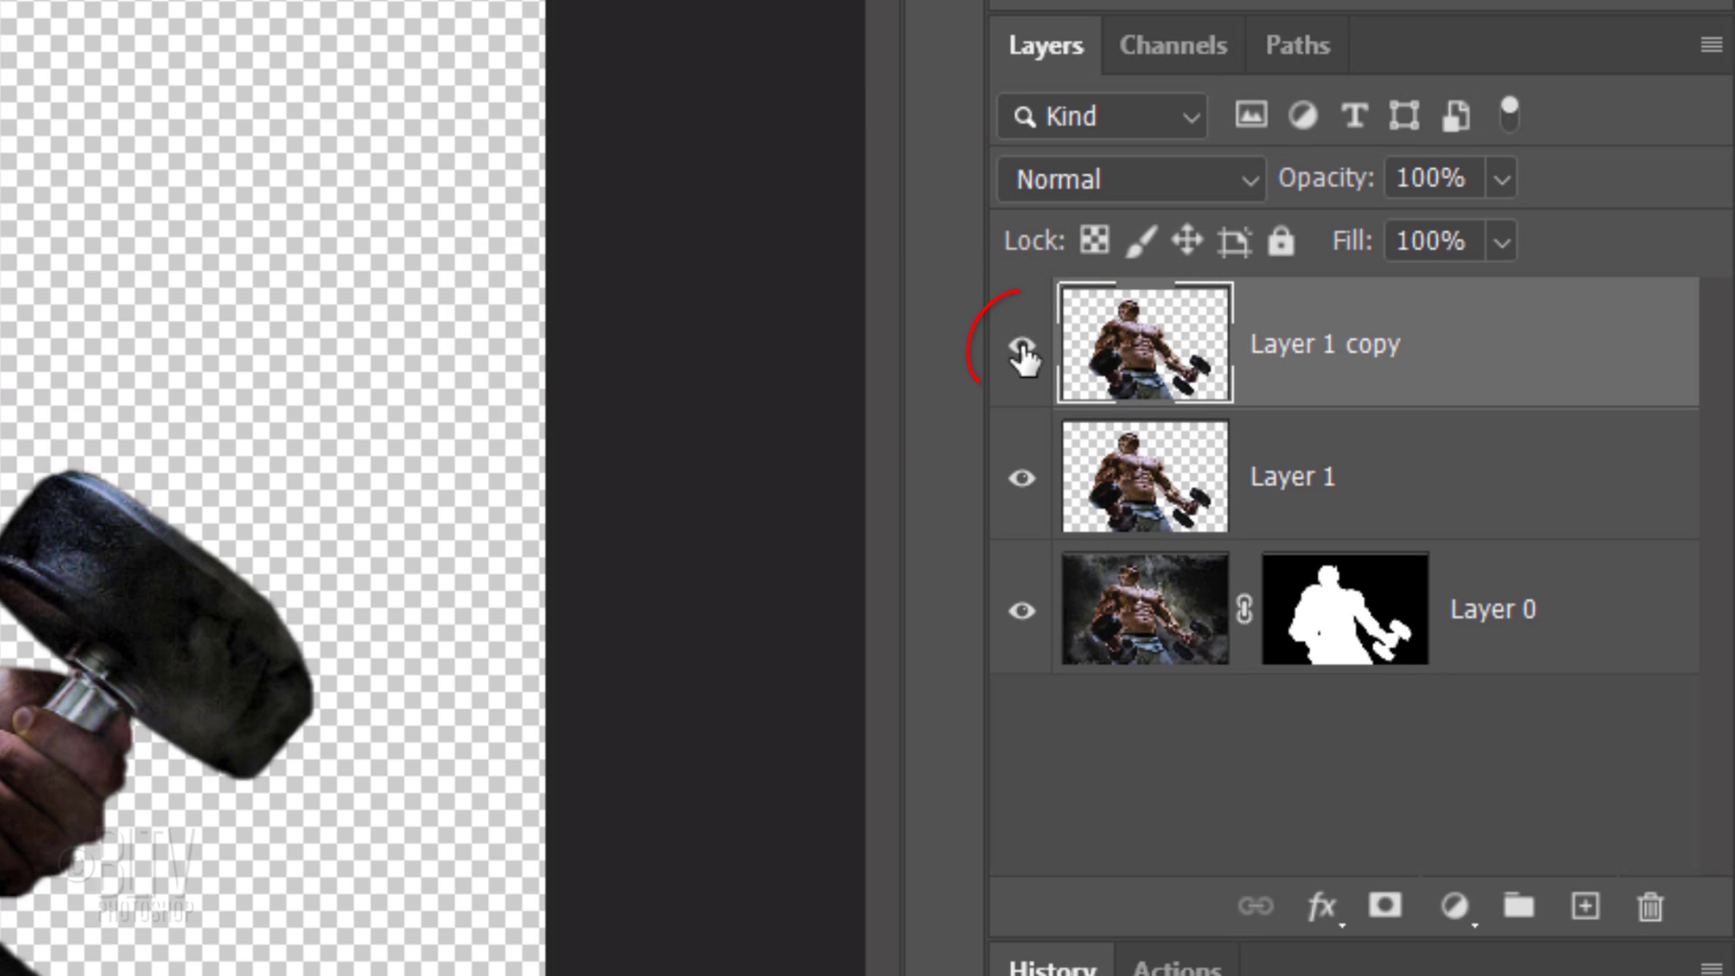
left_click(1022, 358)
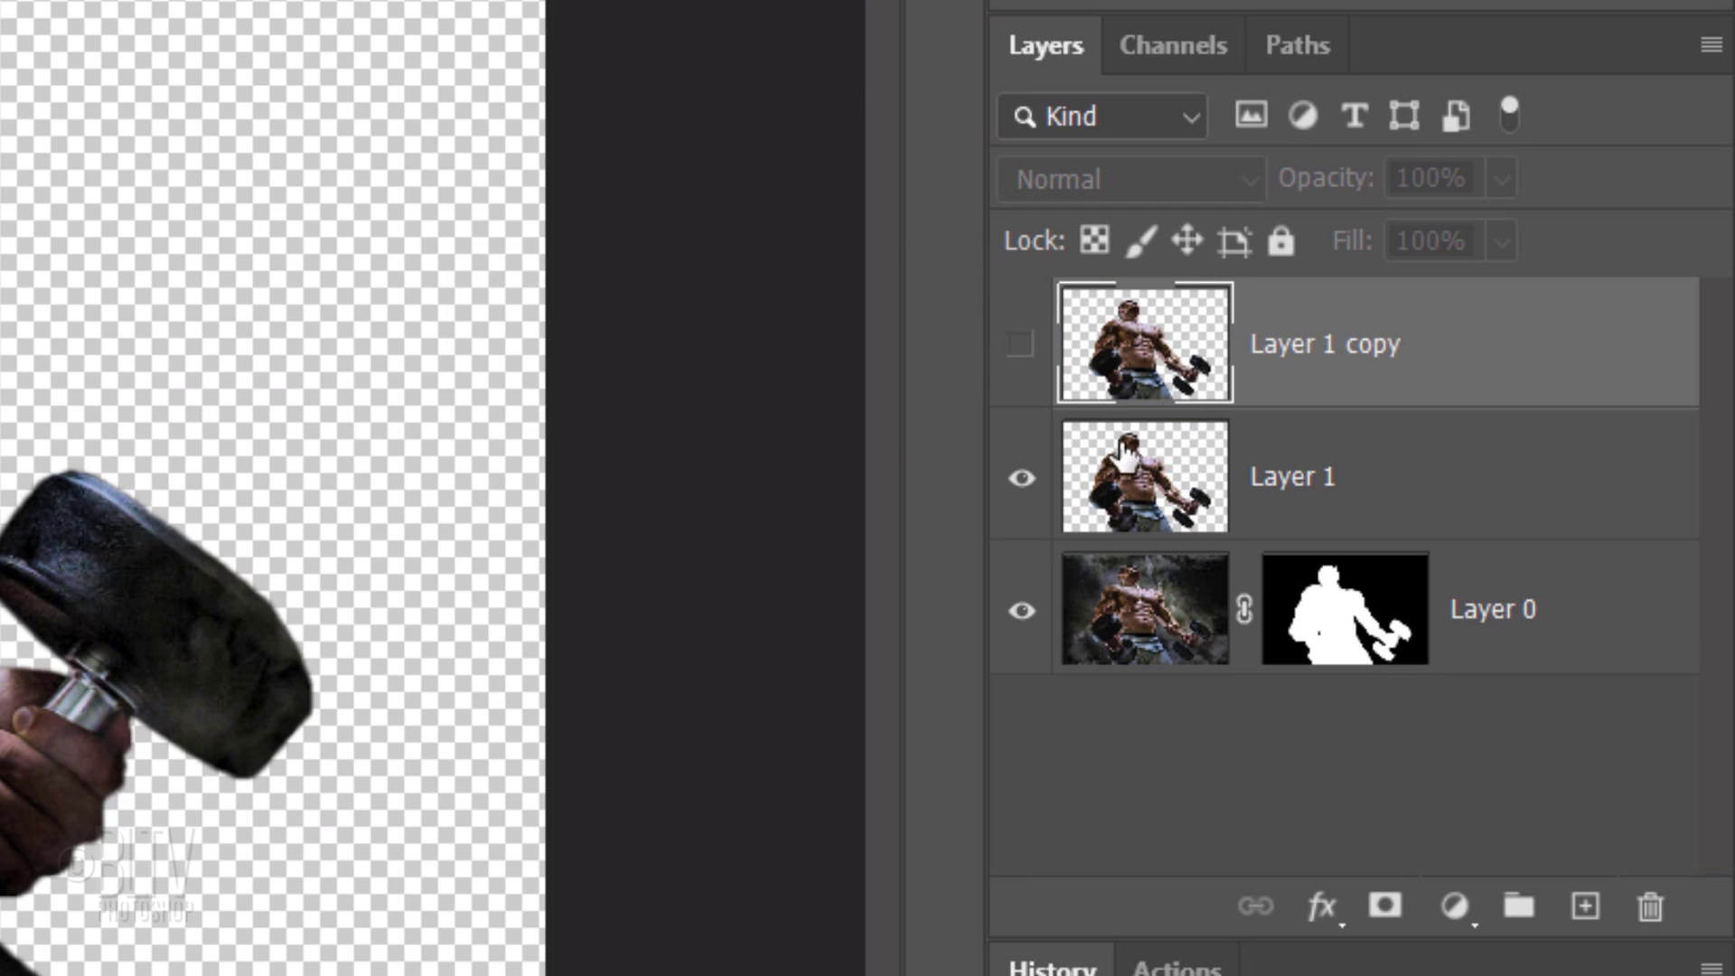
left_click(1144, 477)
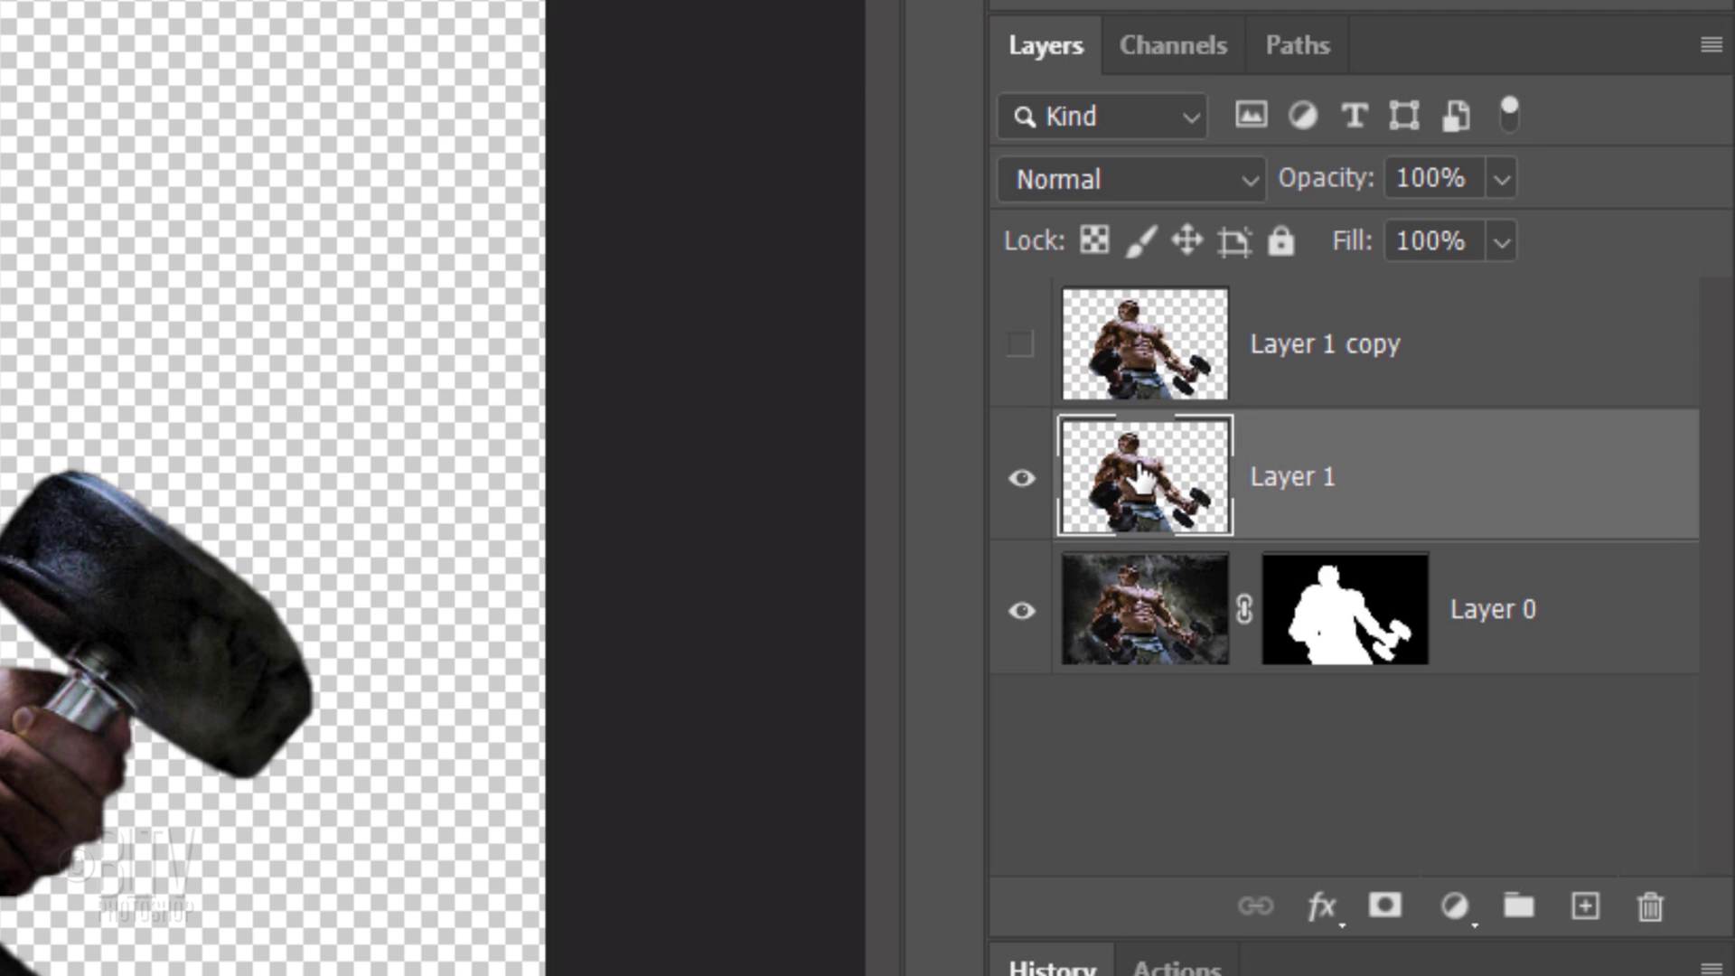
Add a new Layer 2 beneath Layer 1 and reset colours to black and white for filling it
key("Ctrl")
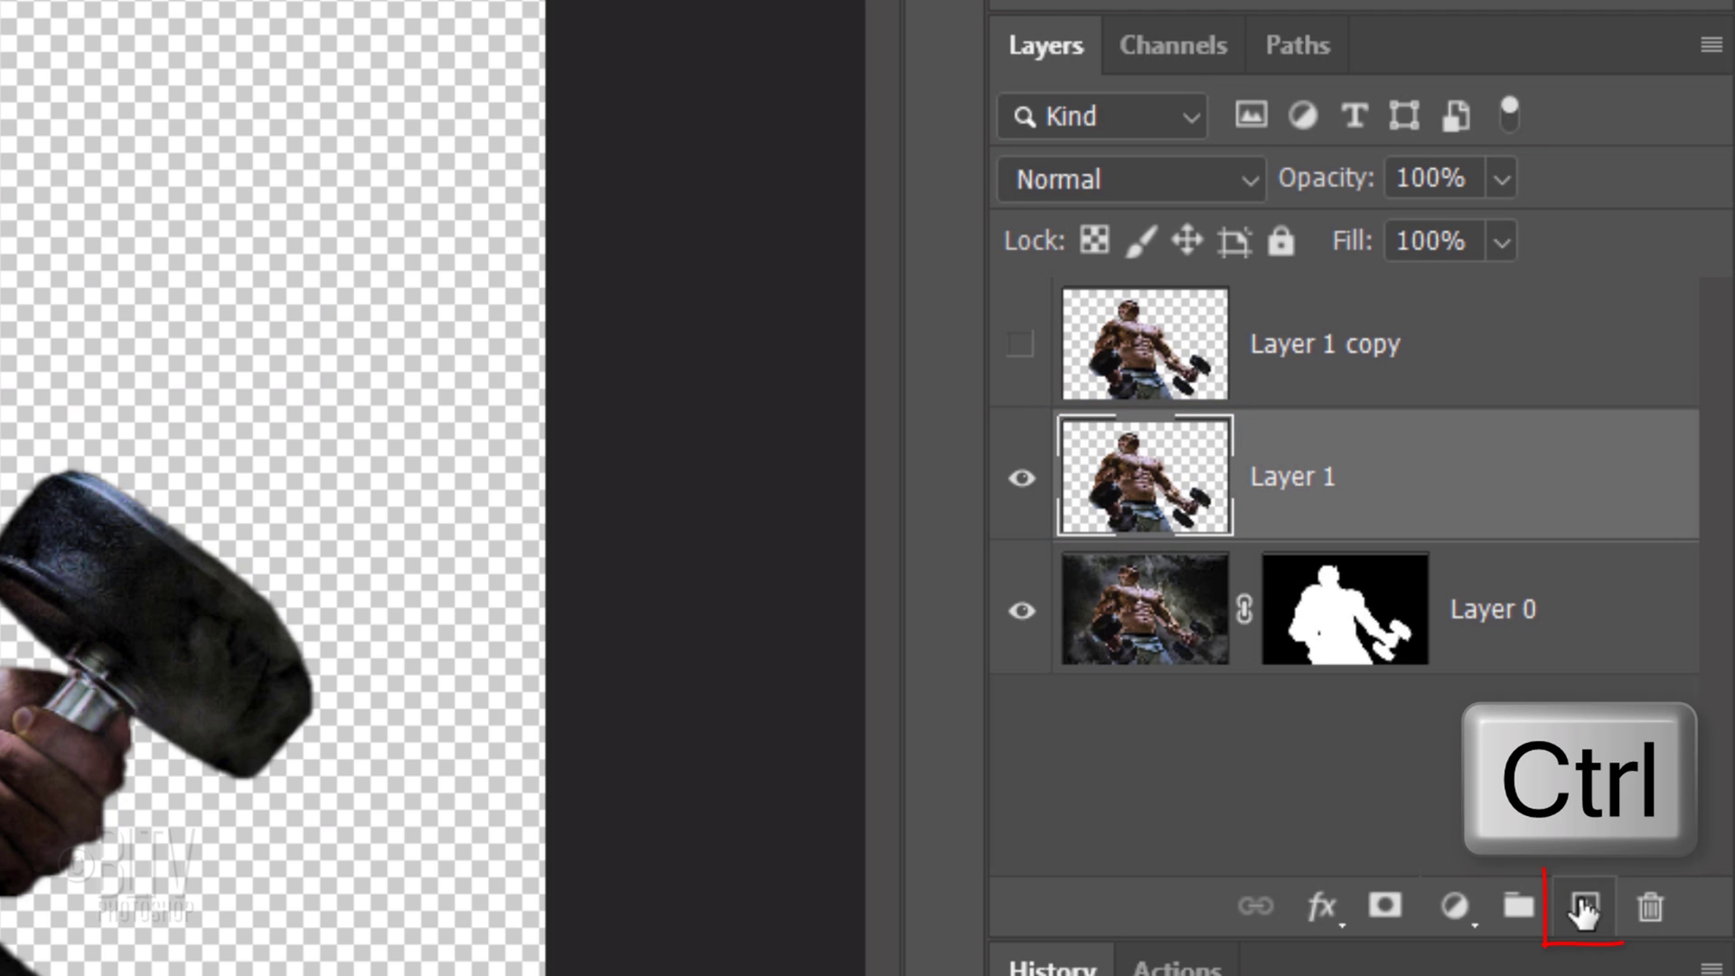
left_click(1586, 909)
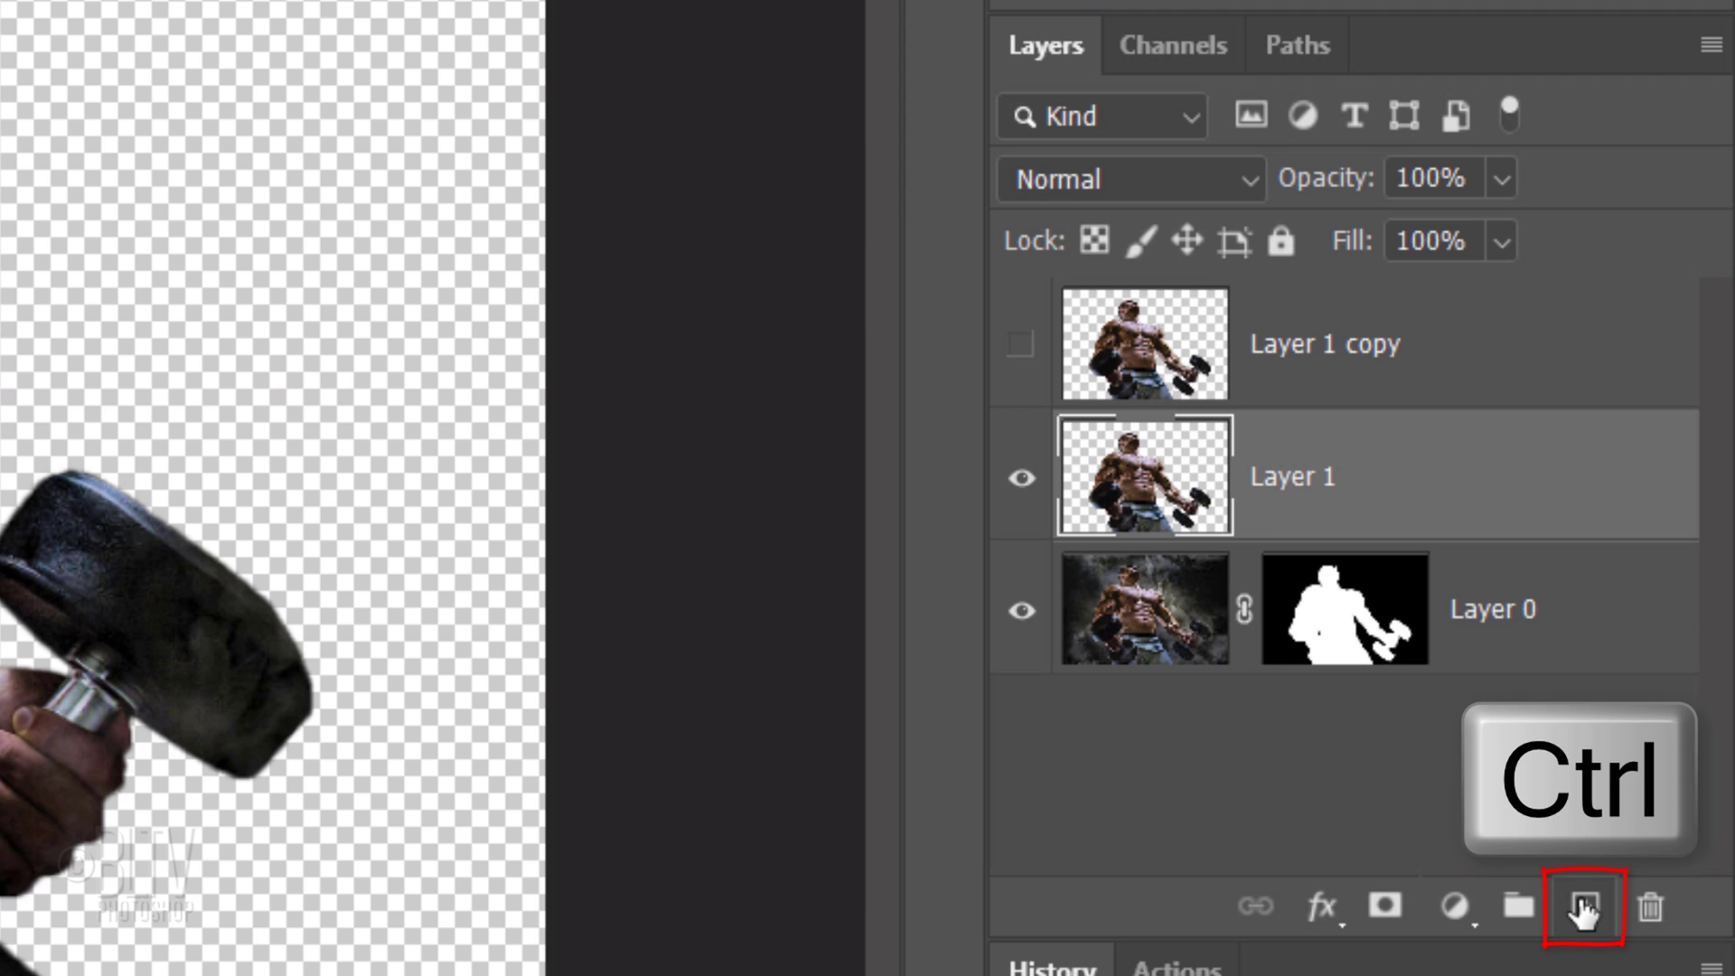
left_click(1583, 907)
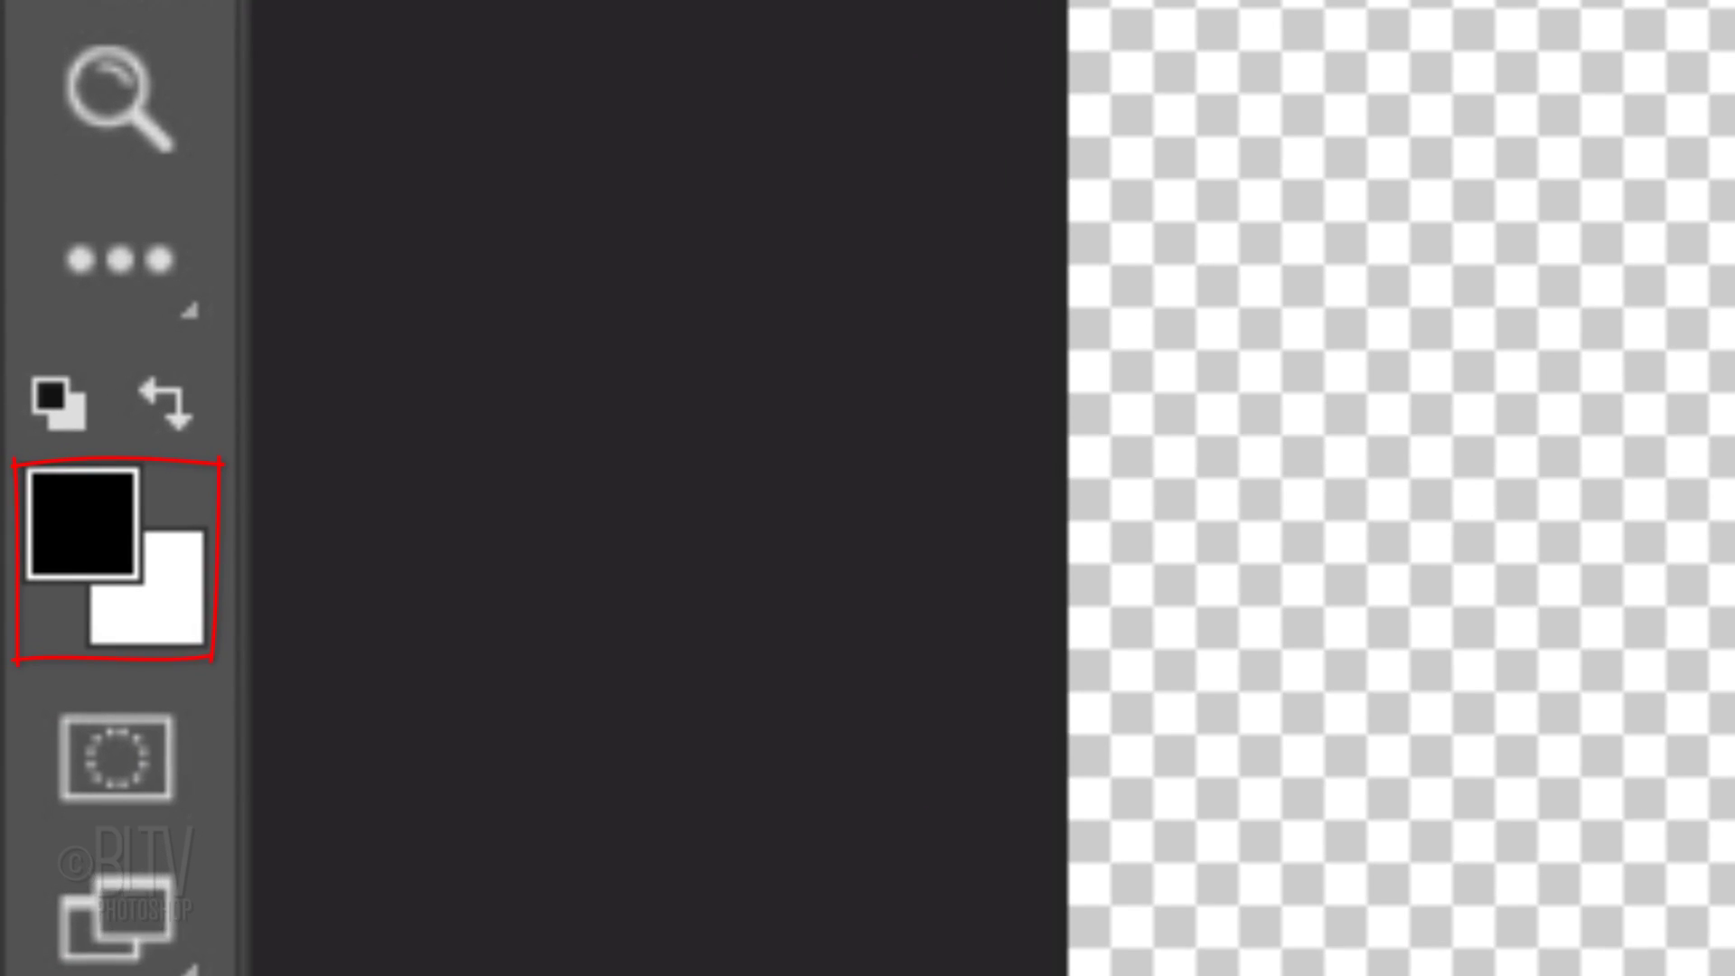
key("d")
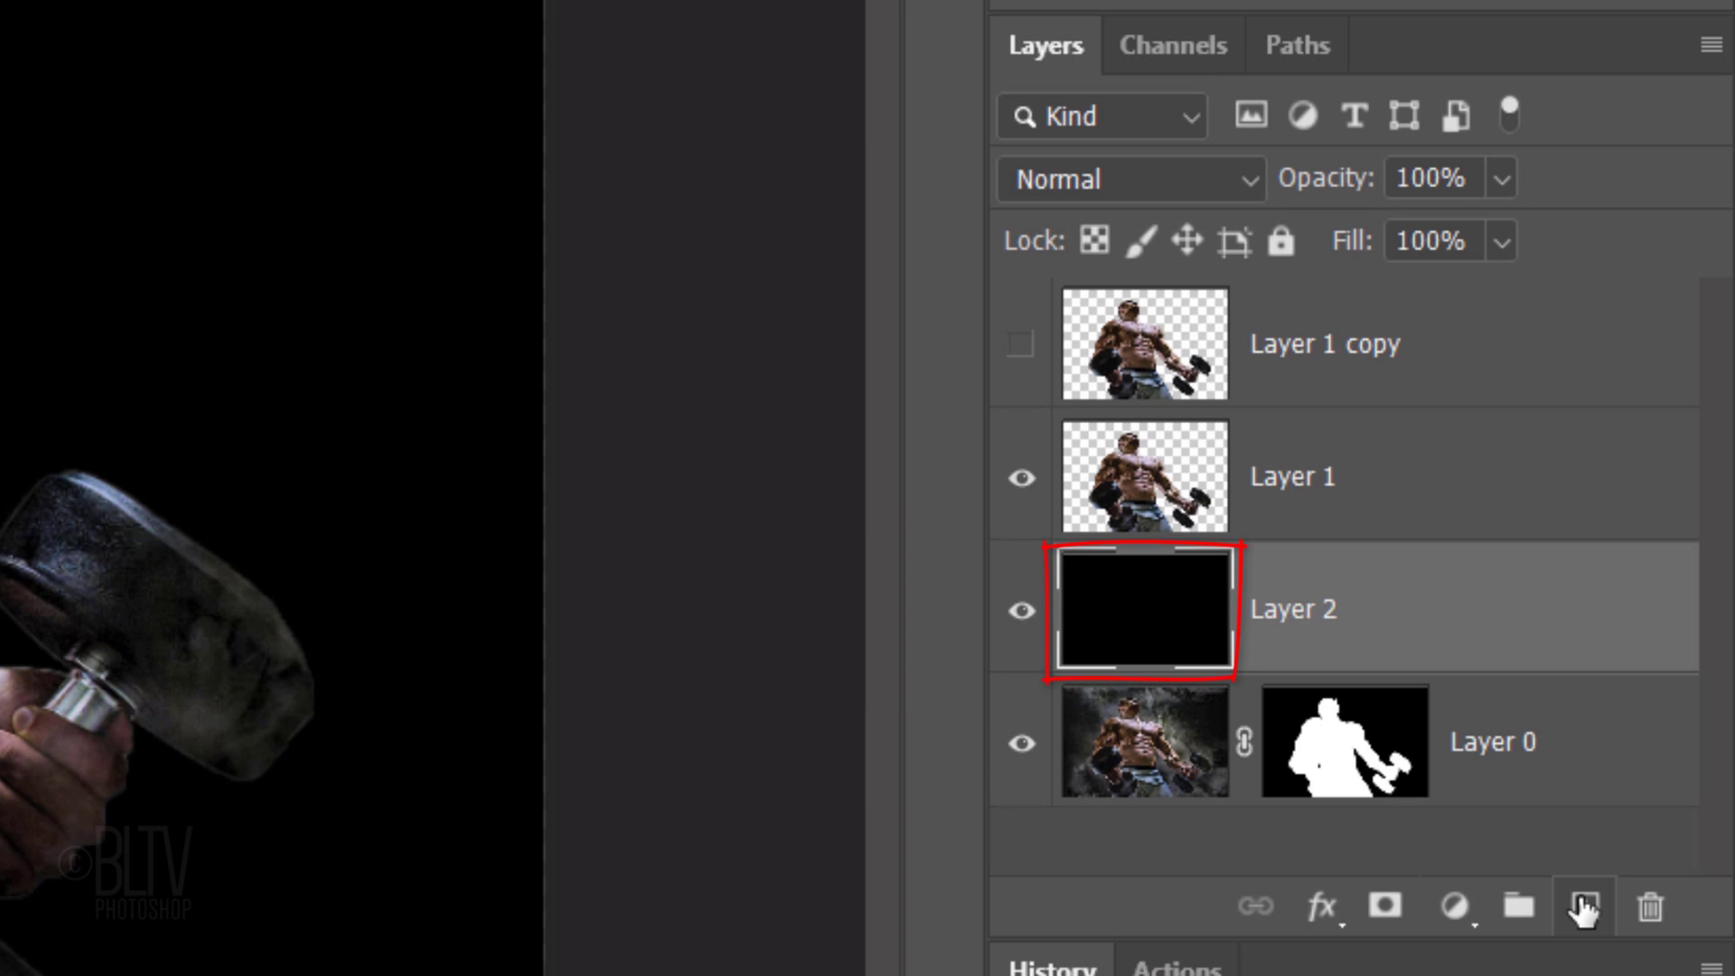
Apply Radial Blur to Layer 1 with Amount 100, Zoom method and Best quality
left_click(1142, 477)
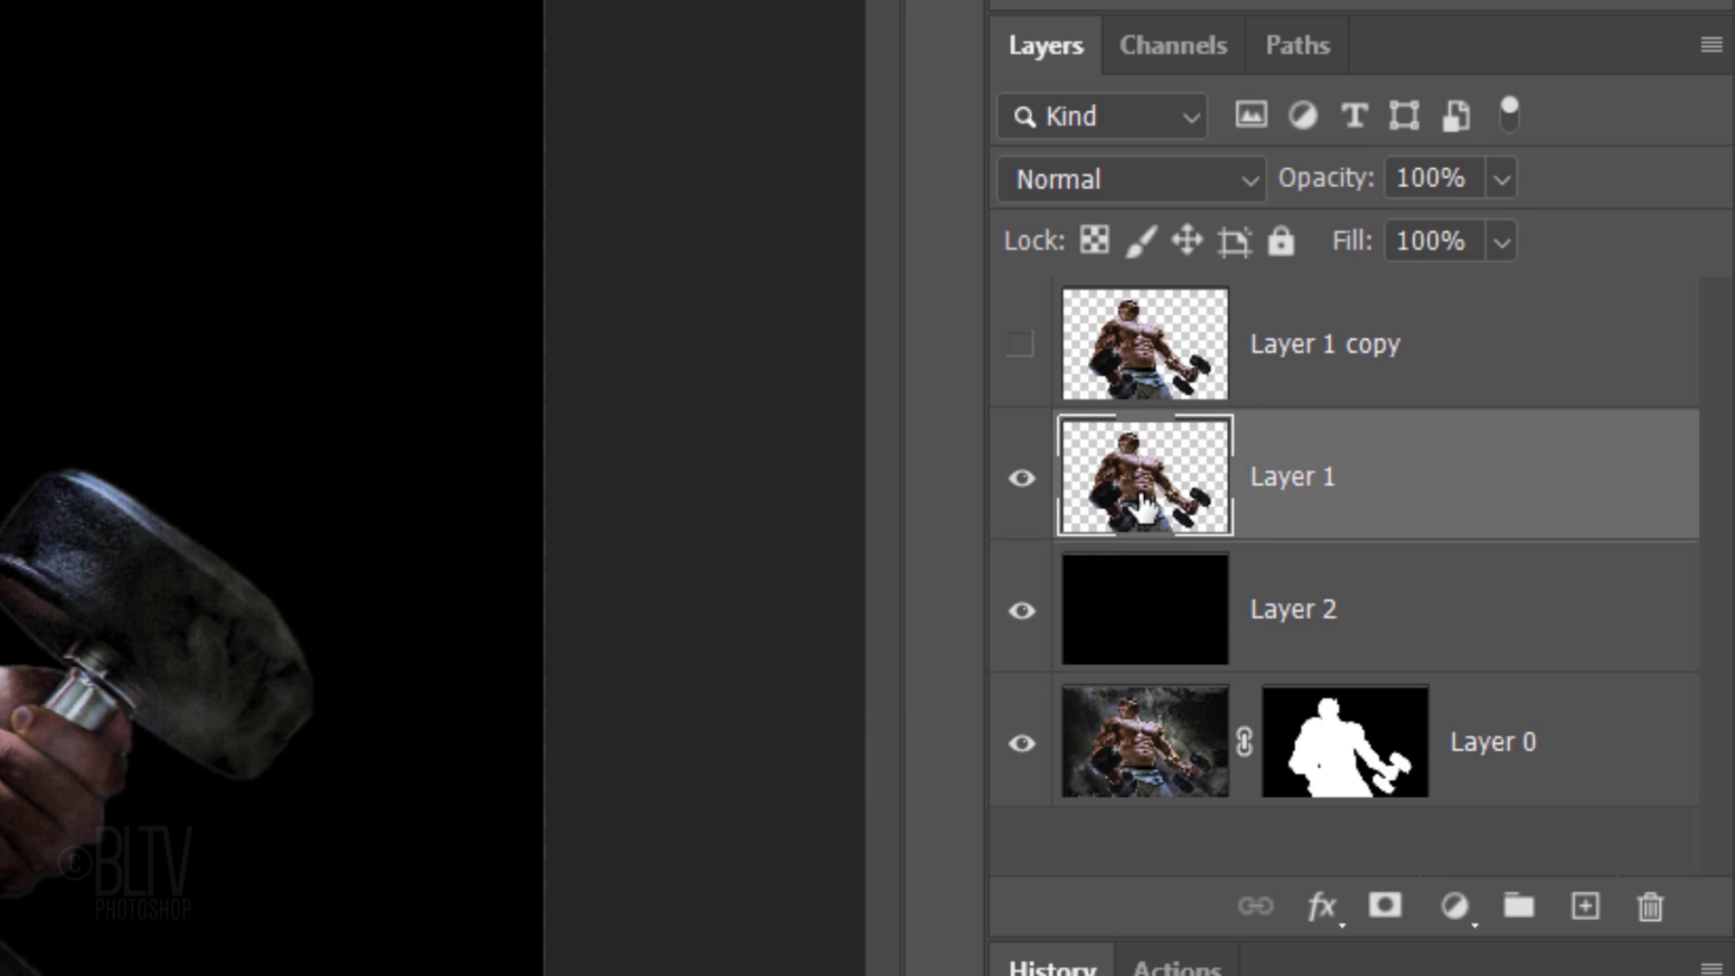
left_click(356, 32)
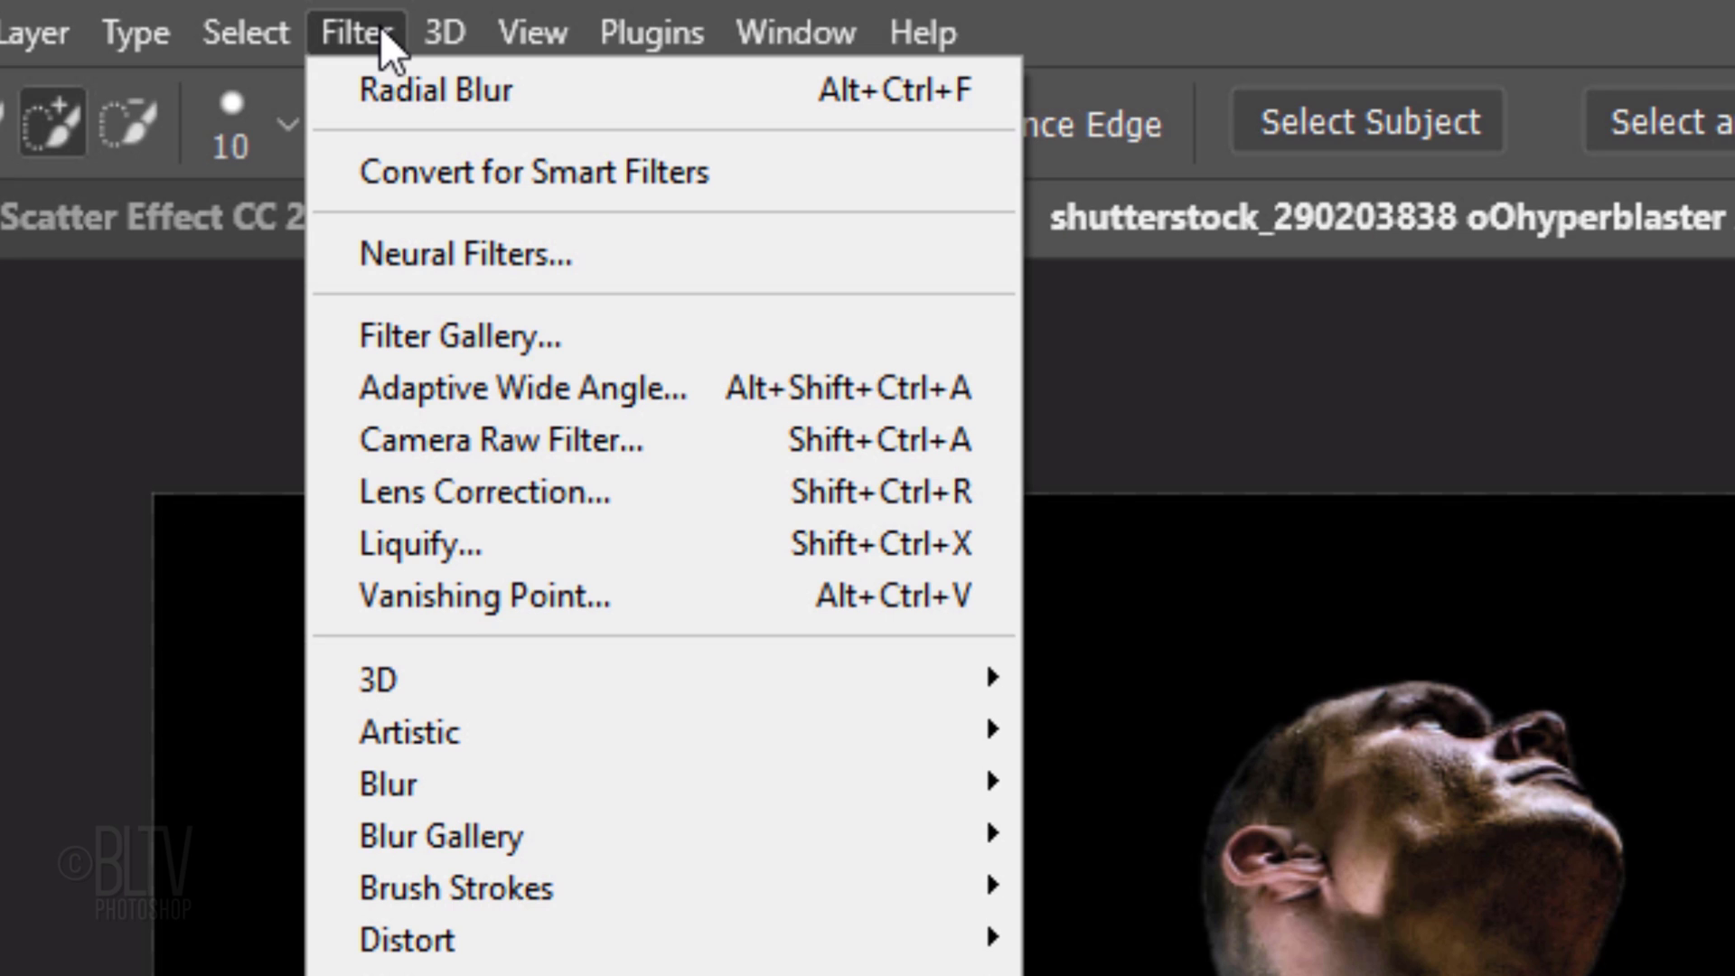
scroll("down", 3)
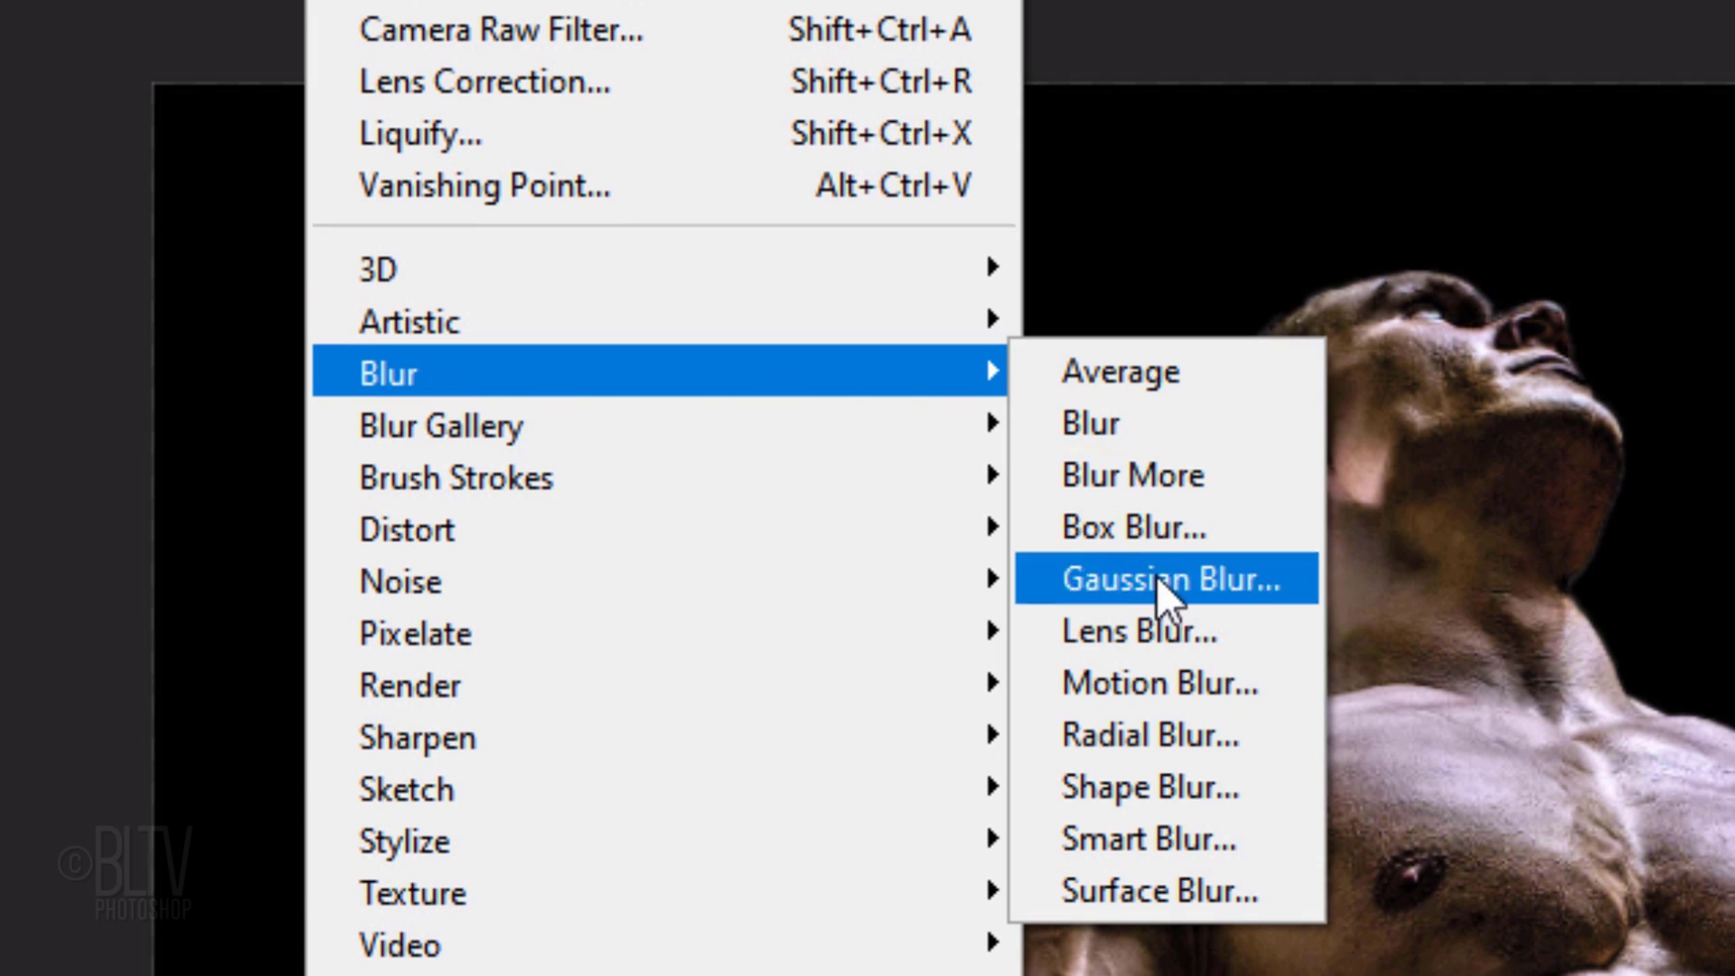
left_click(1151, 735)
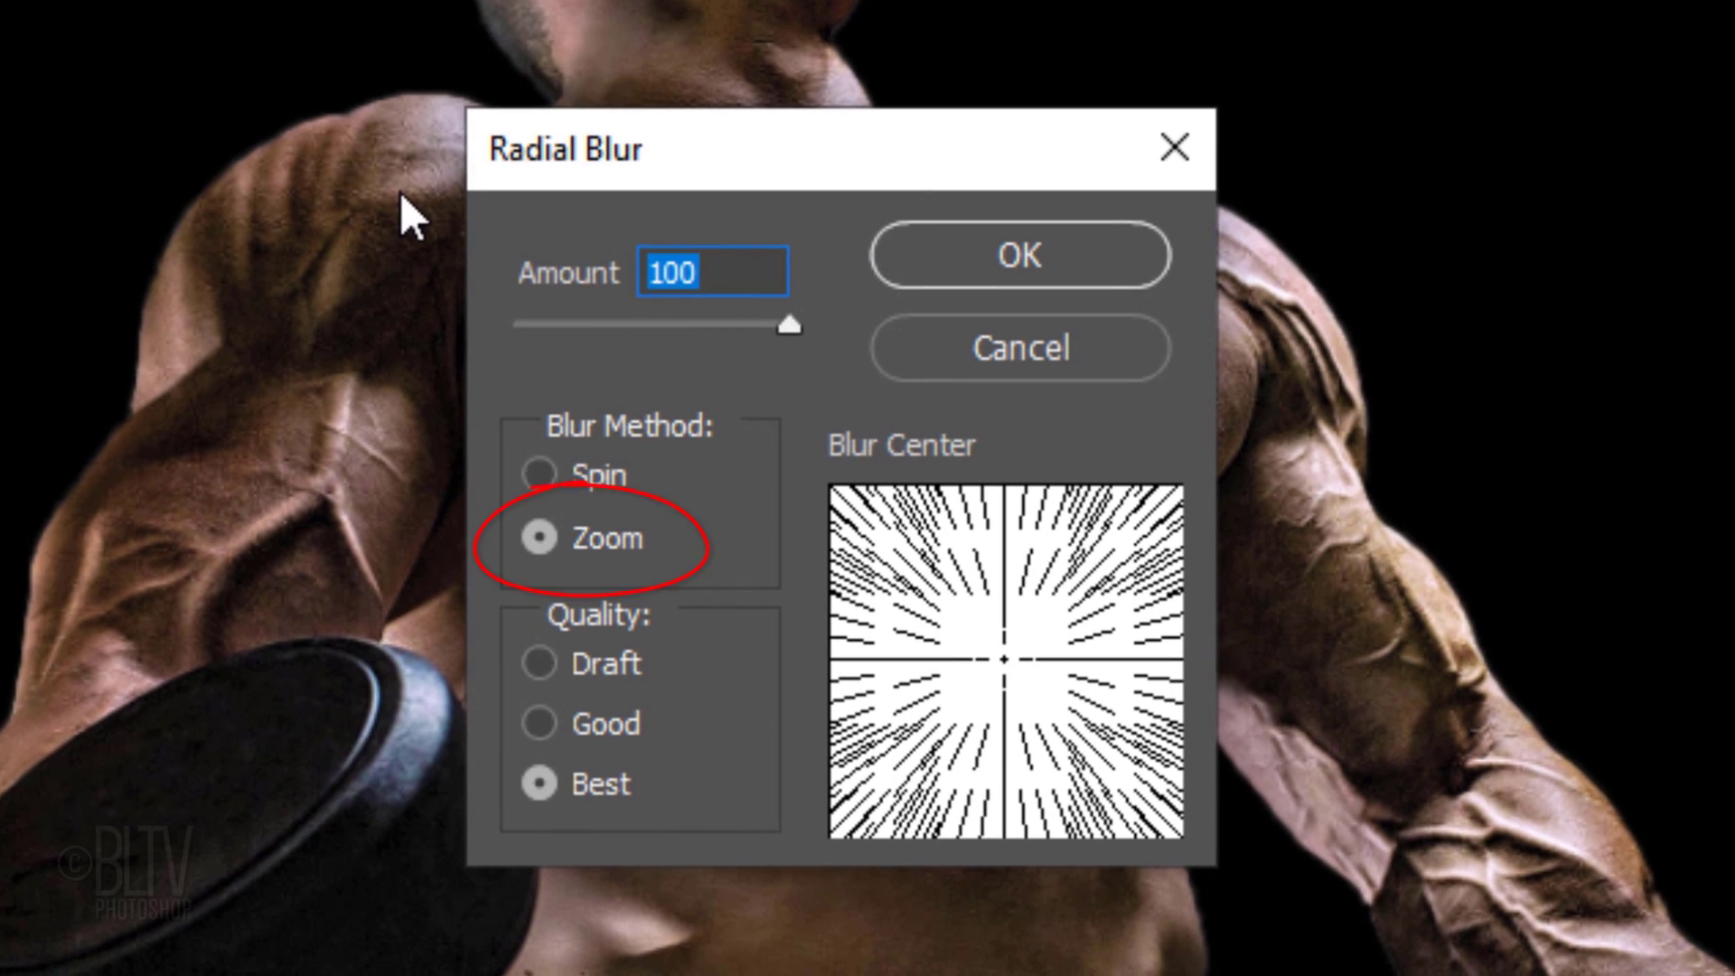
left_click(542, 806)
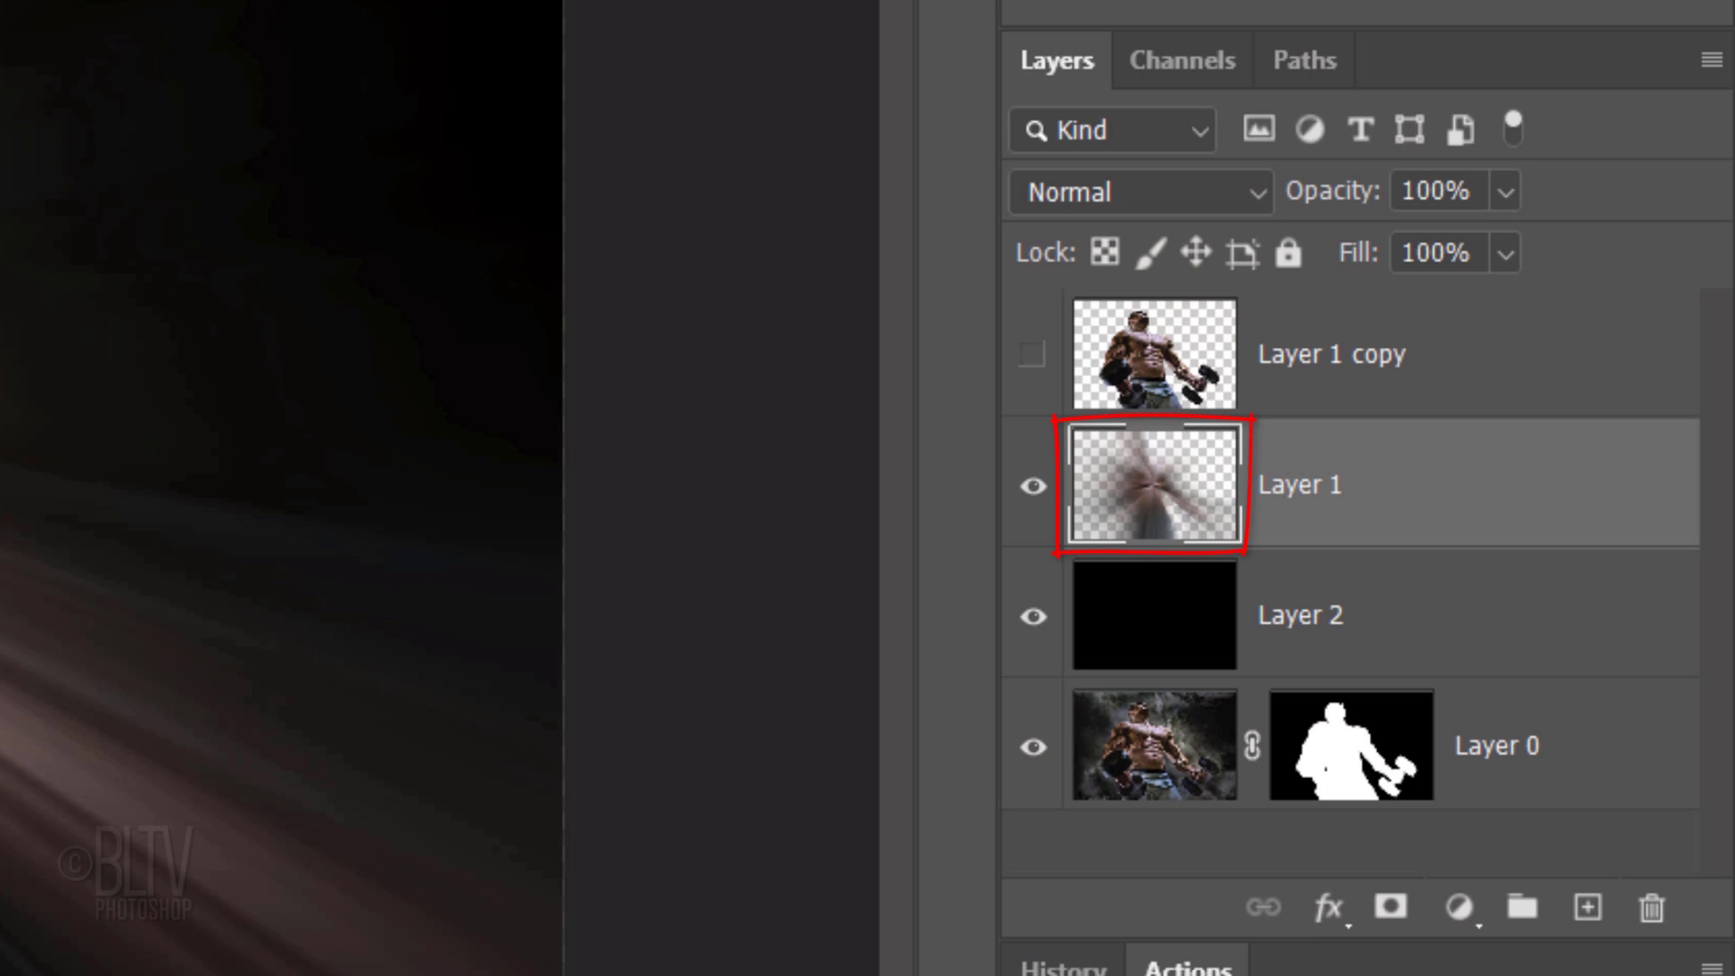
Duplicate the blurred streak layer repeatedly and merge the copies into one denser burst layer
key("Ctrl+J")
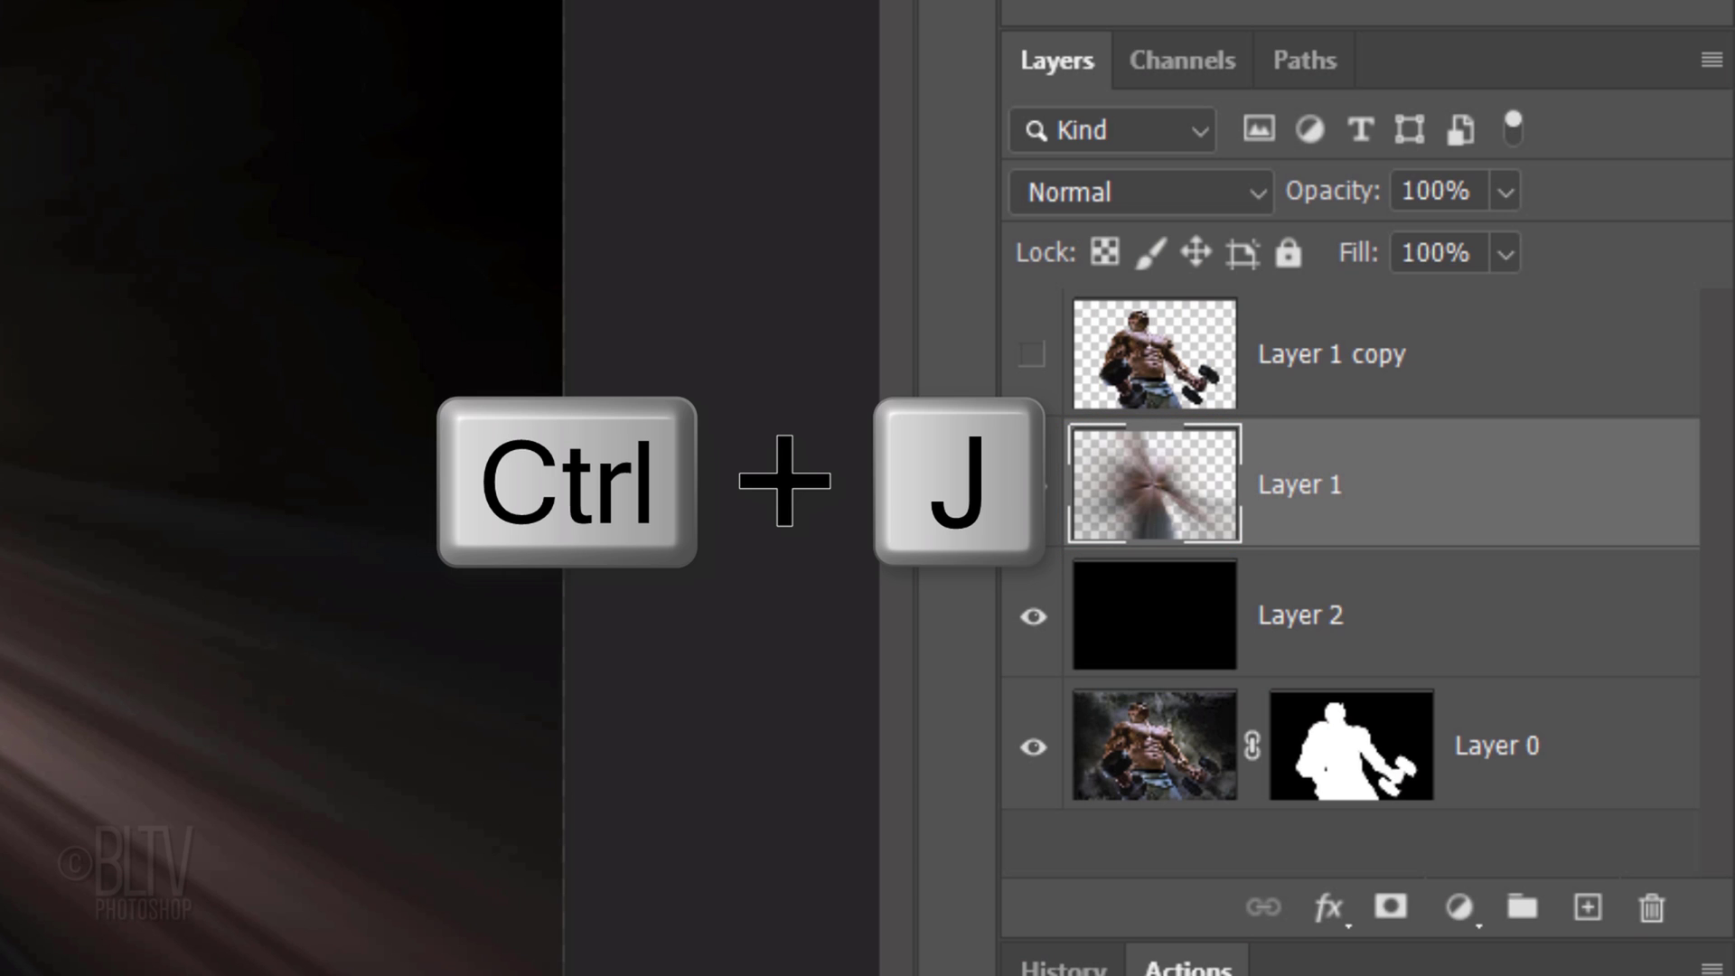
key("ctrl+j")
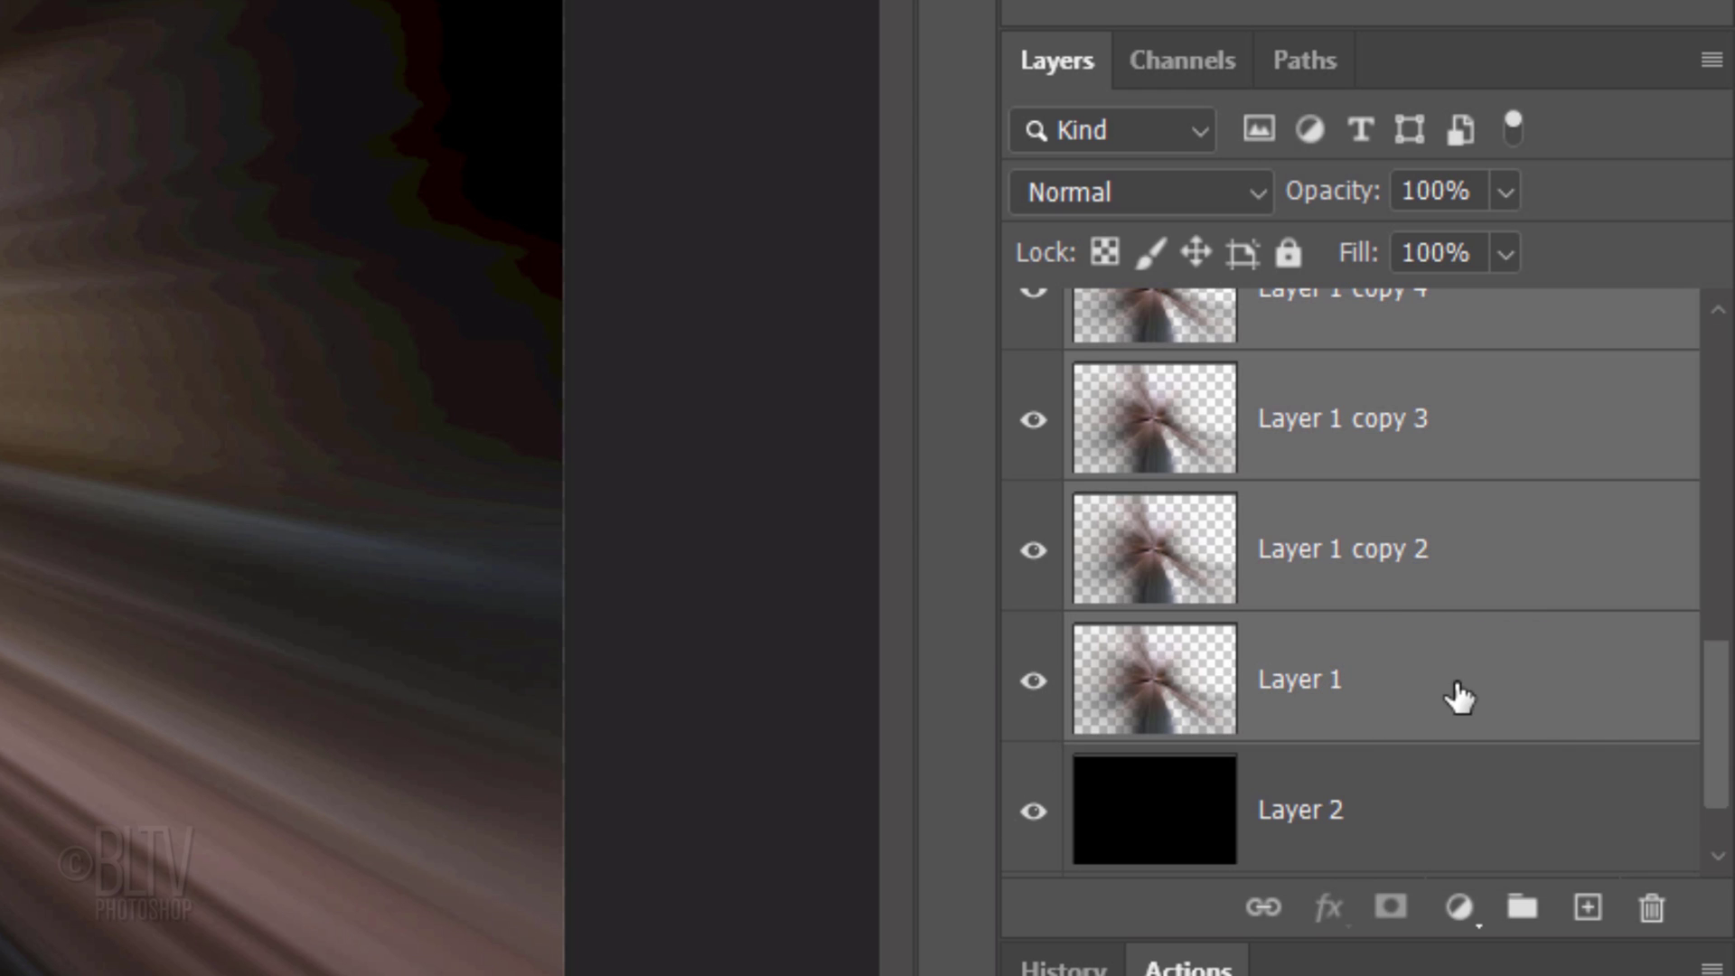
key("Ctrl+E")
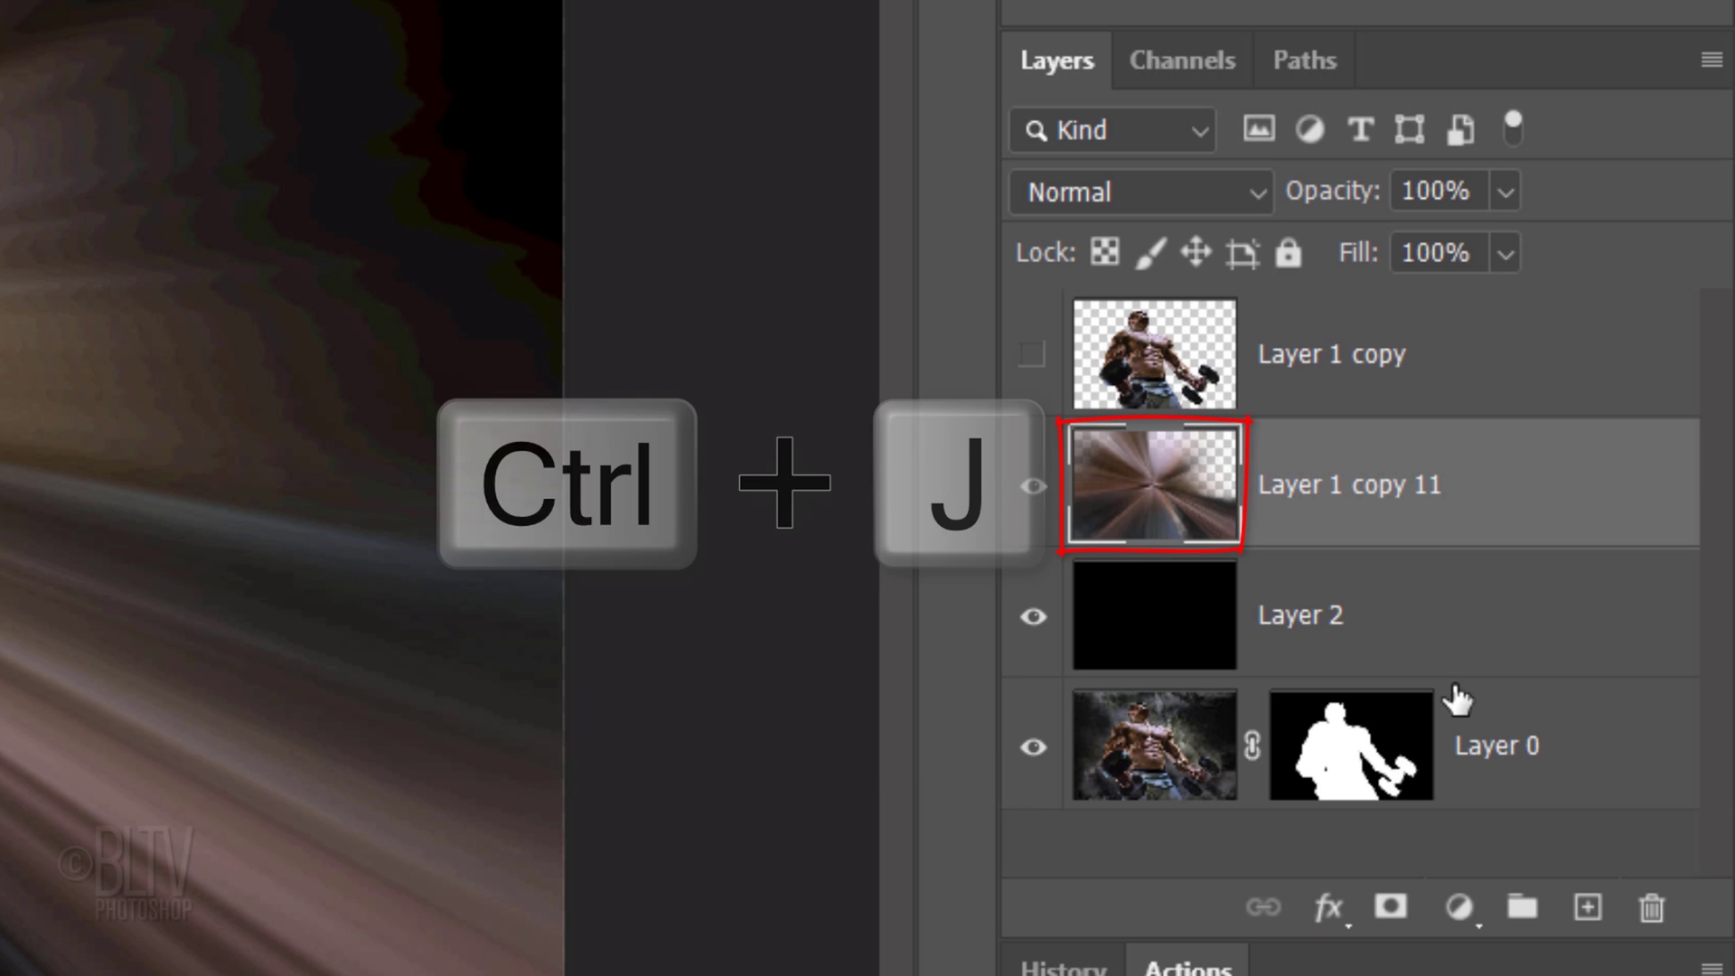
key("ctrl+j")
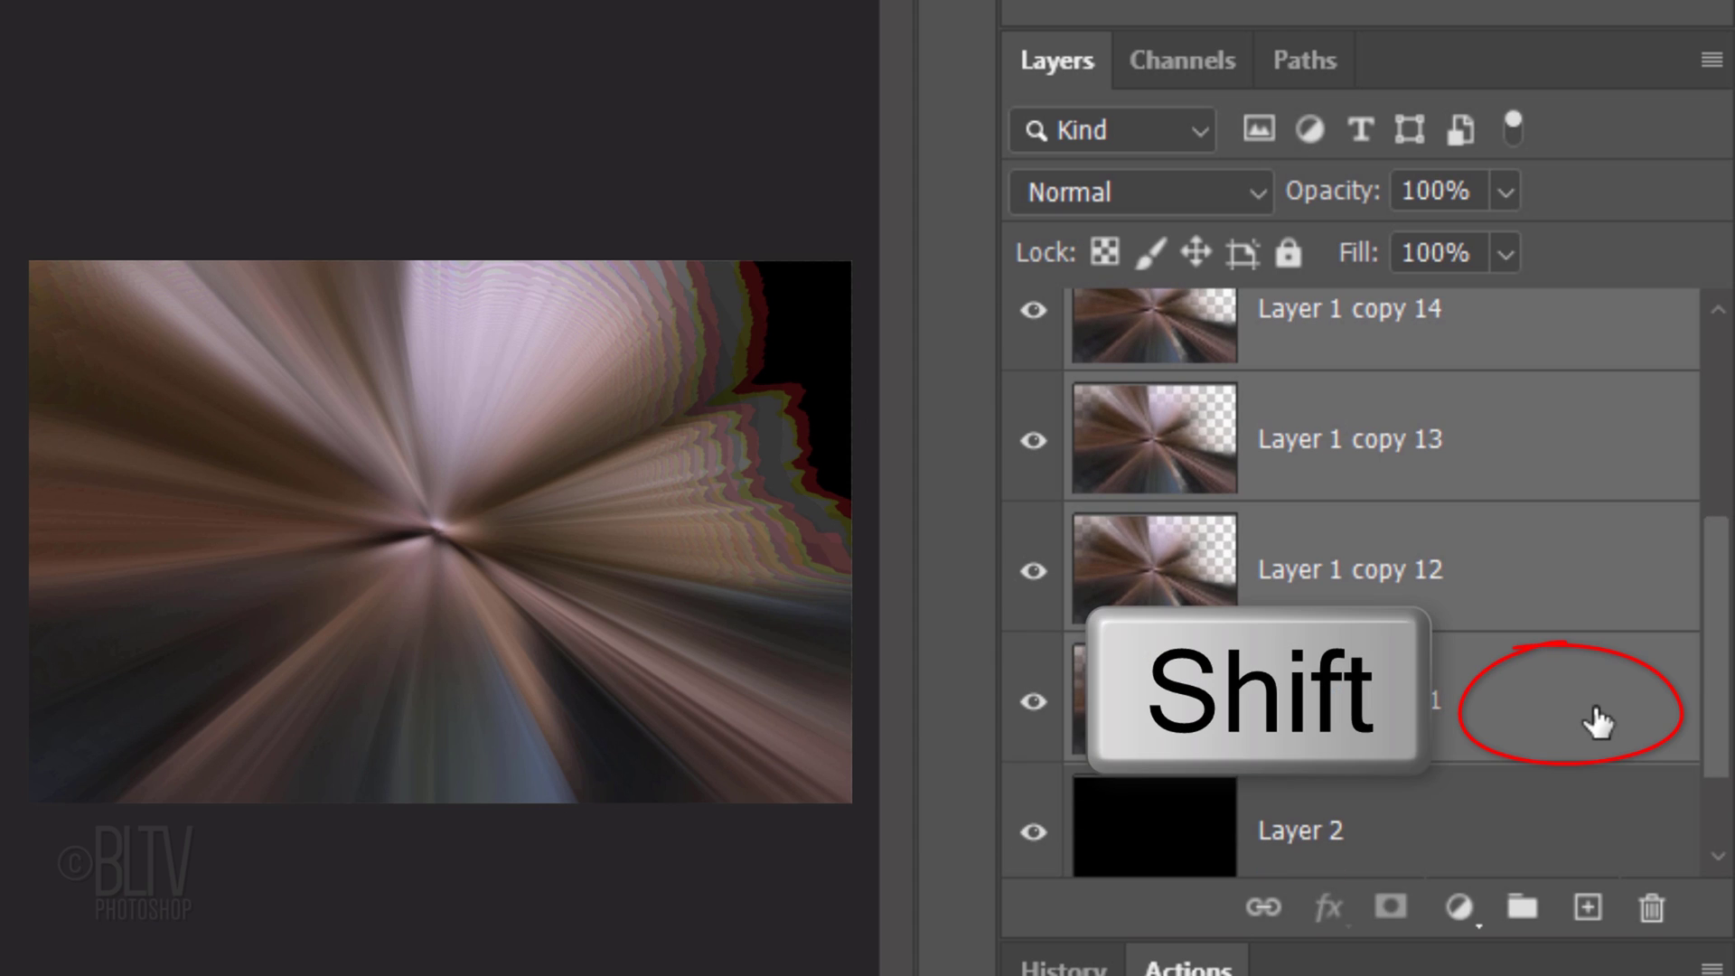
key("Ctrl+E")
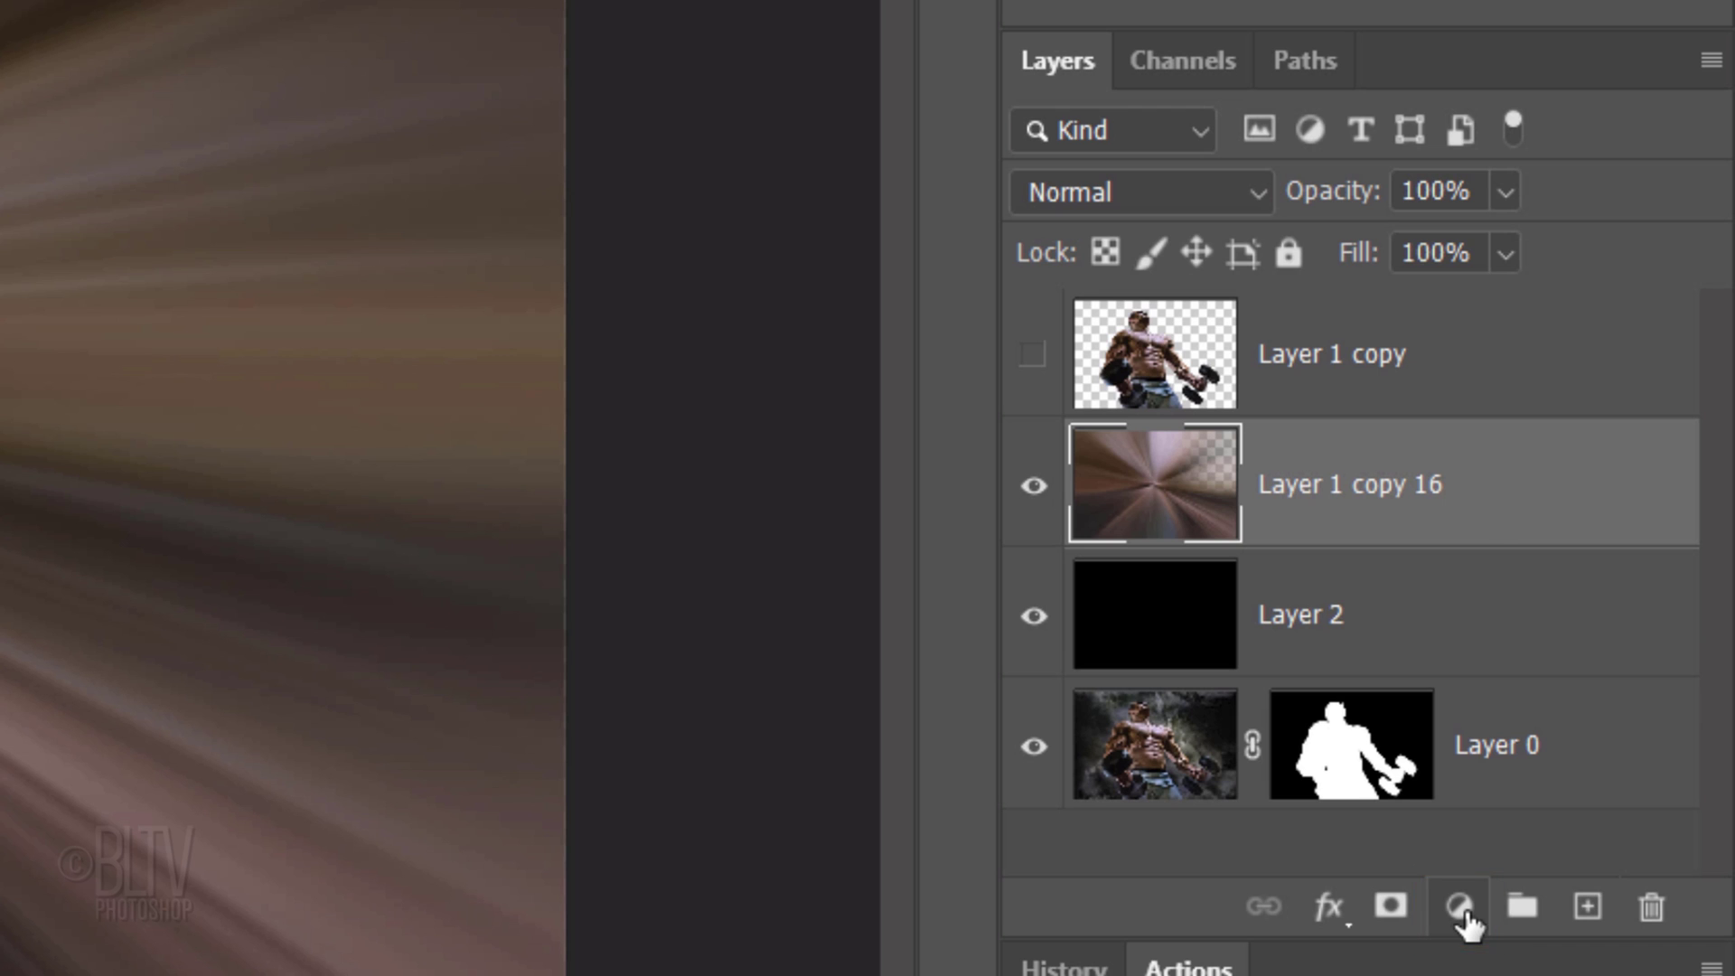
Add a Levels adjustment layer above the merged burst
left_click(1466, 915)
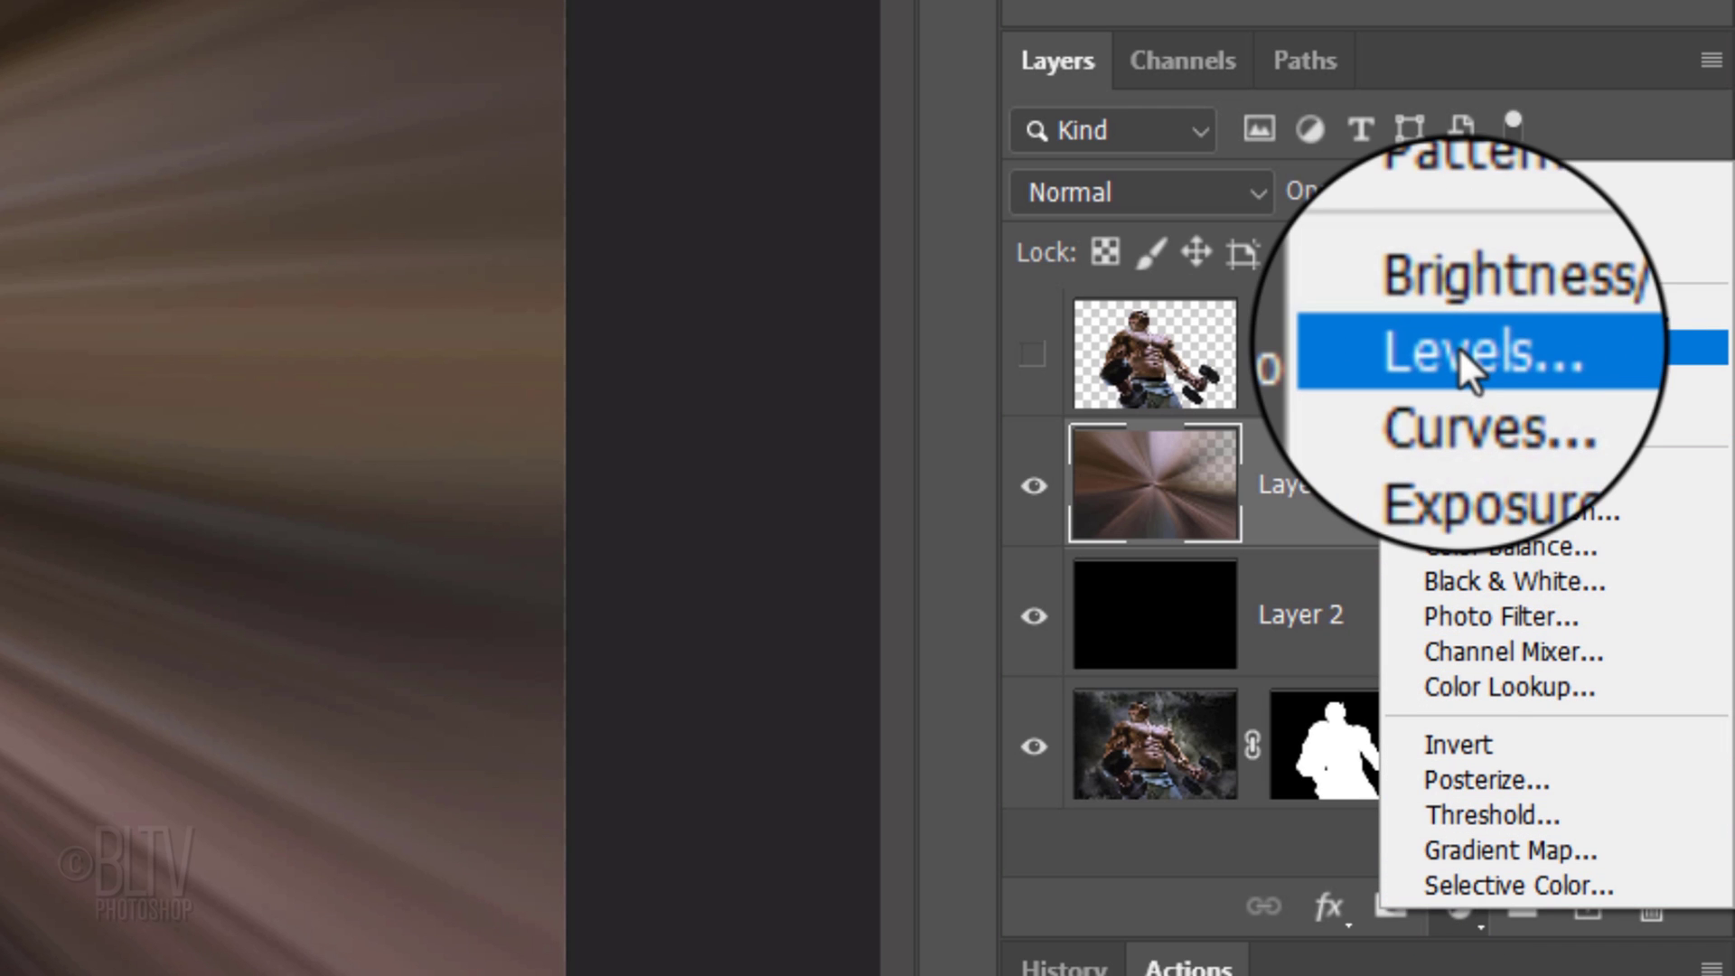
left_click(1473, 354)
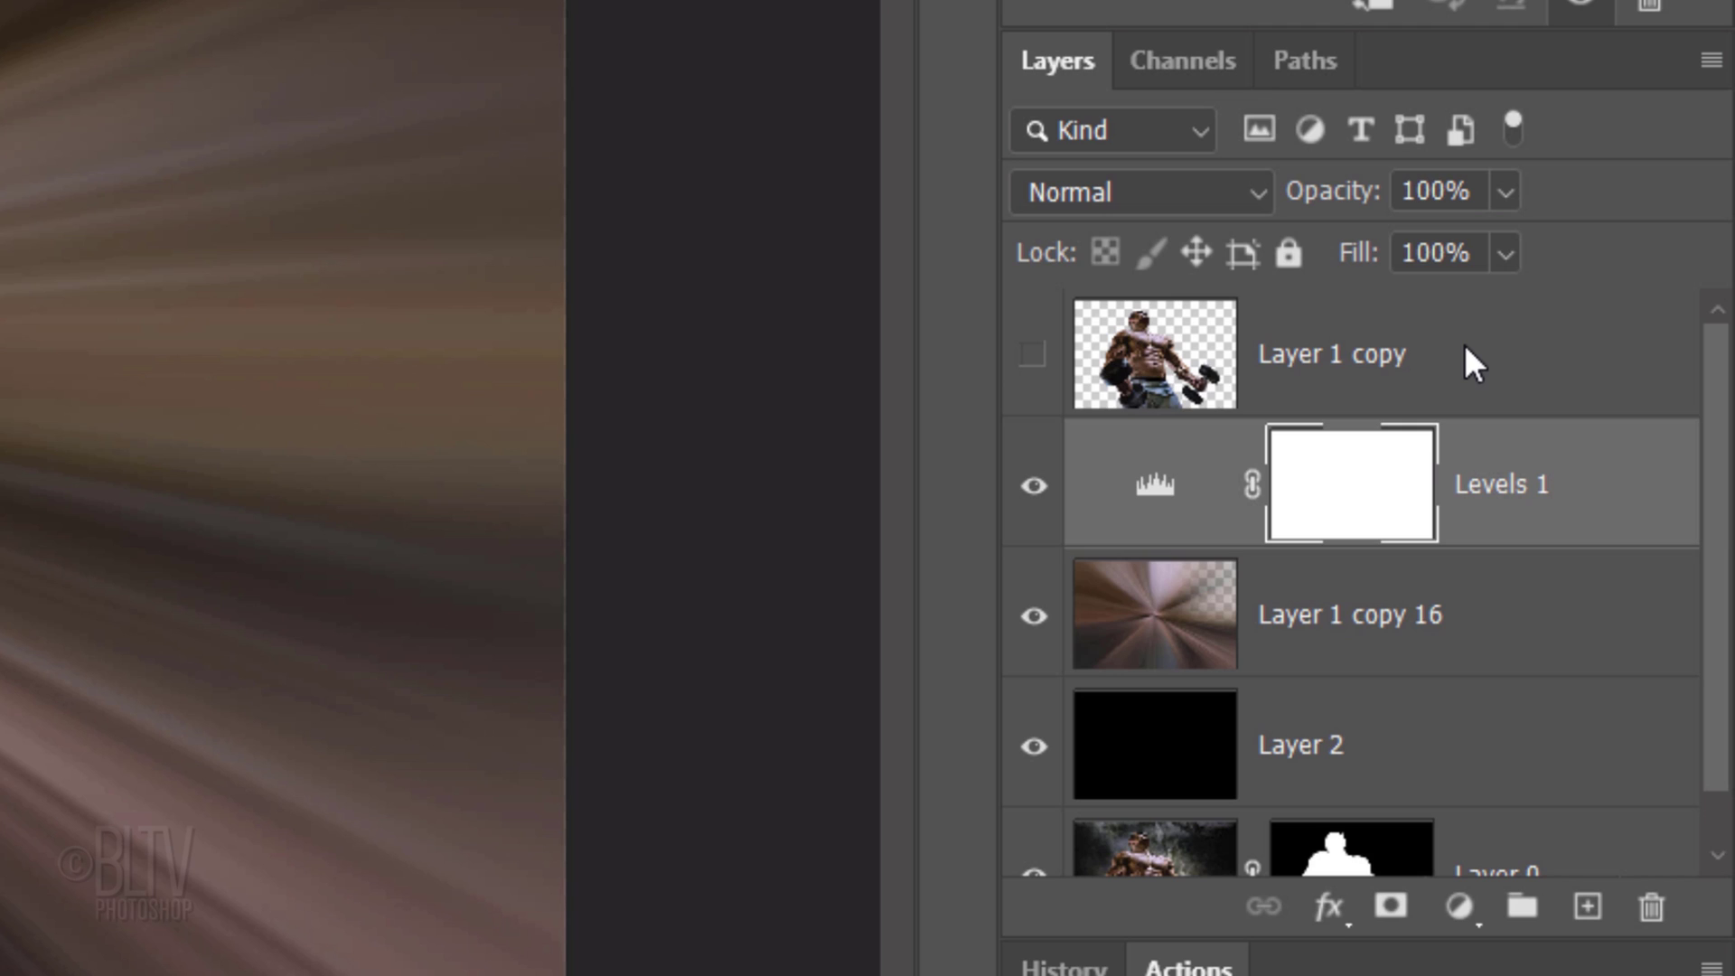
mouse_move(1367, 28)
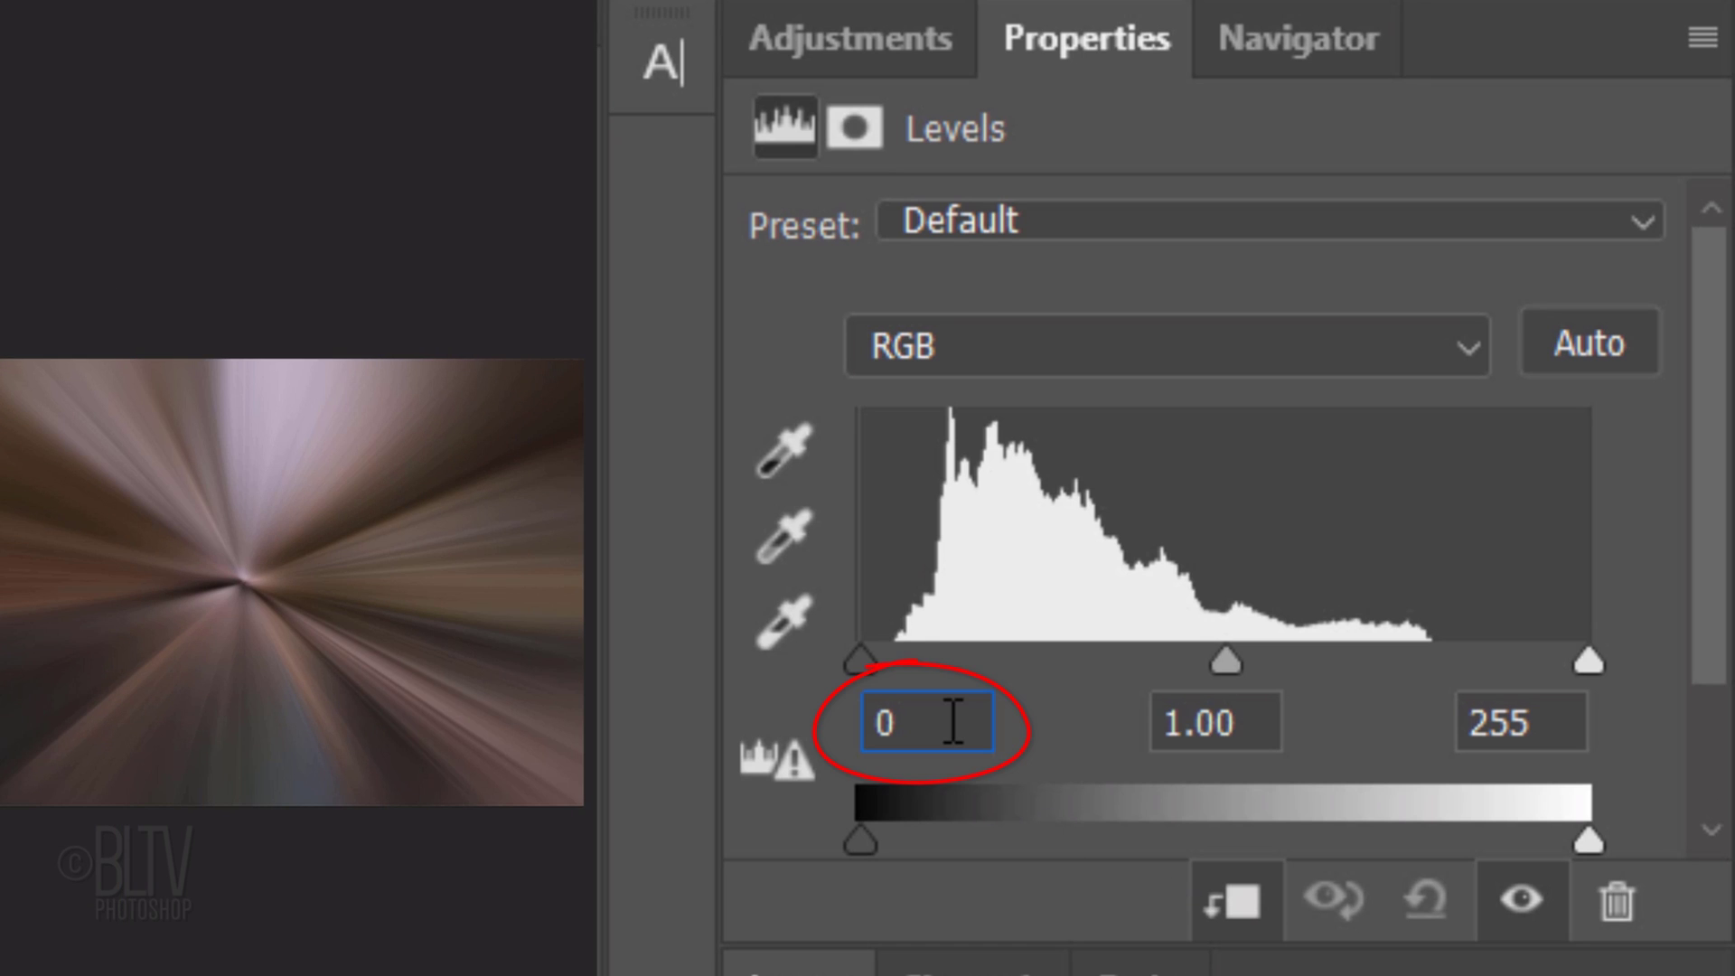
Set the Levels inputs to black point 20, midtones 1.2 and white point 120
type("20")
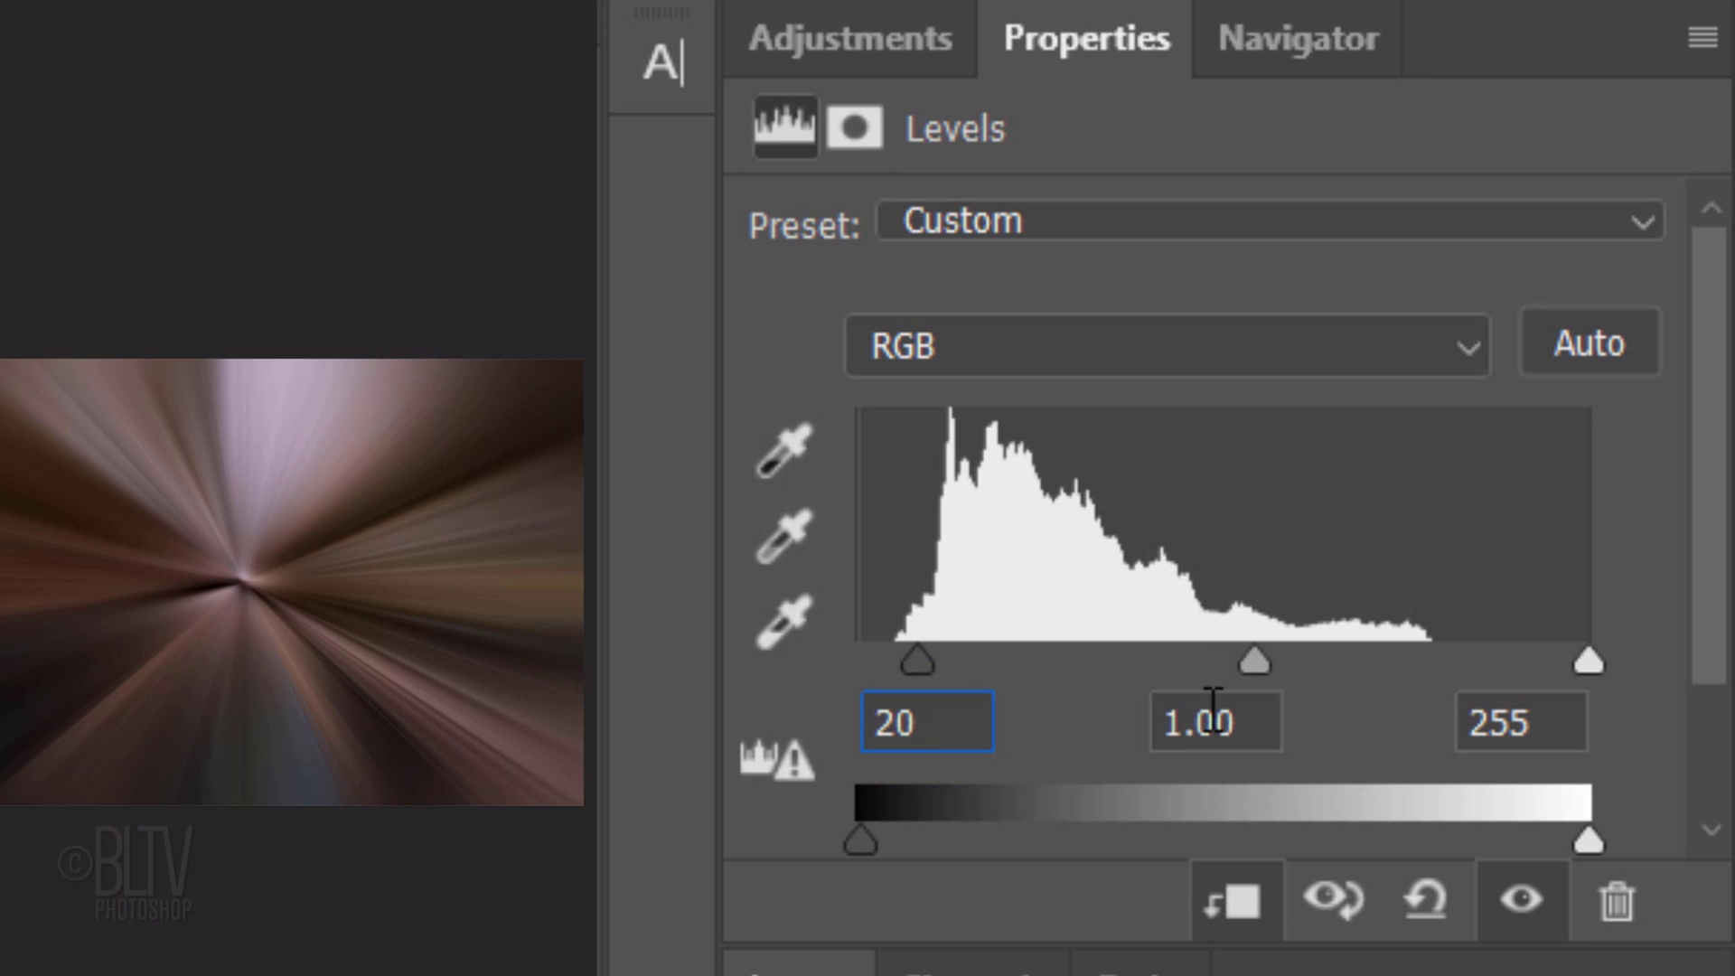
left_click(1206, 745)
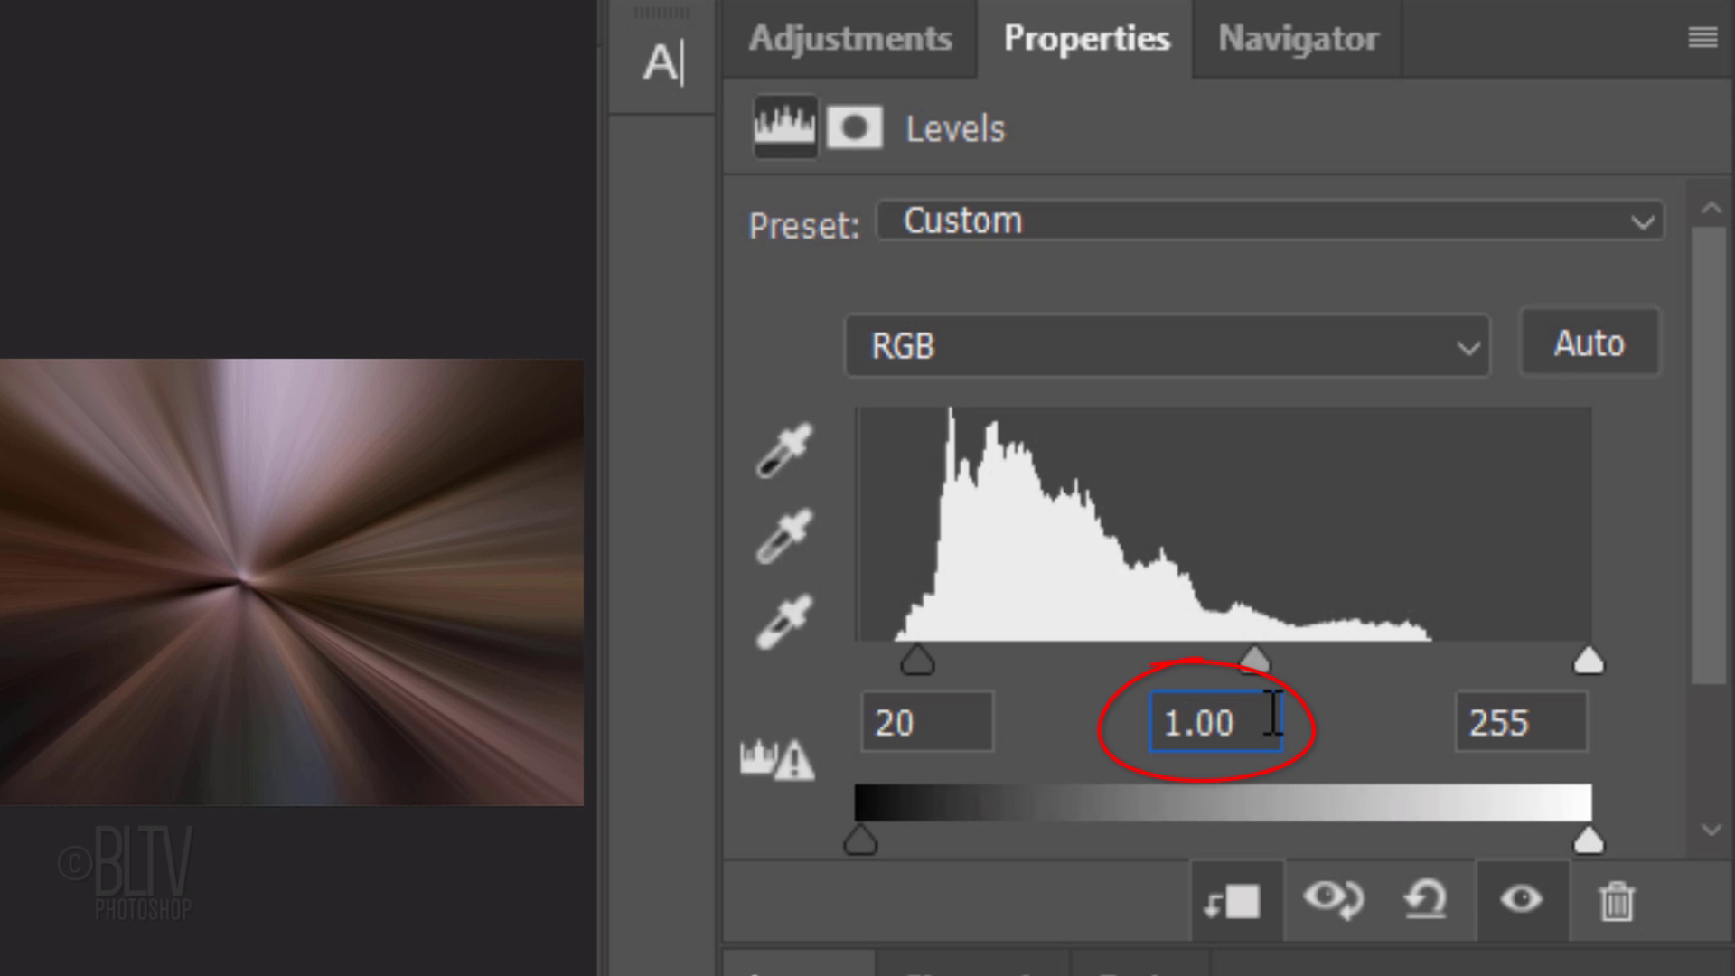
type("1.2")
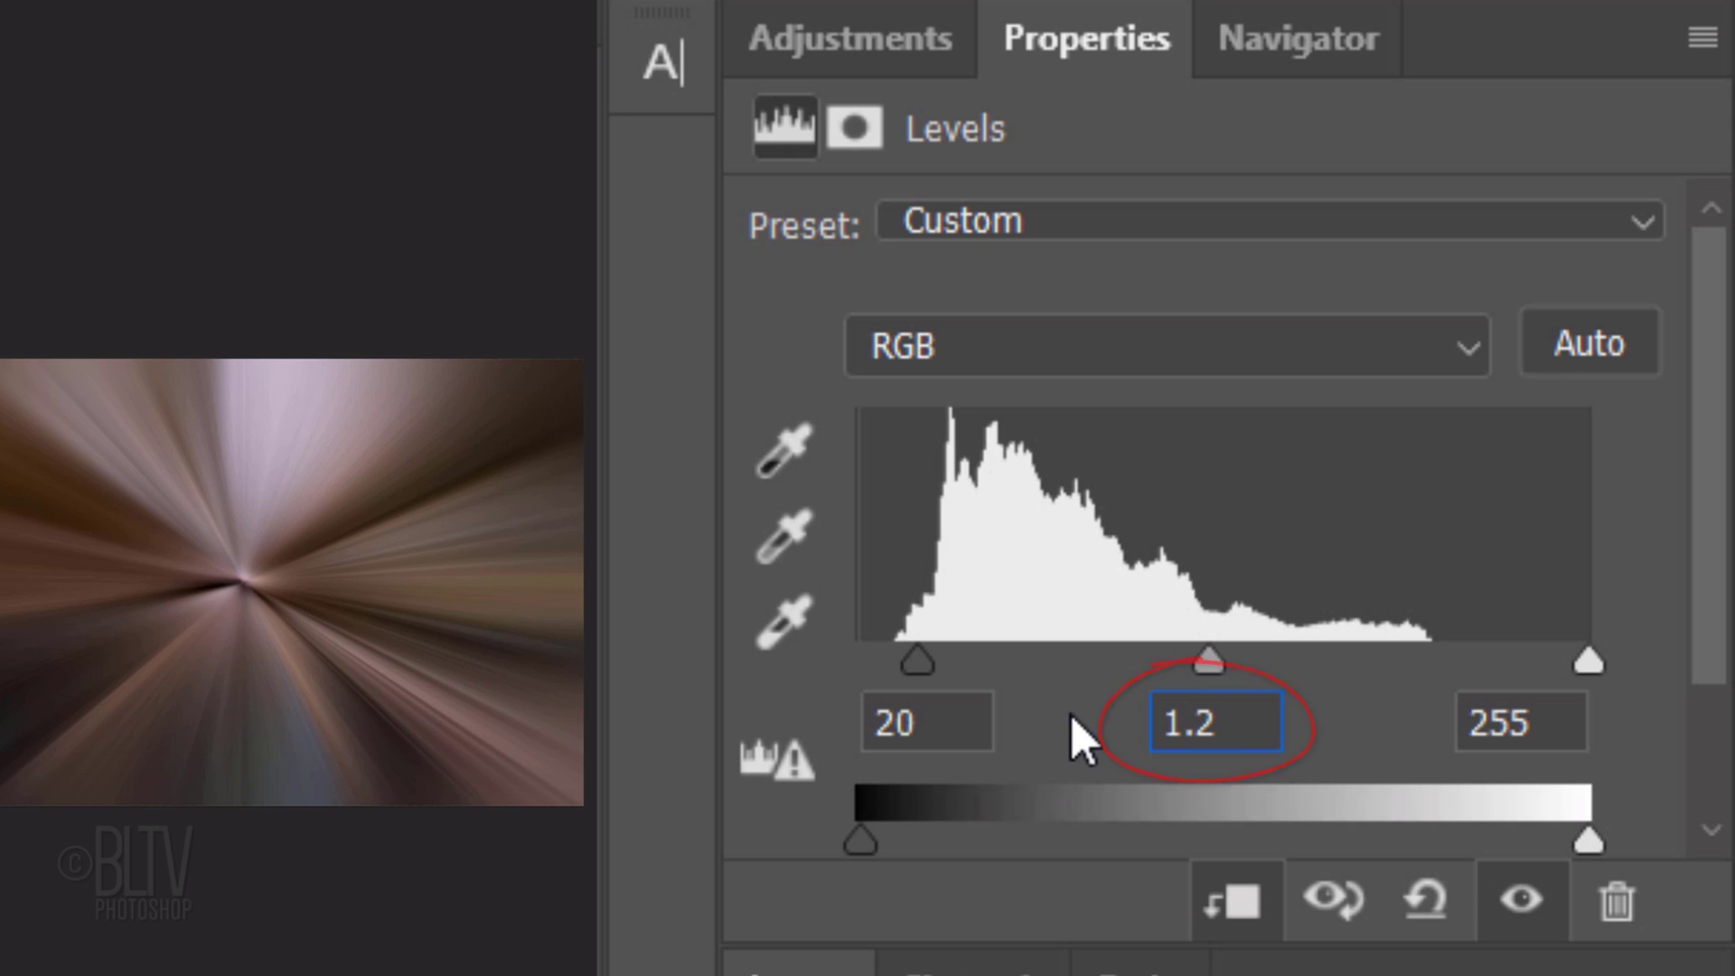
left_click(1511, 745)
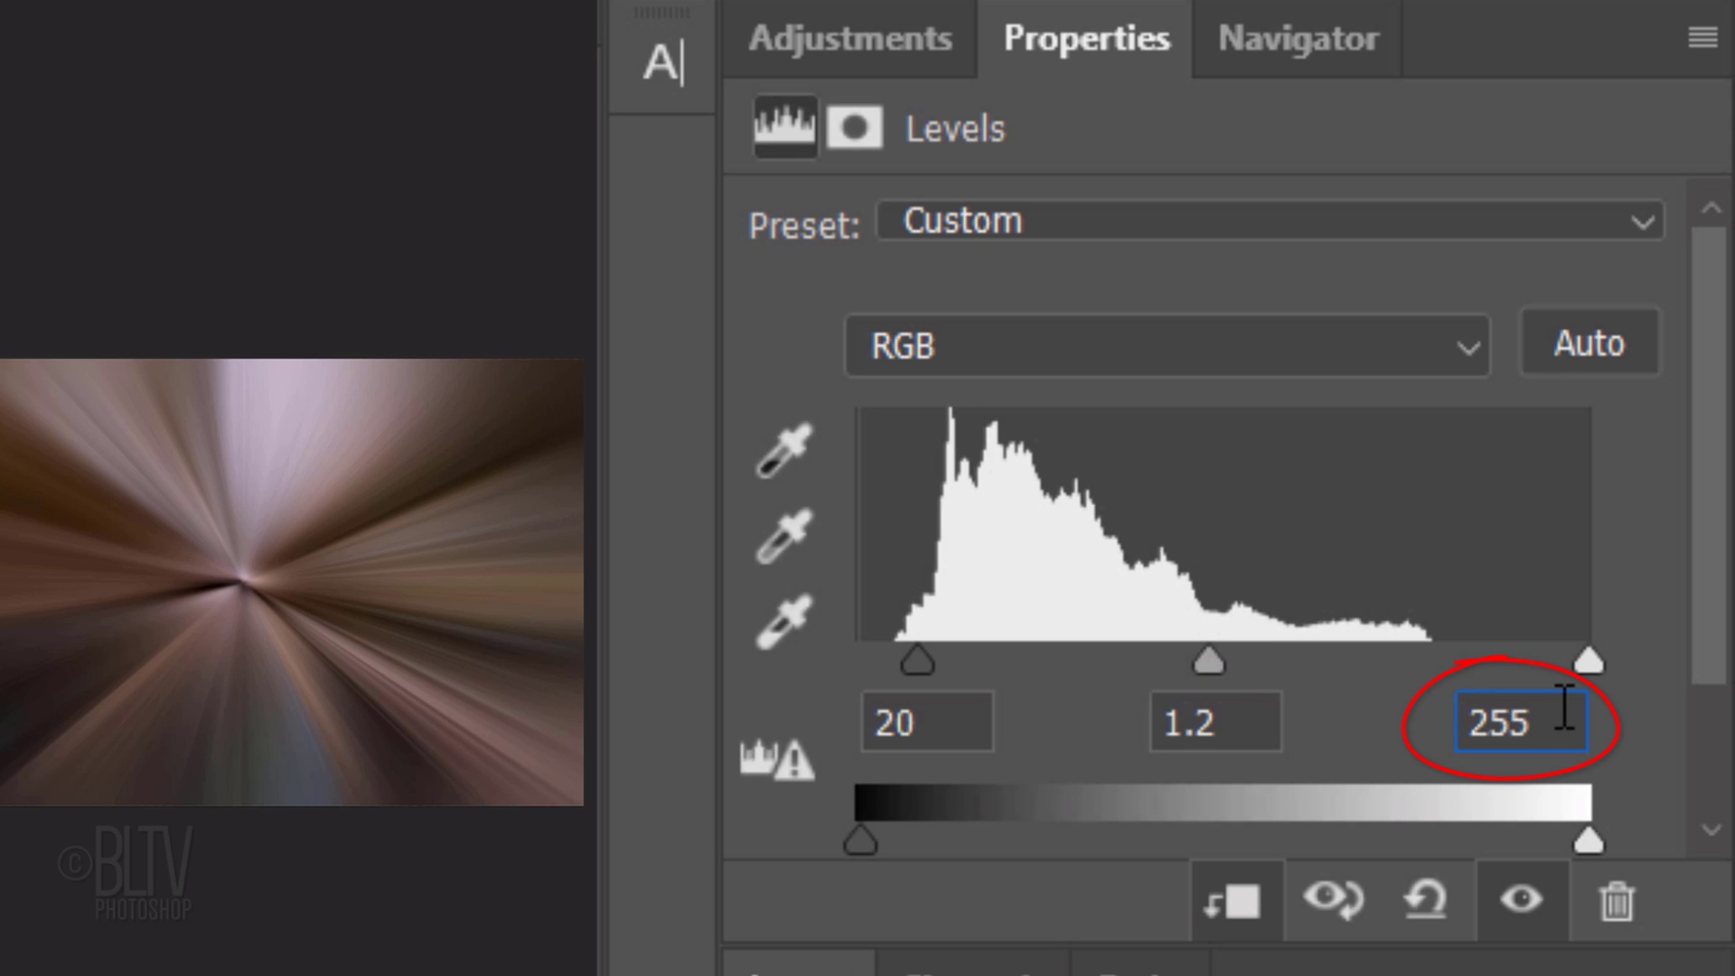
type("120")
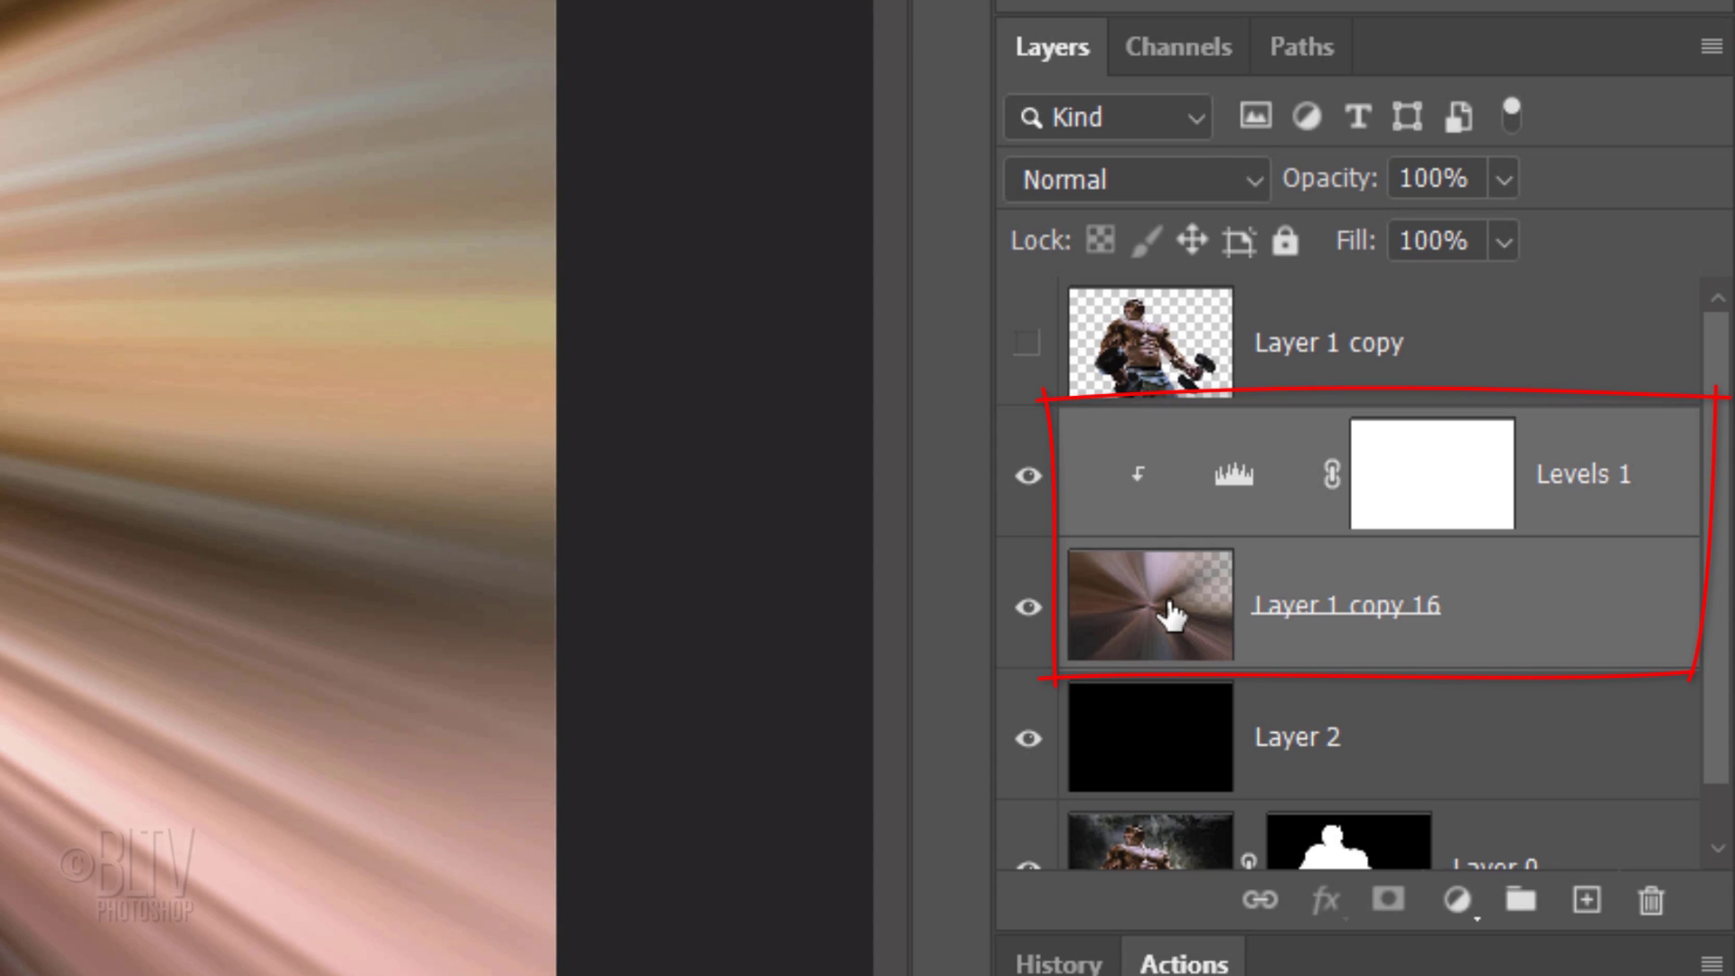
Merge Levels into the burst, blend it as Hard Light and rename it Hard Light
key("Ctrl+E")
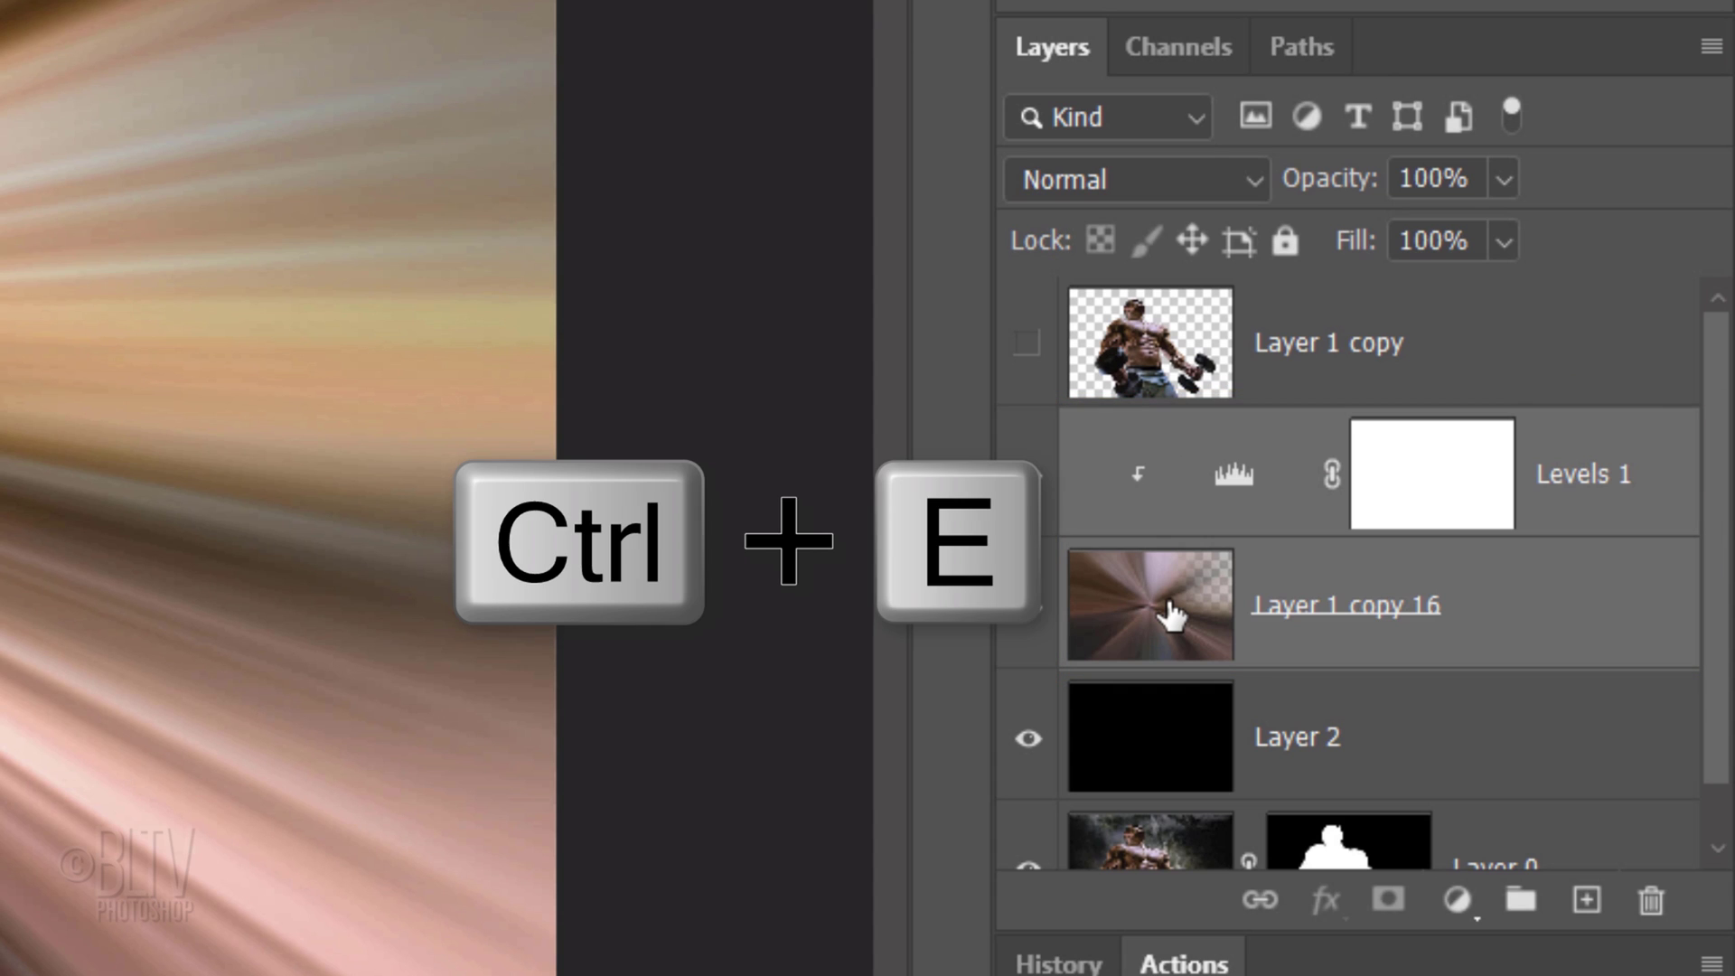
key("Ctrl+e")
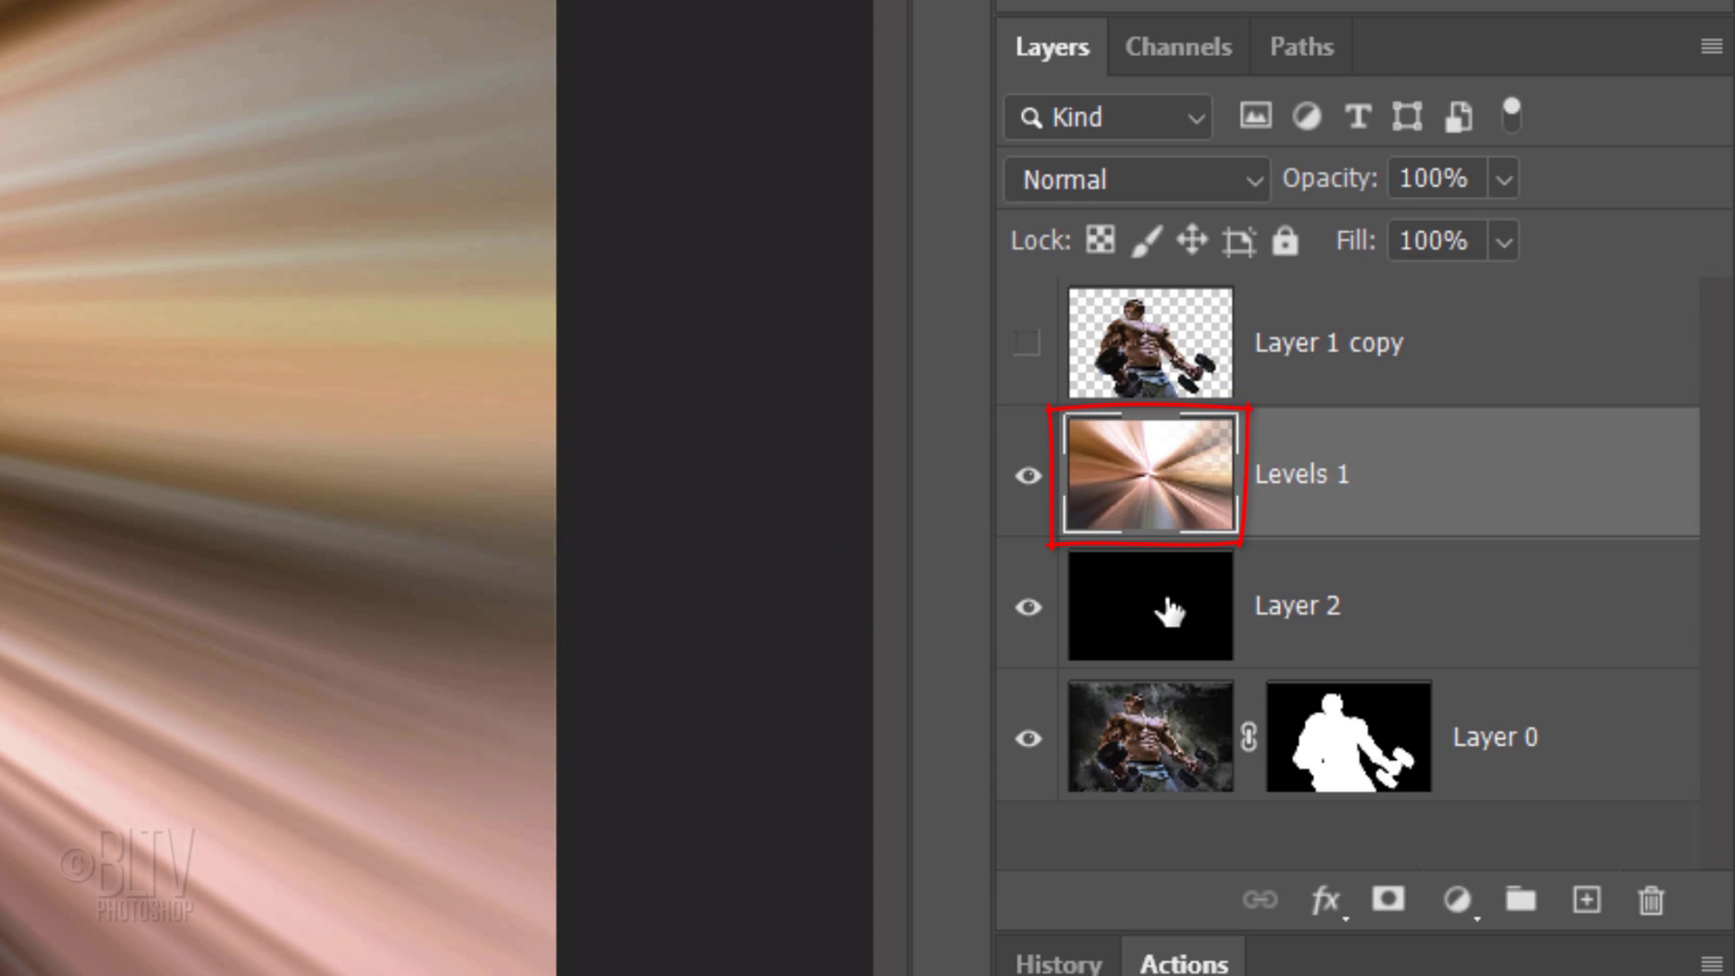
left_click(1136, 177)
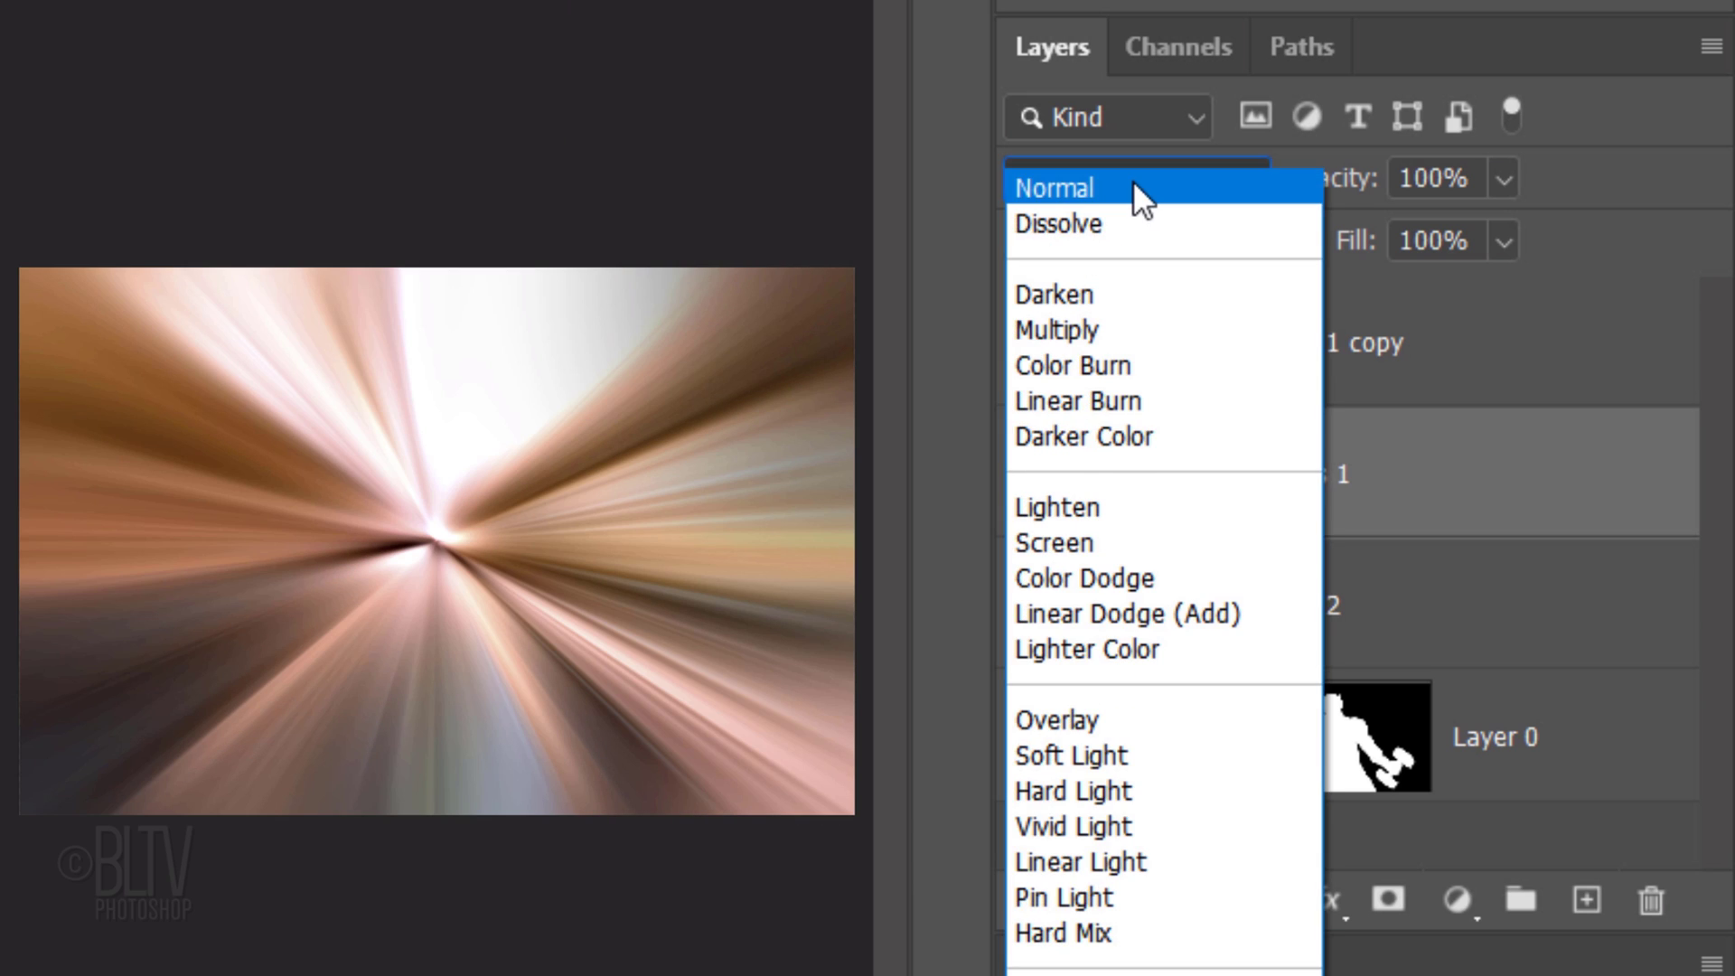
left_click(1074, 792)
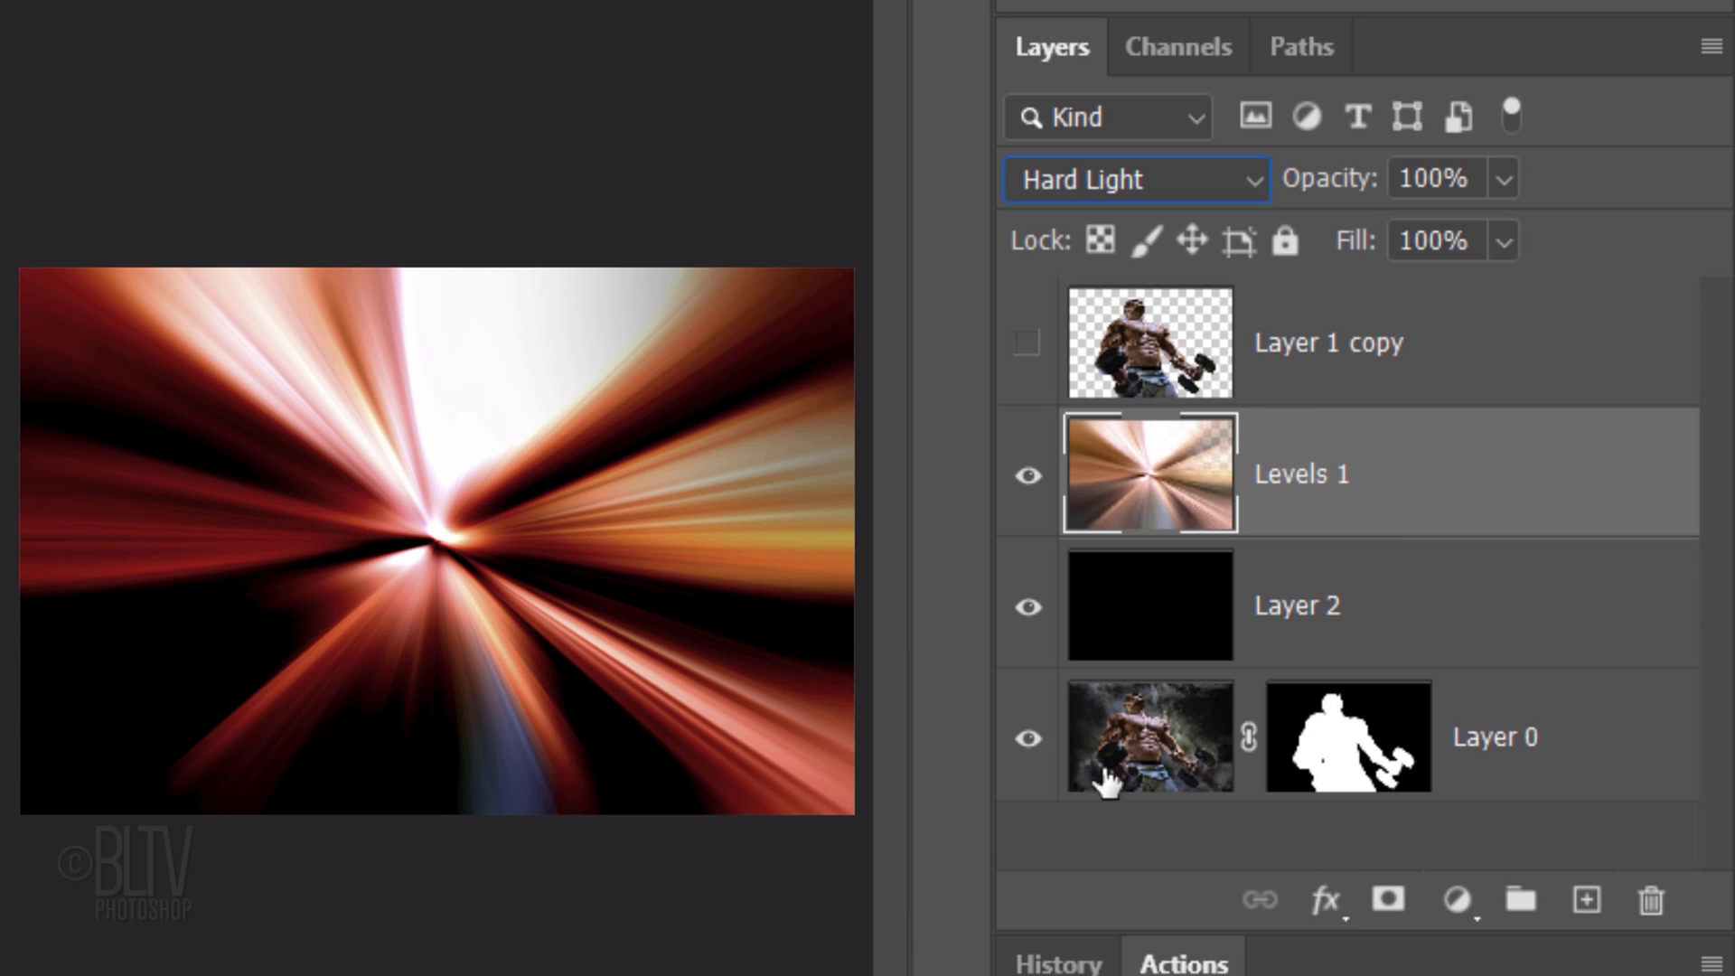
double_click(1301, 473)
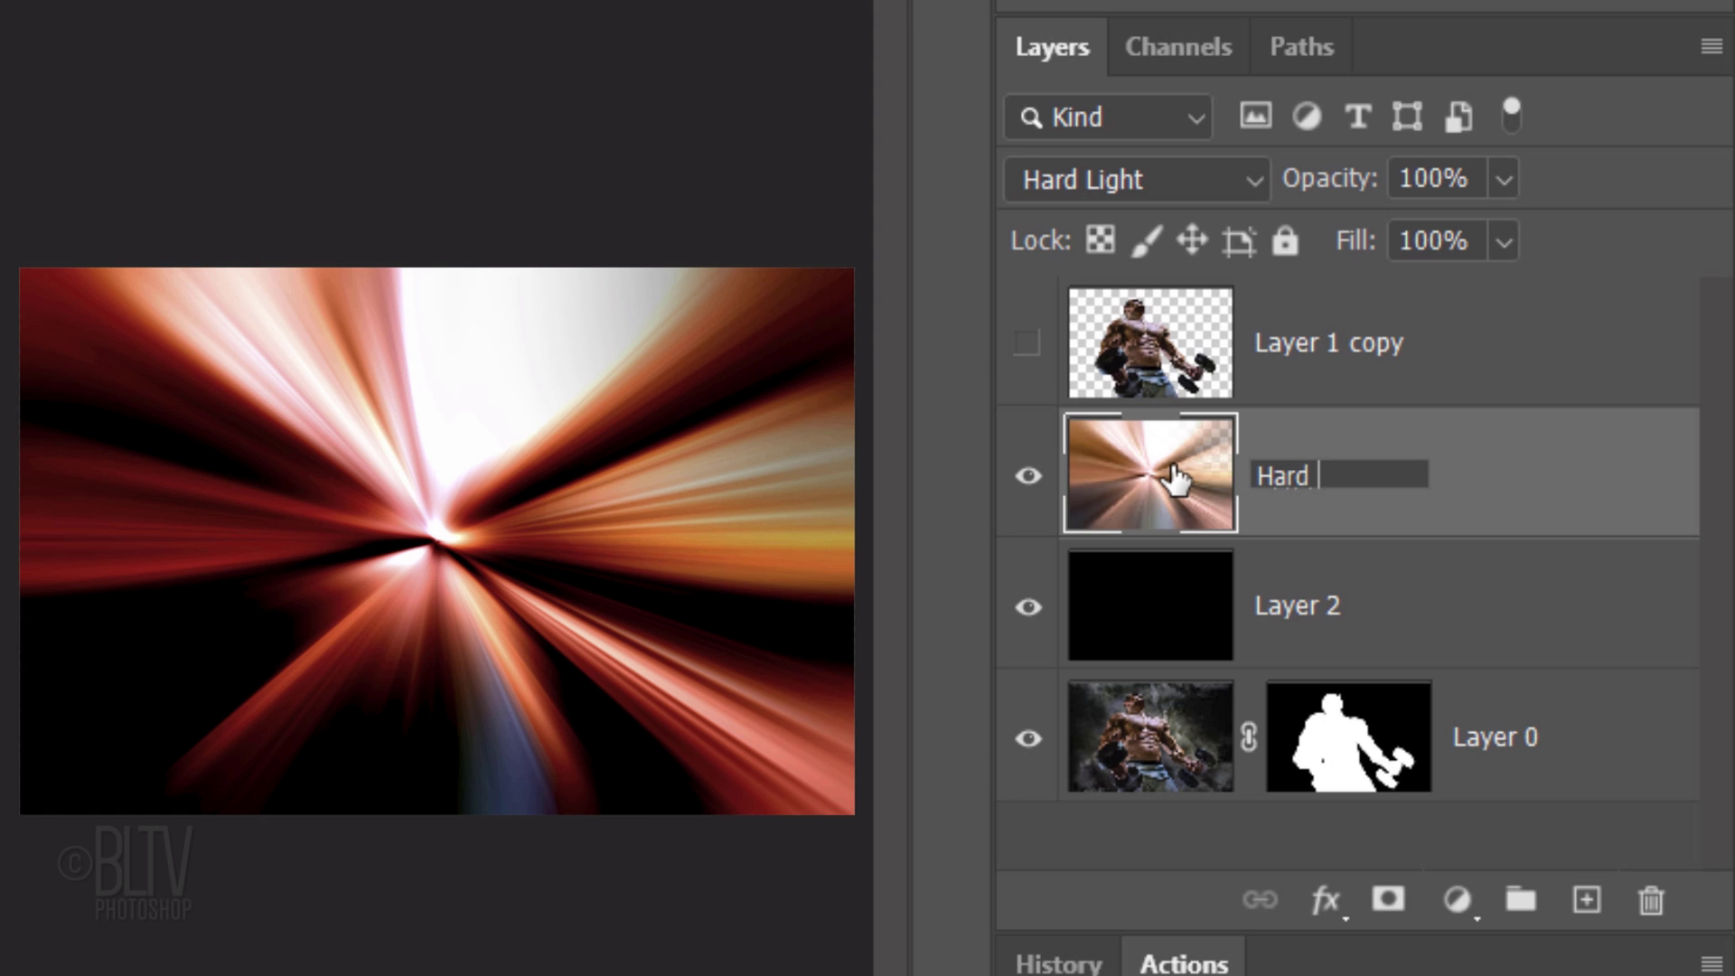
key("Enter")
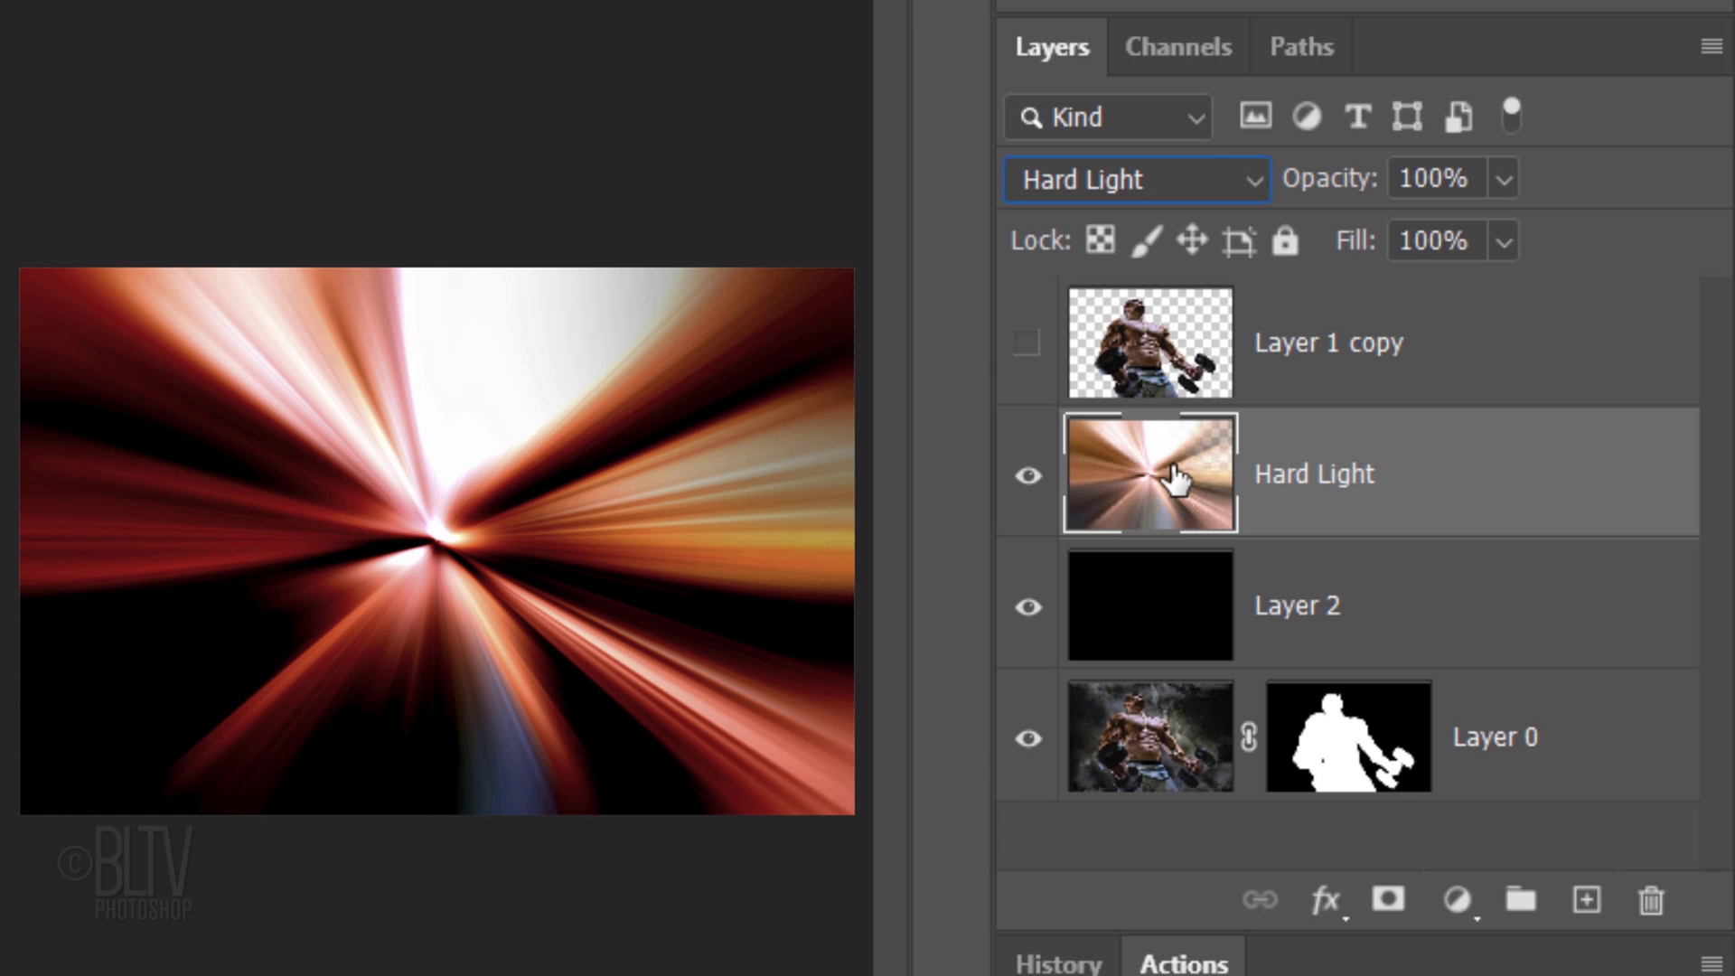
Duplicate the Hard Light layer and blend the copy in Overlay mode
key("Ctrl+j")
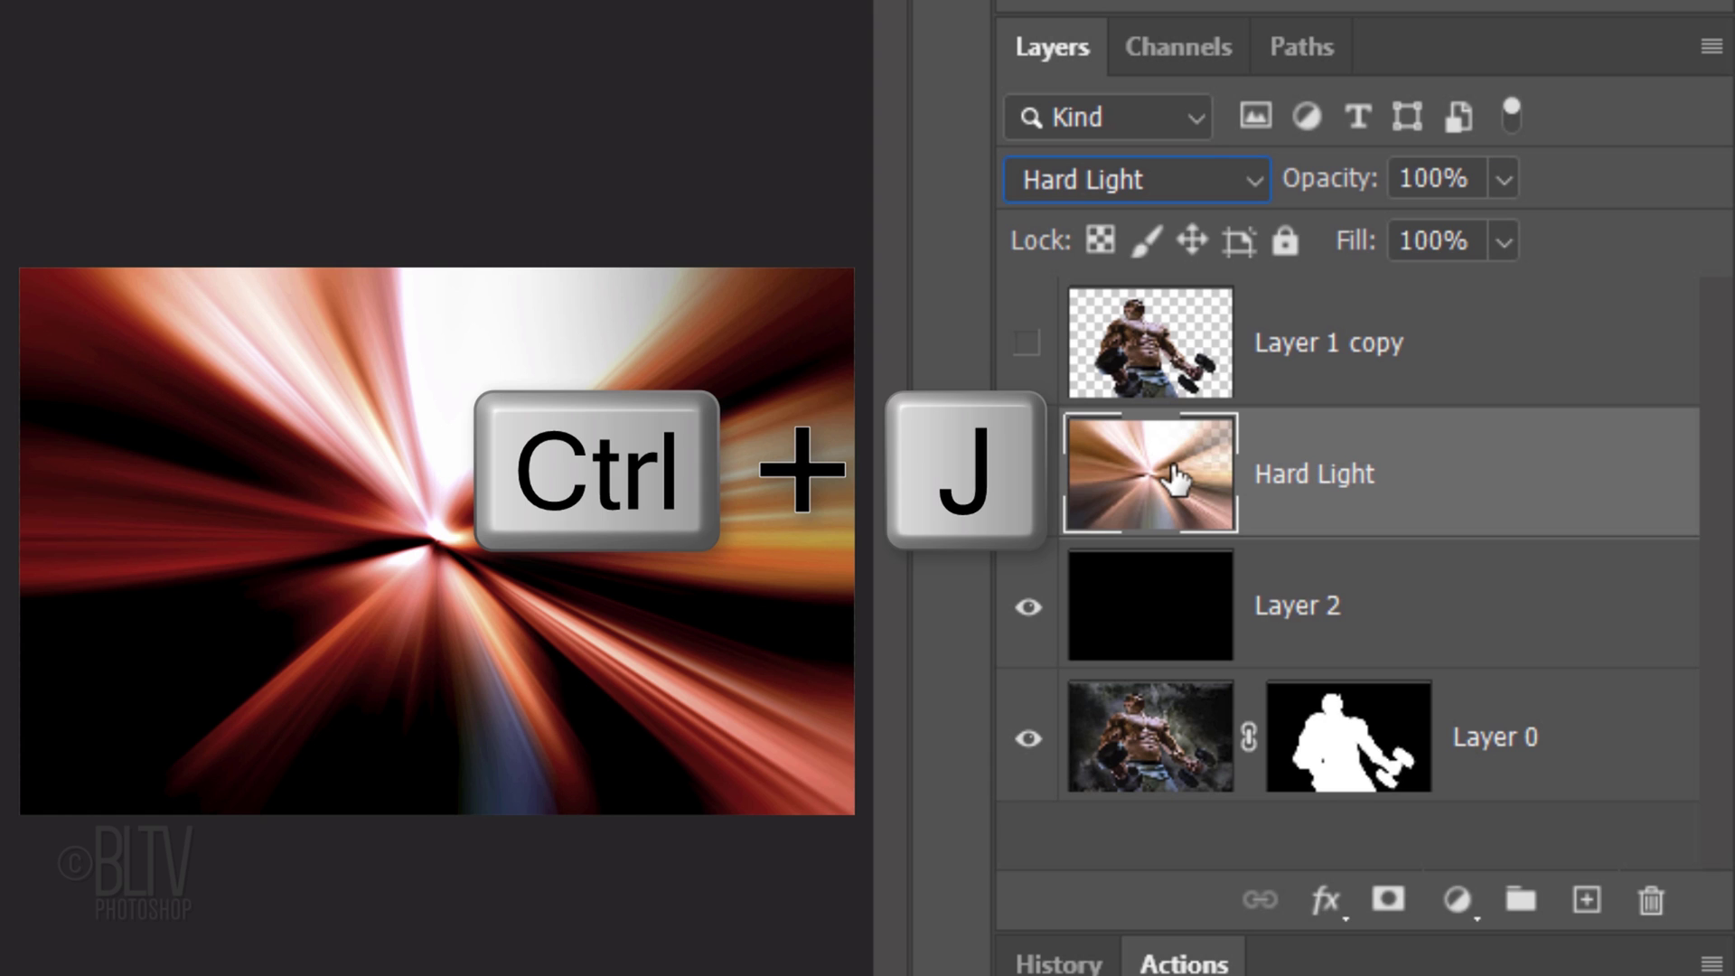
key("ctrl+j")
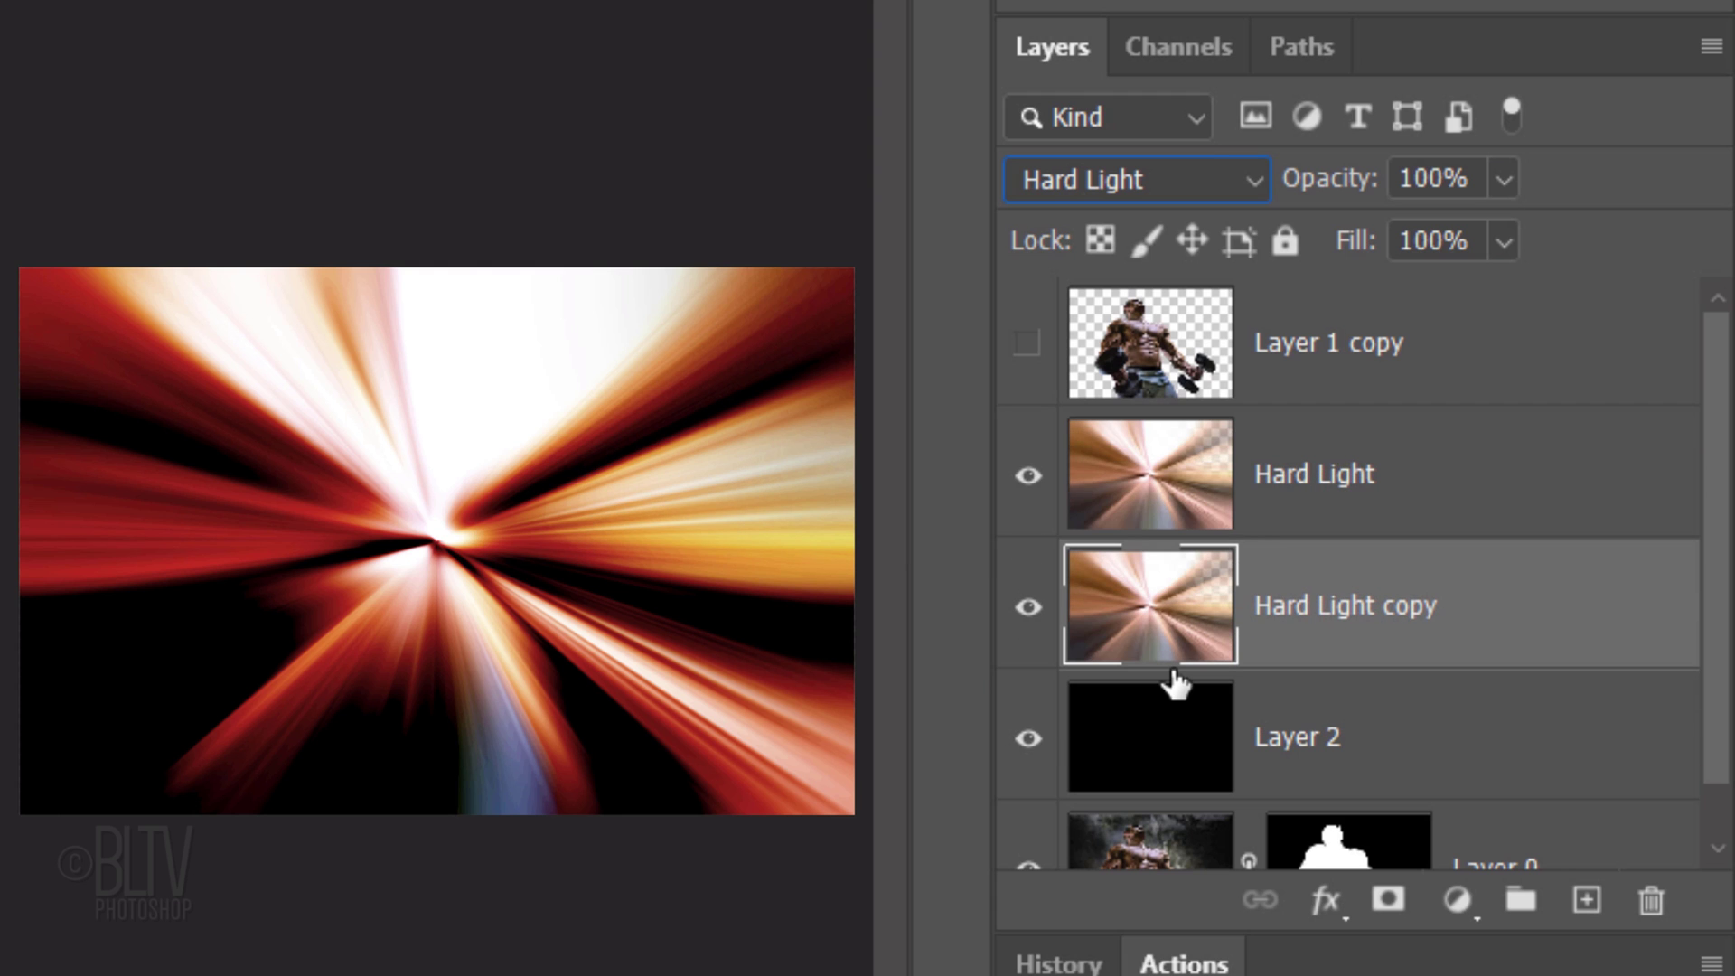
left_click(1136, 177)
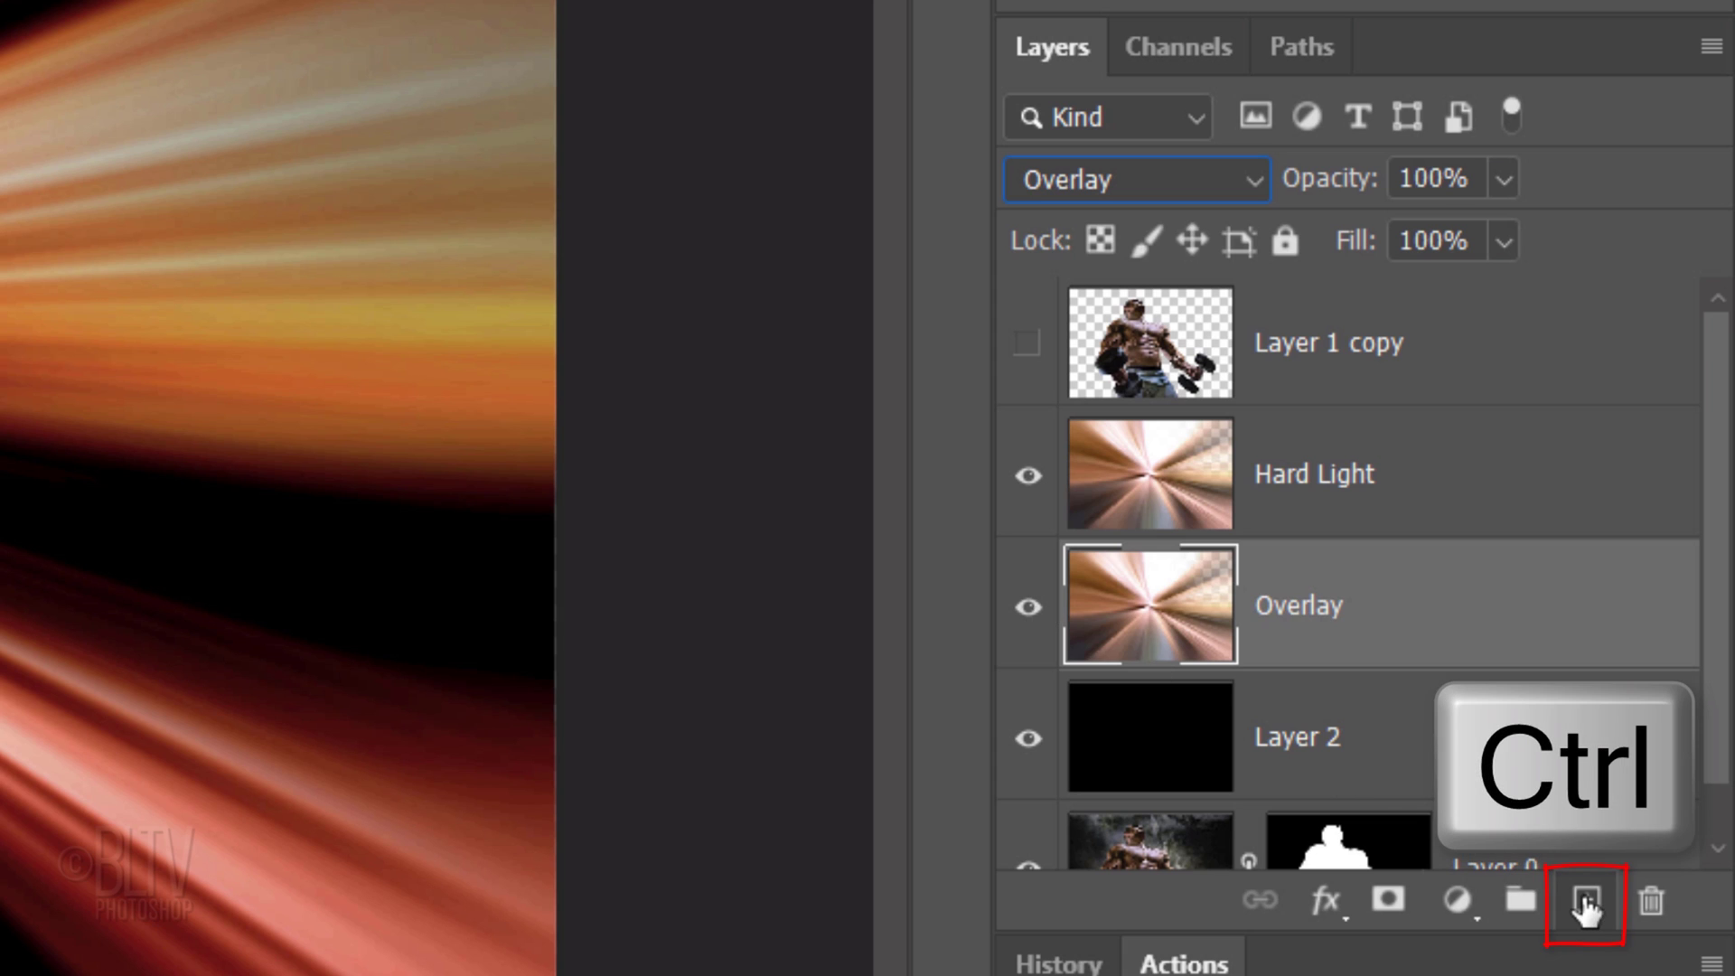
Add a Smoke layer beneath Overlay and paint faint Powder 1 specks at Flow 1 into the burst
left_click(1585, 907)
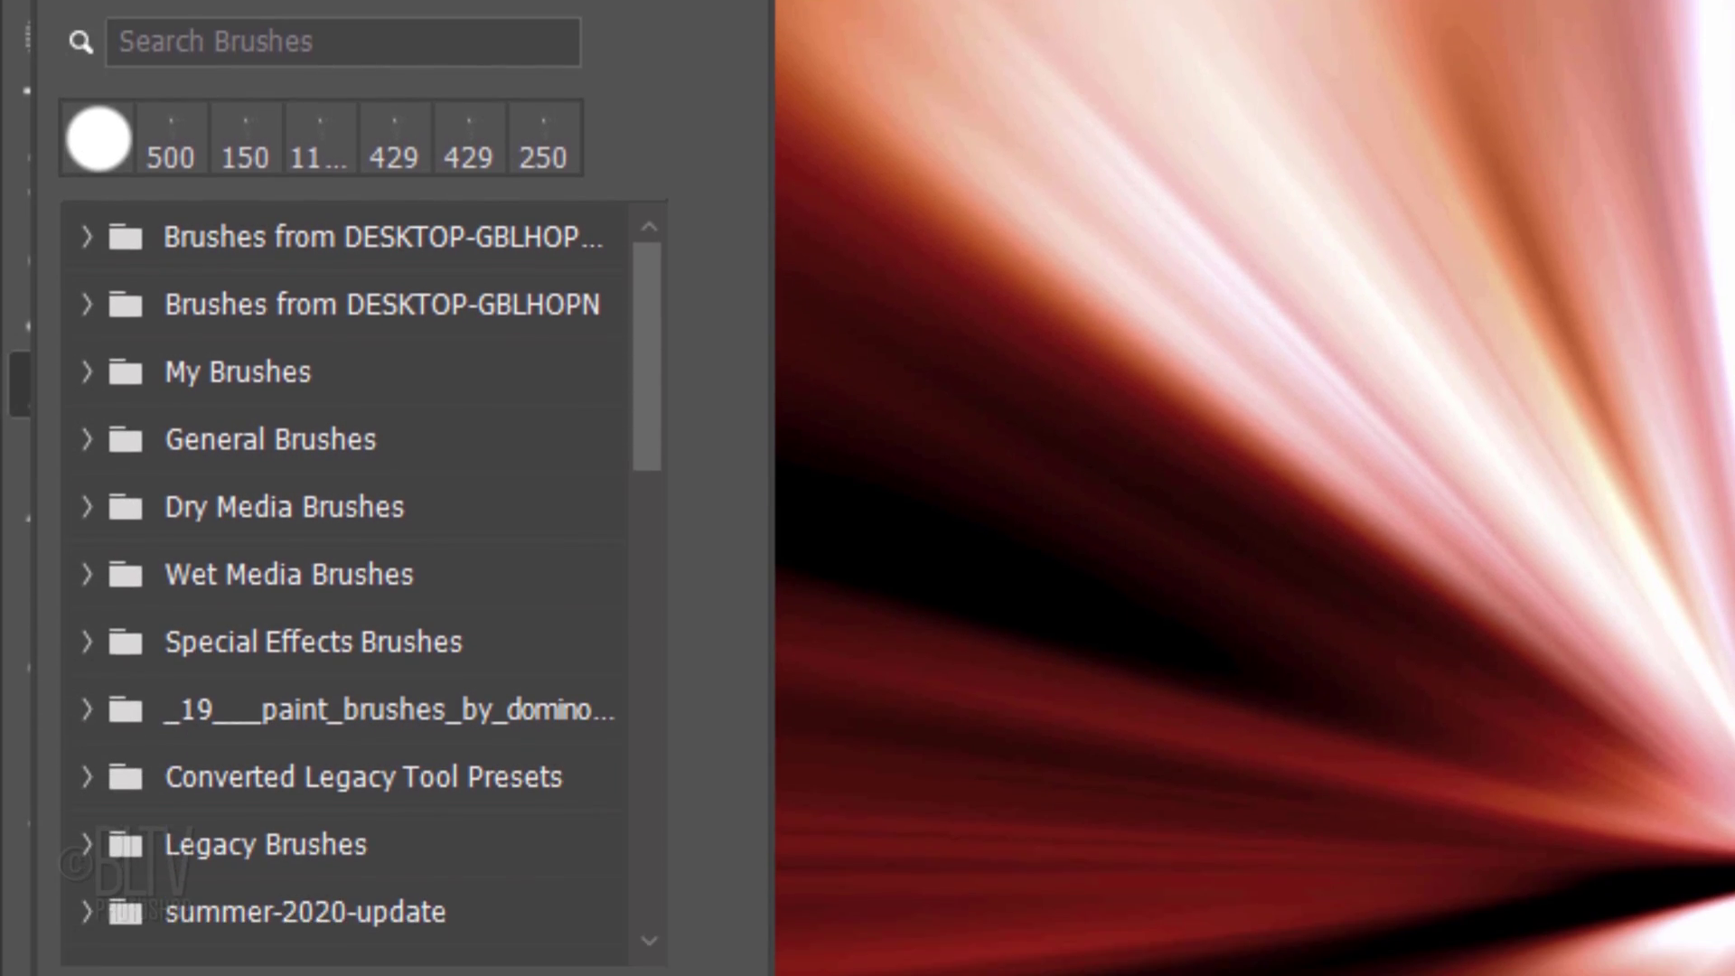
scroll("down", 3)
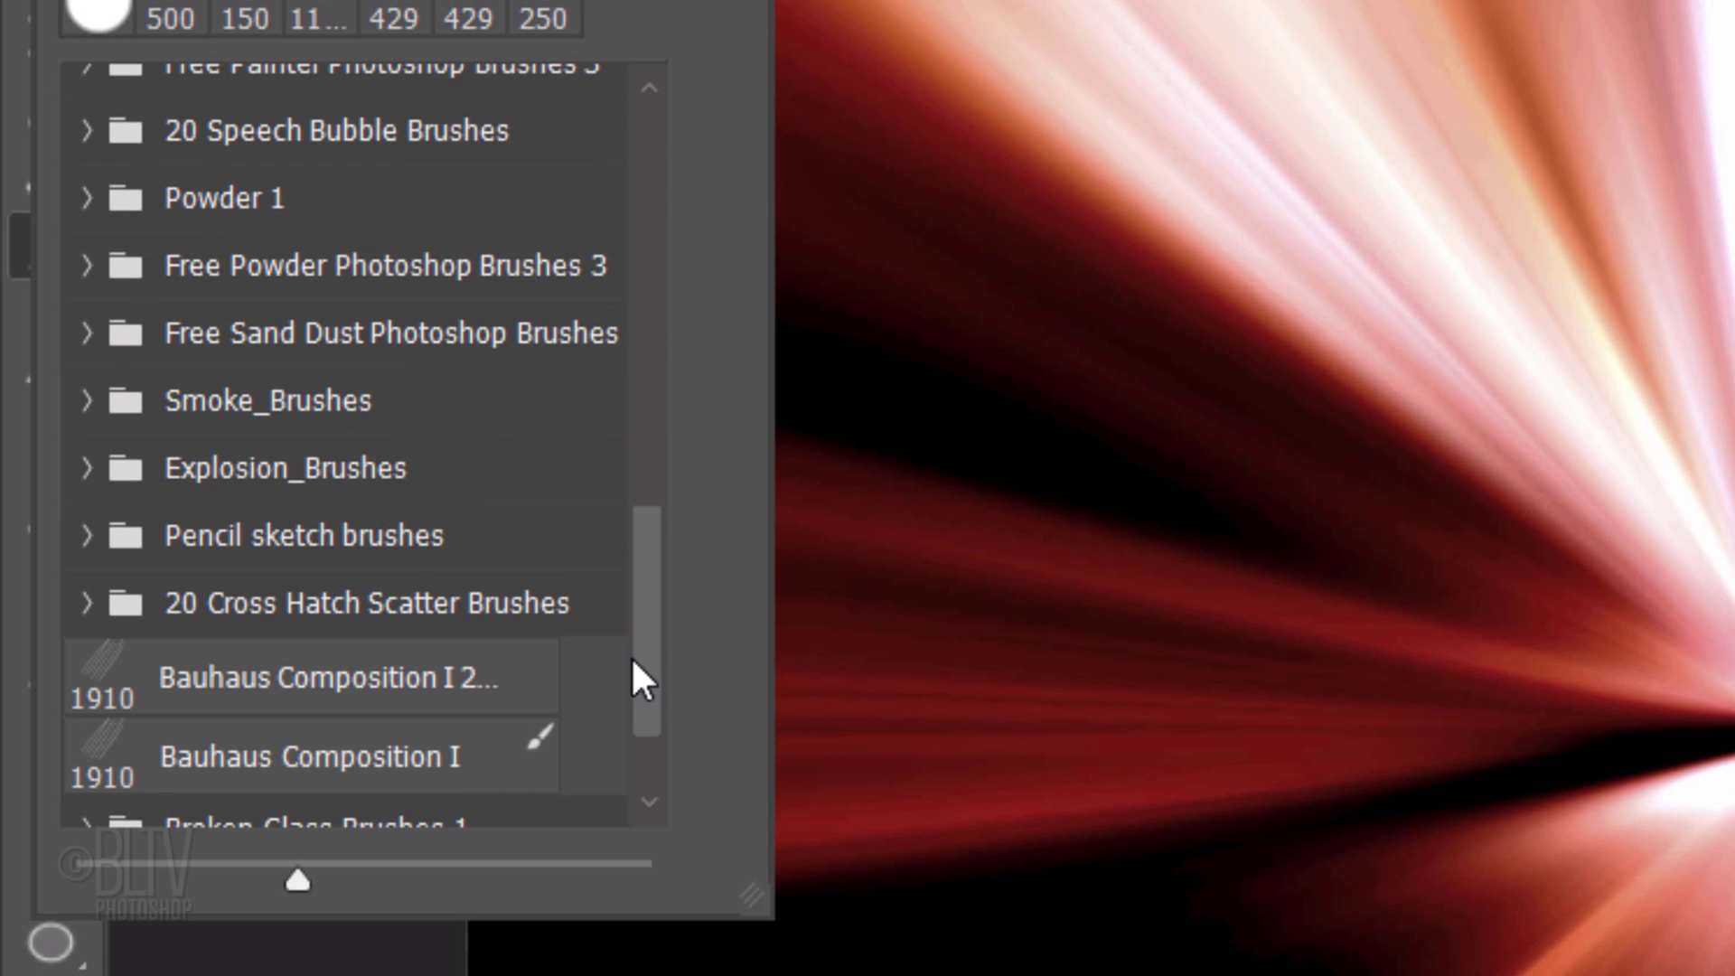
left_click(90, 199)
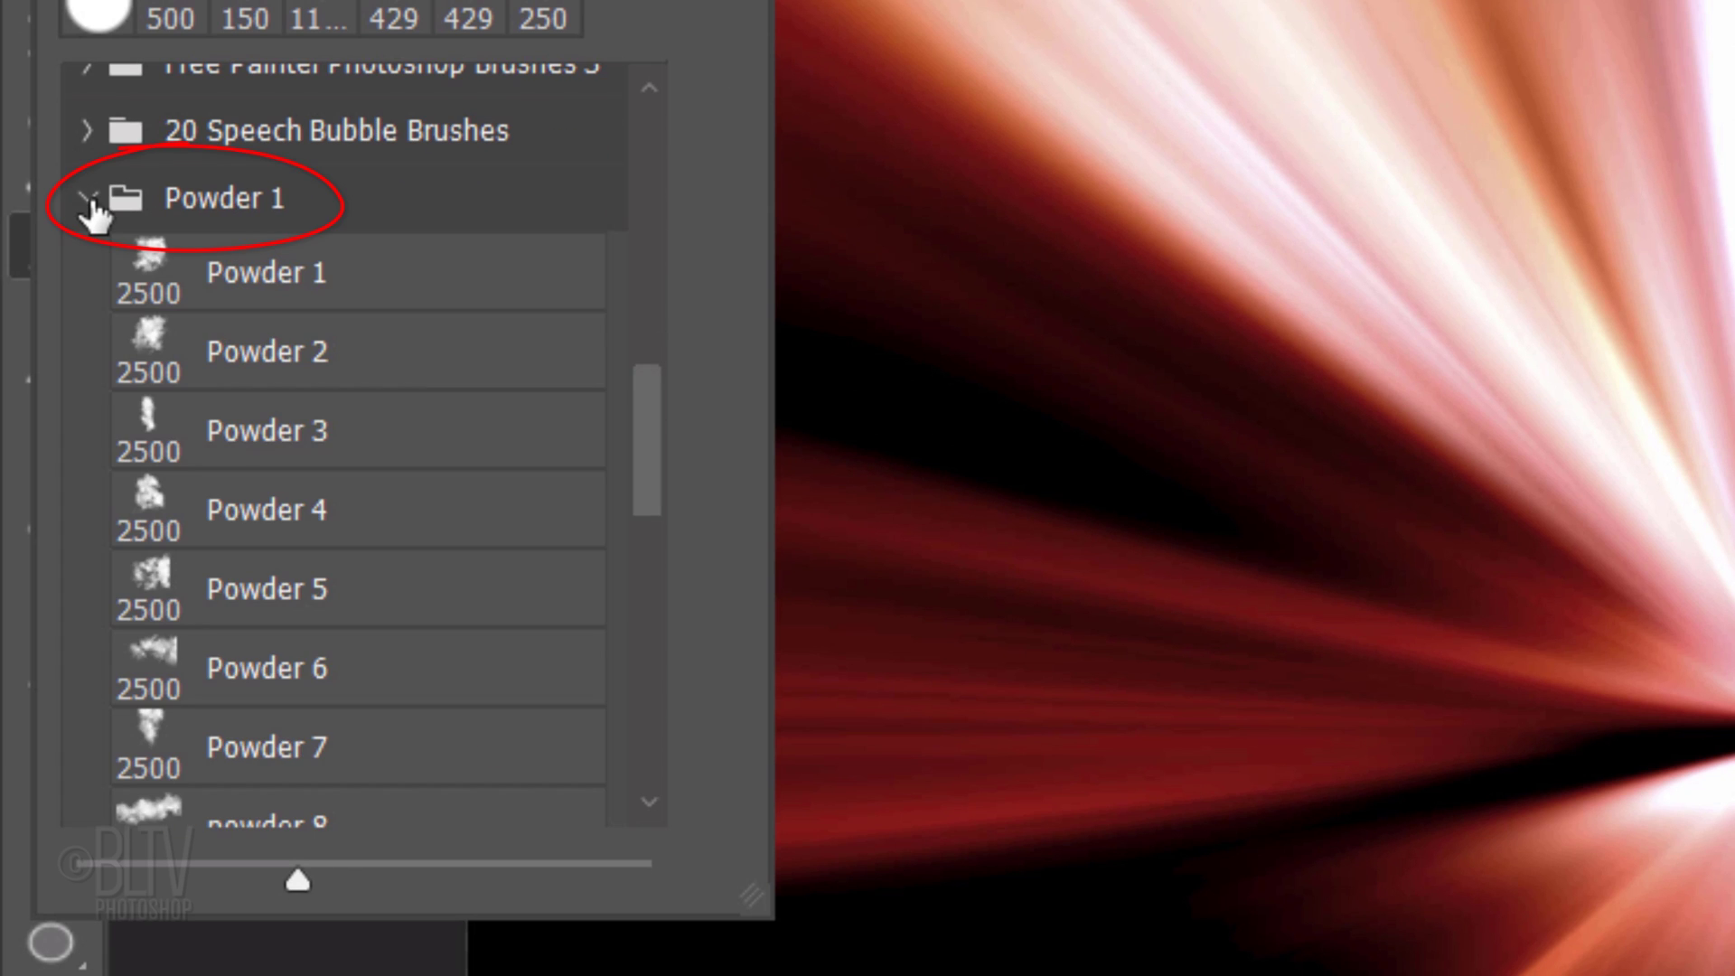
scroll("down", 3)
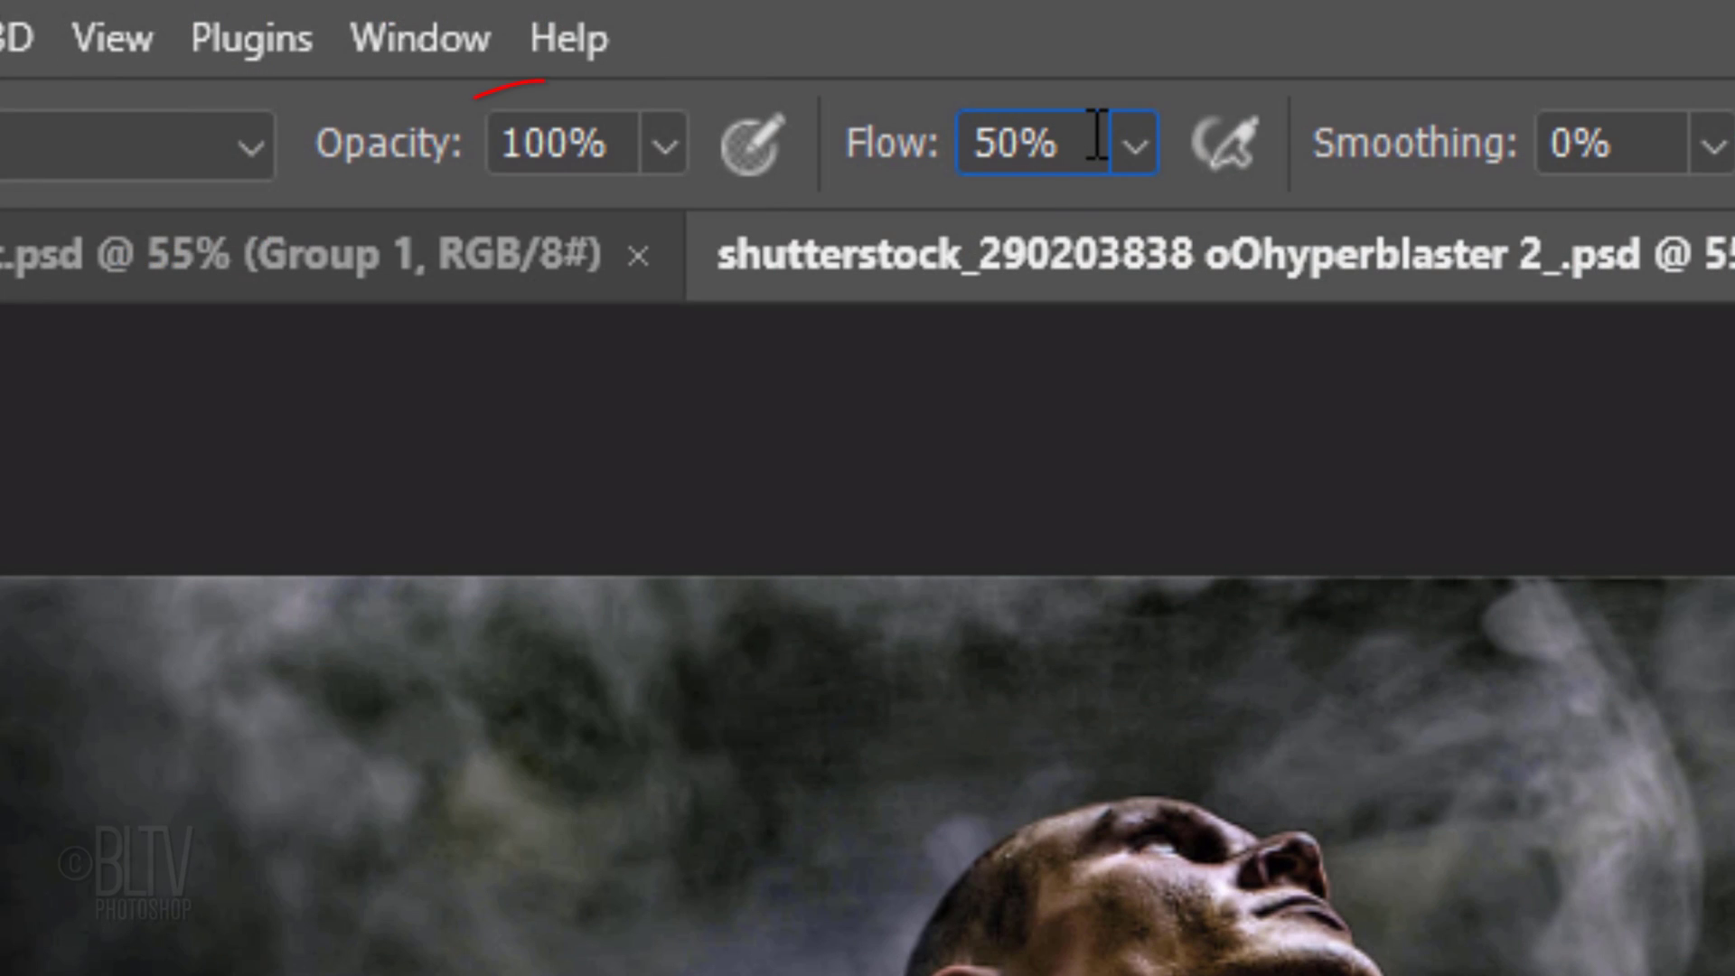
type("1")
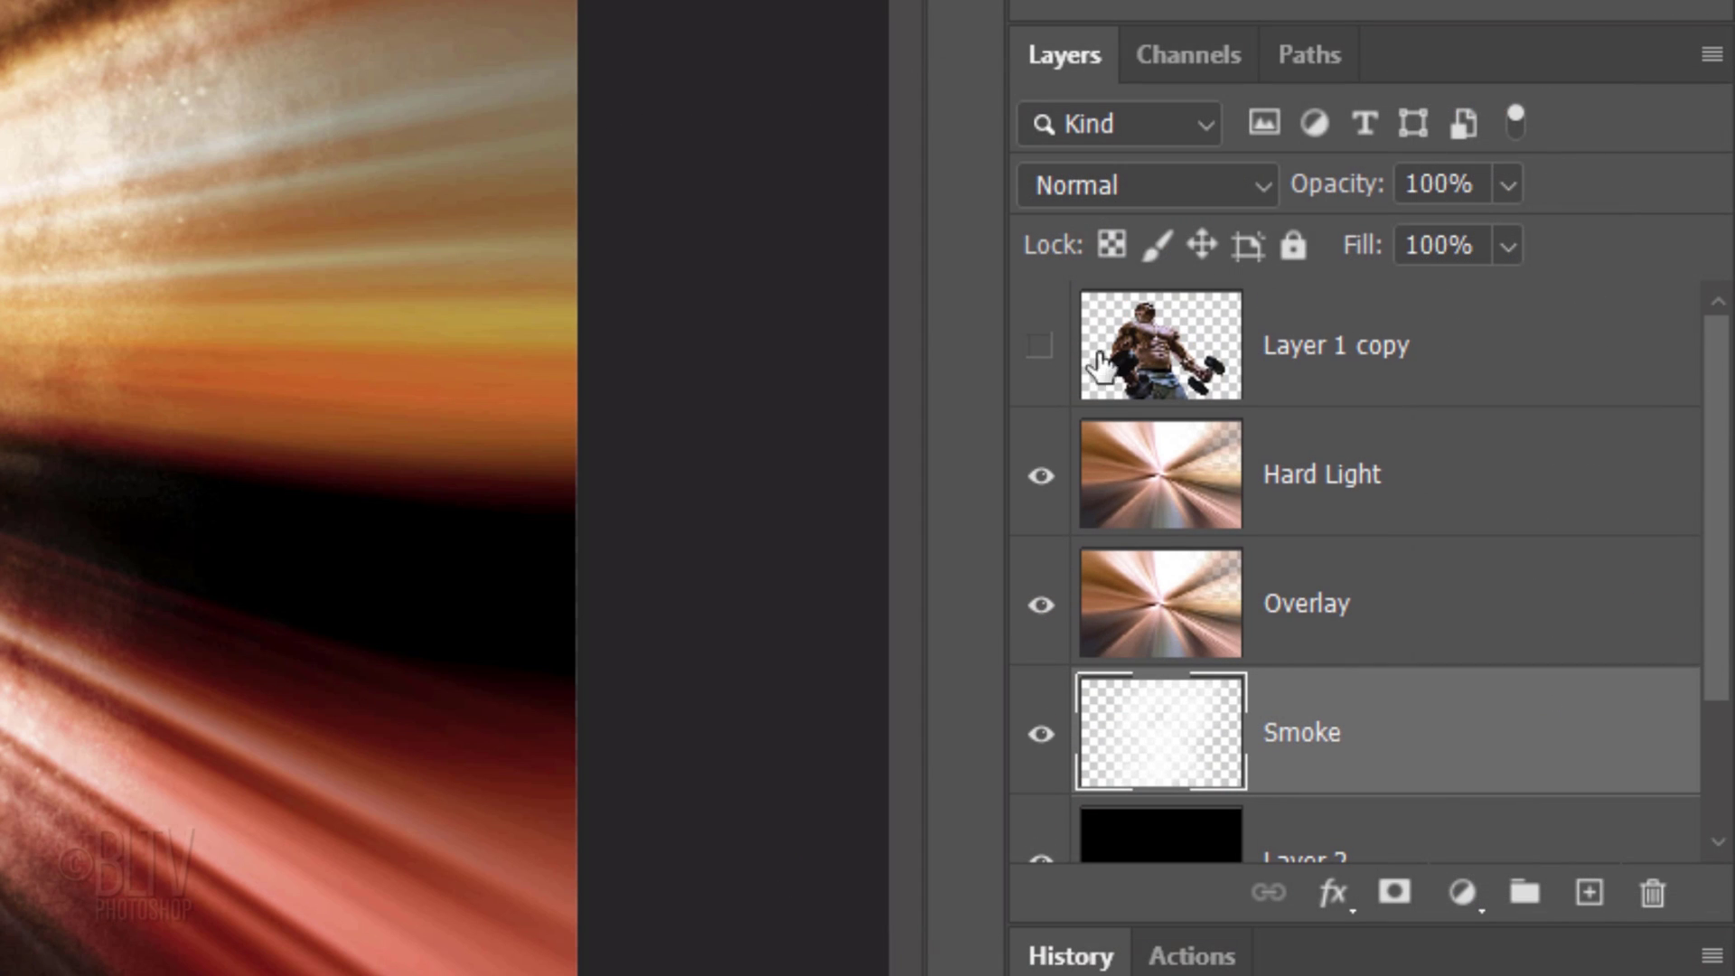
Show the athlete copy, give it a layer mask and load the Explosion_Brushes folder
left_click(1041, 346)
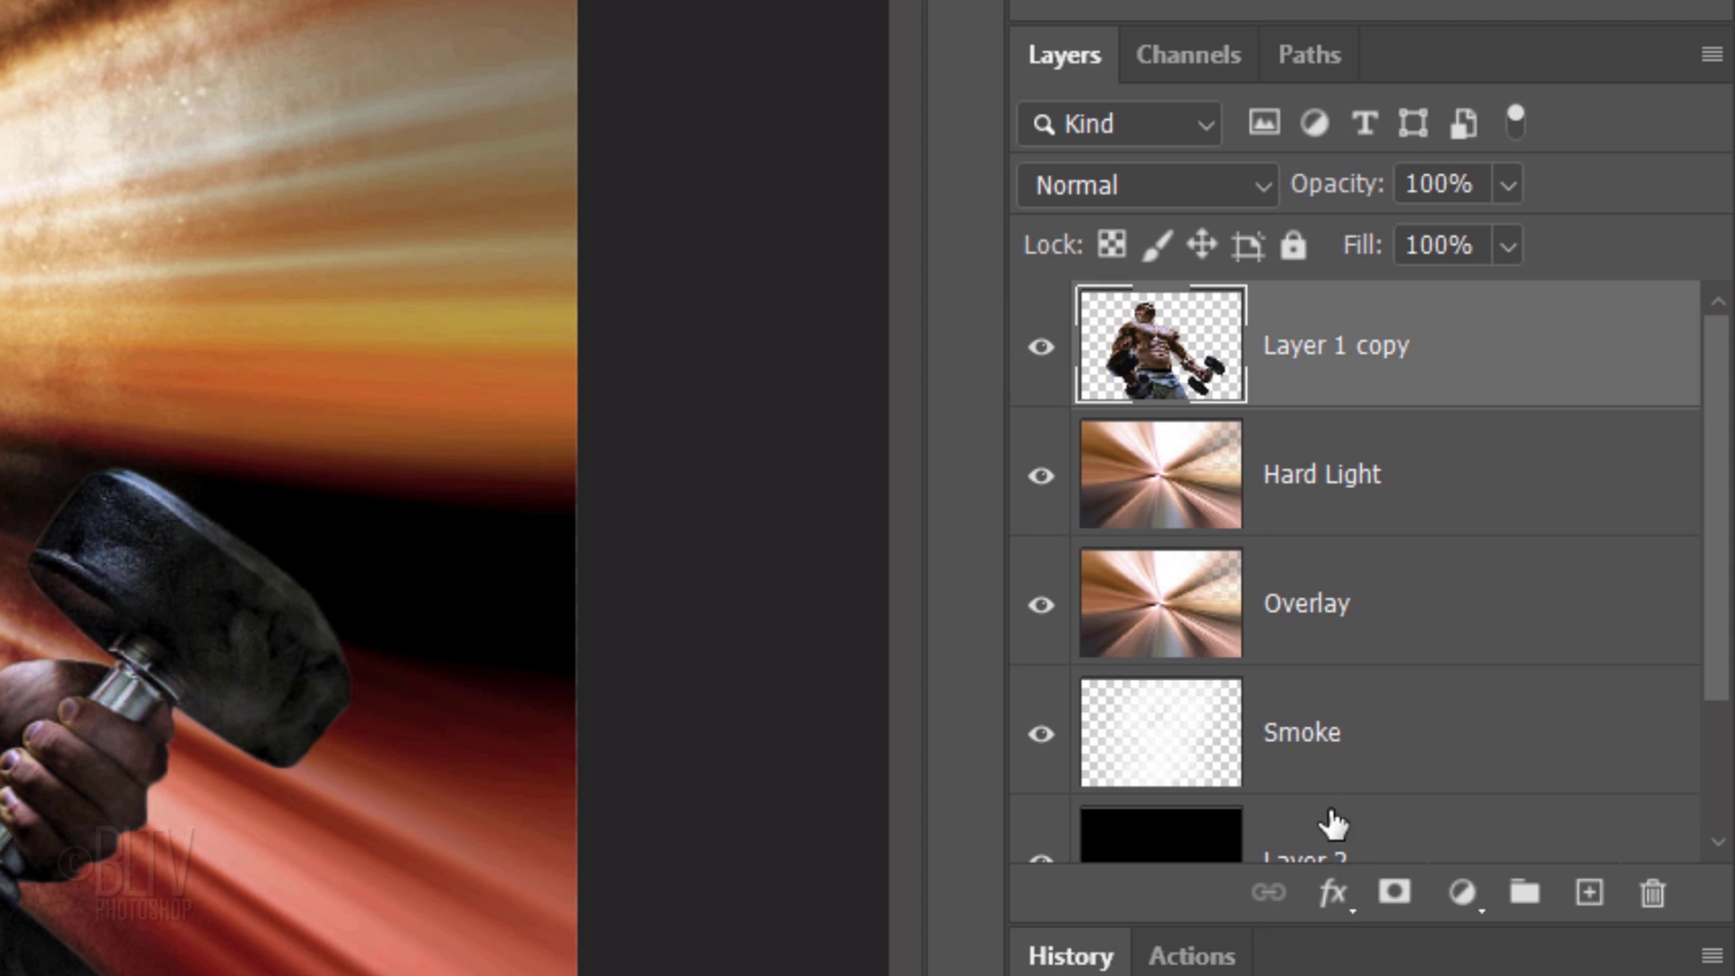
left_click(1394, 915)
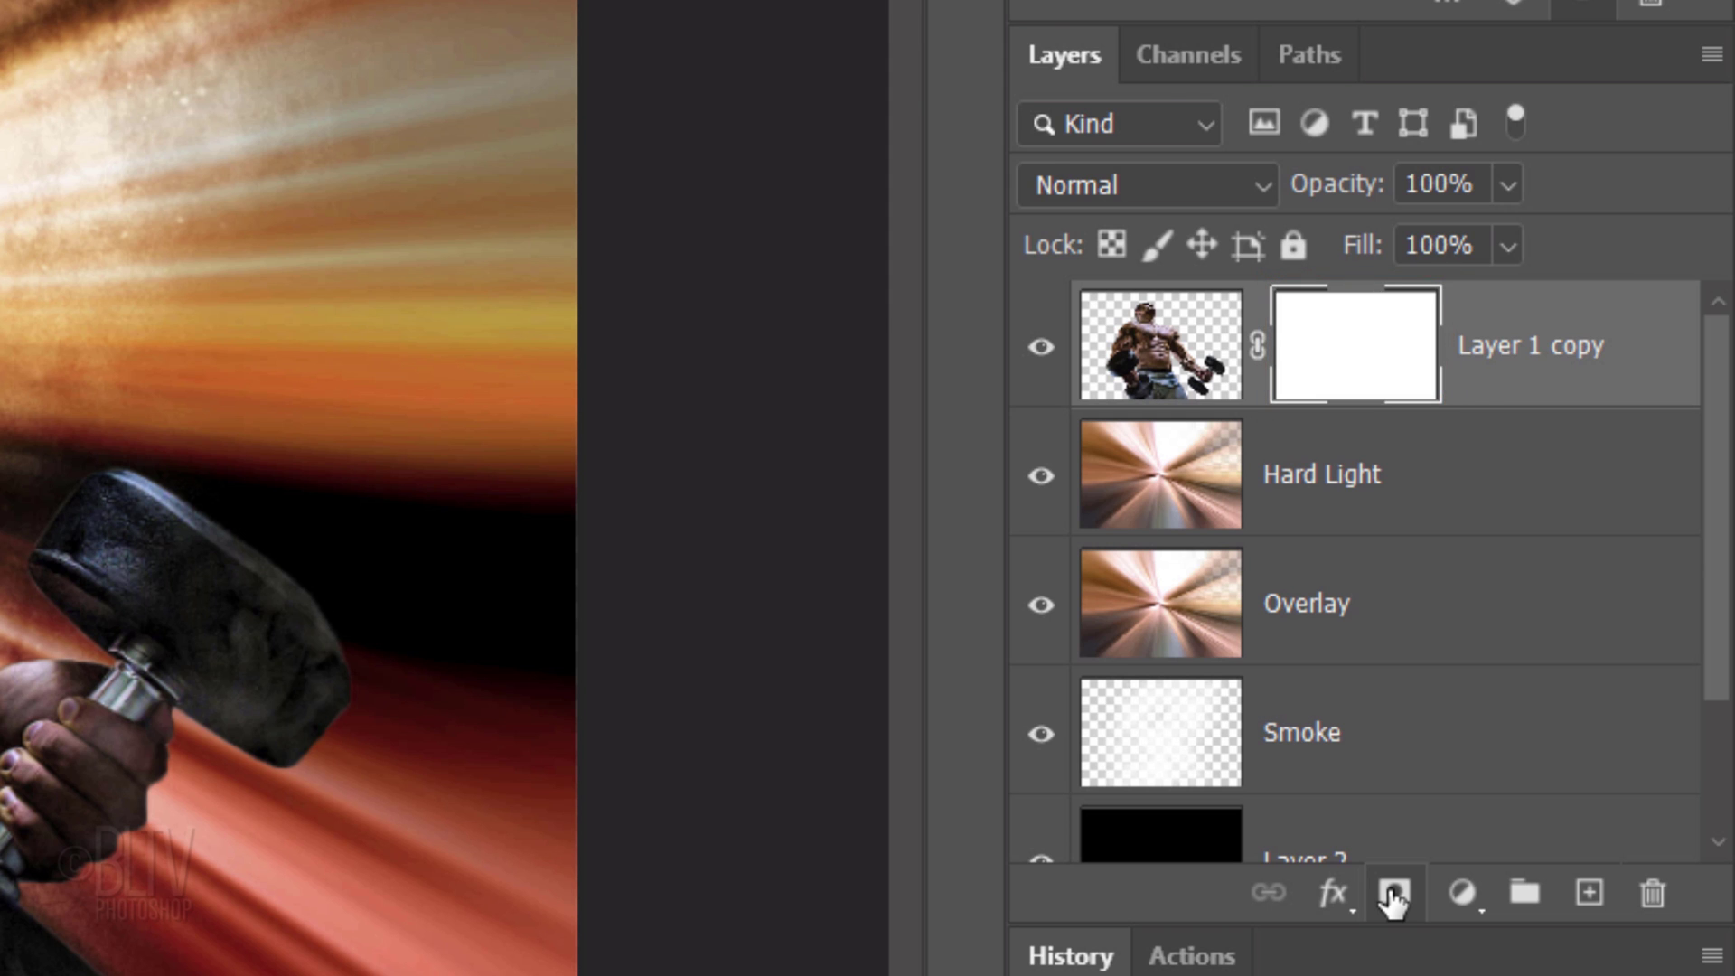
left_click(318, 97)
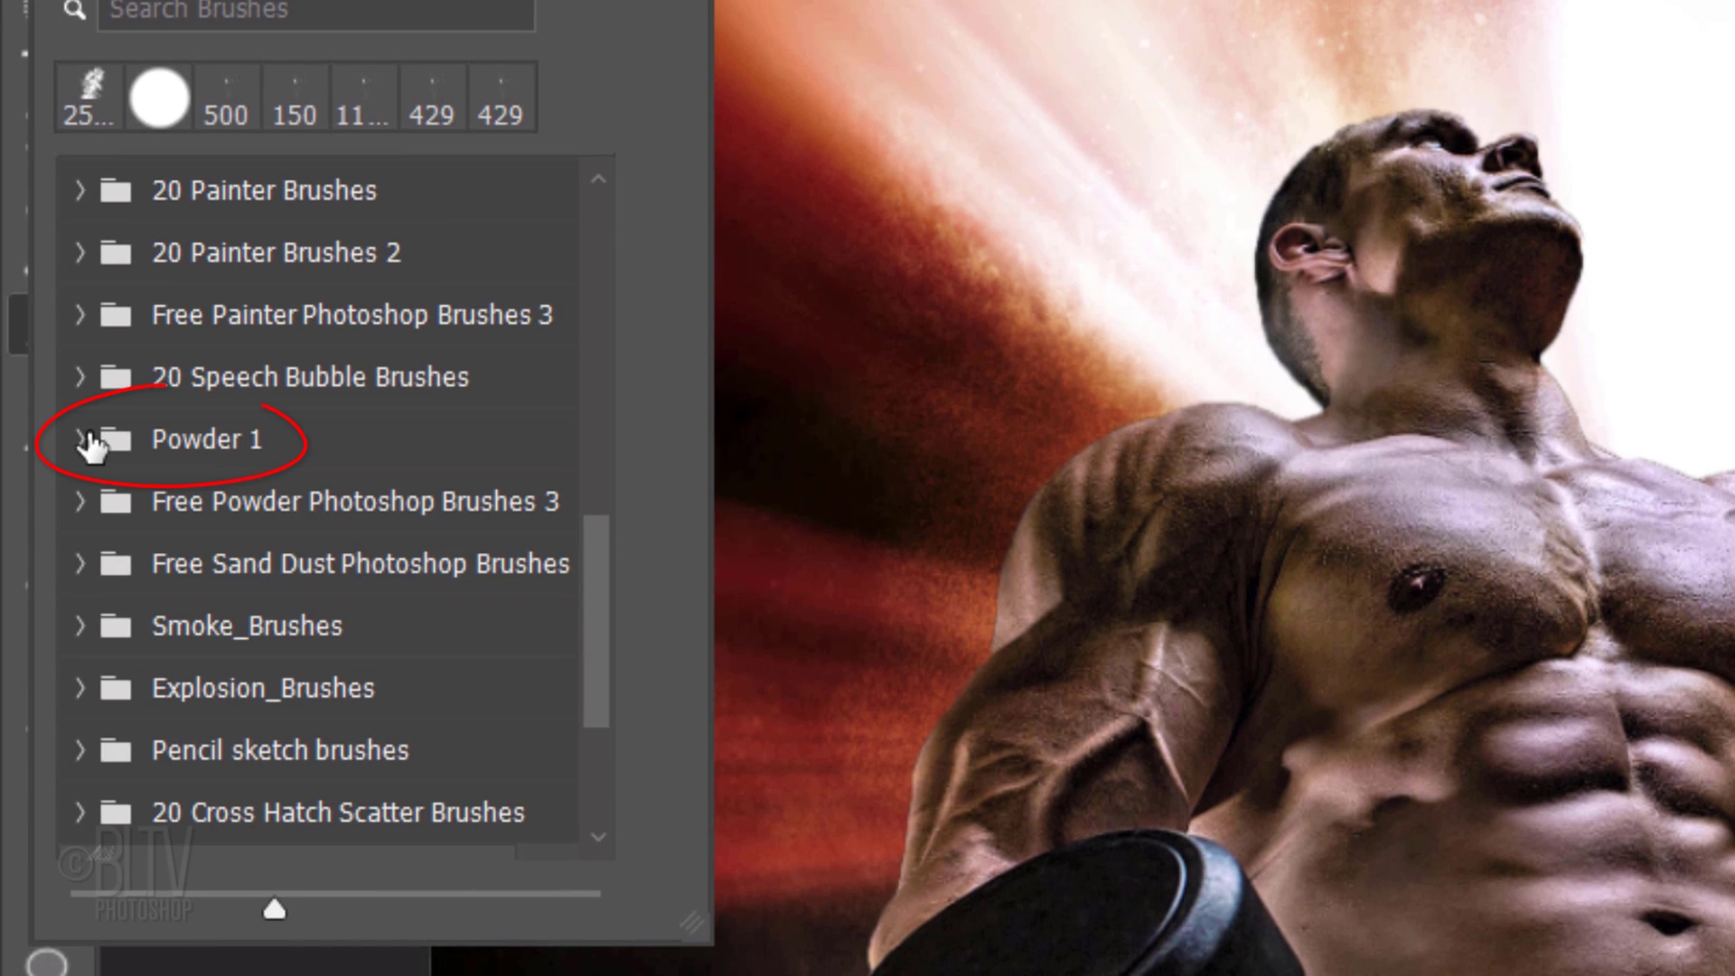
scroll("down", 3)
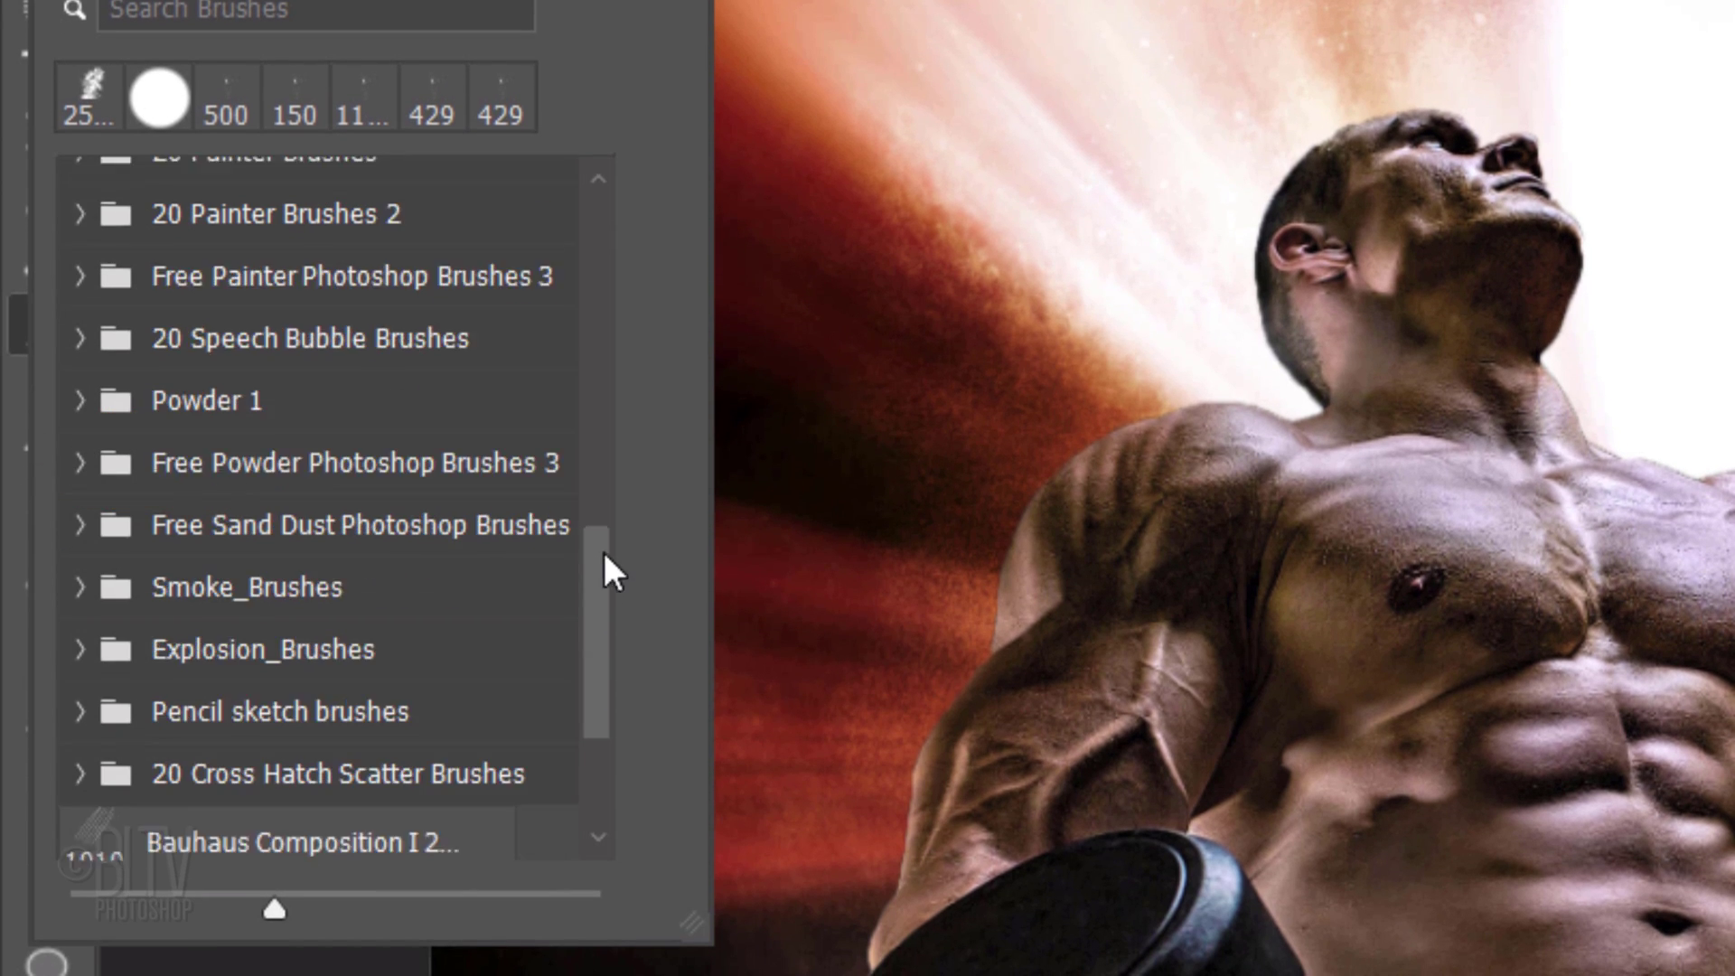
left_click(80, 647)
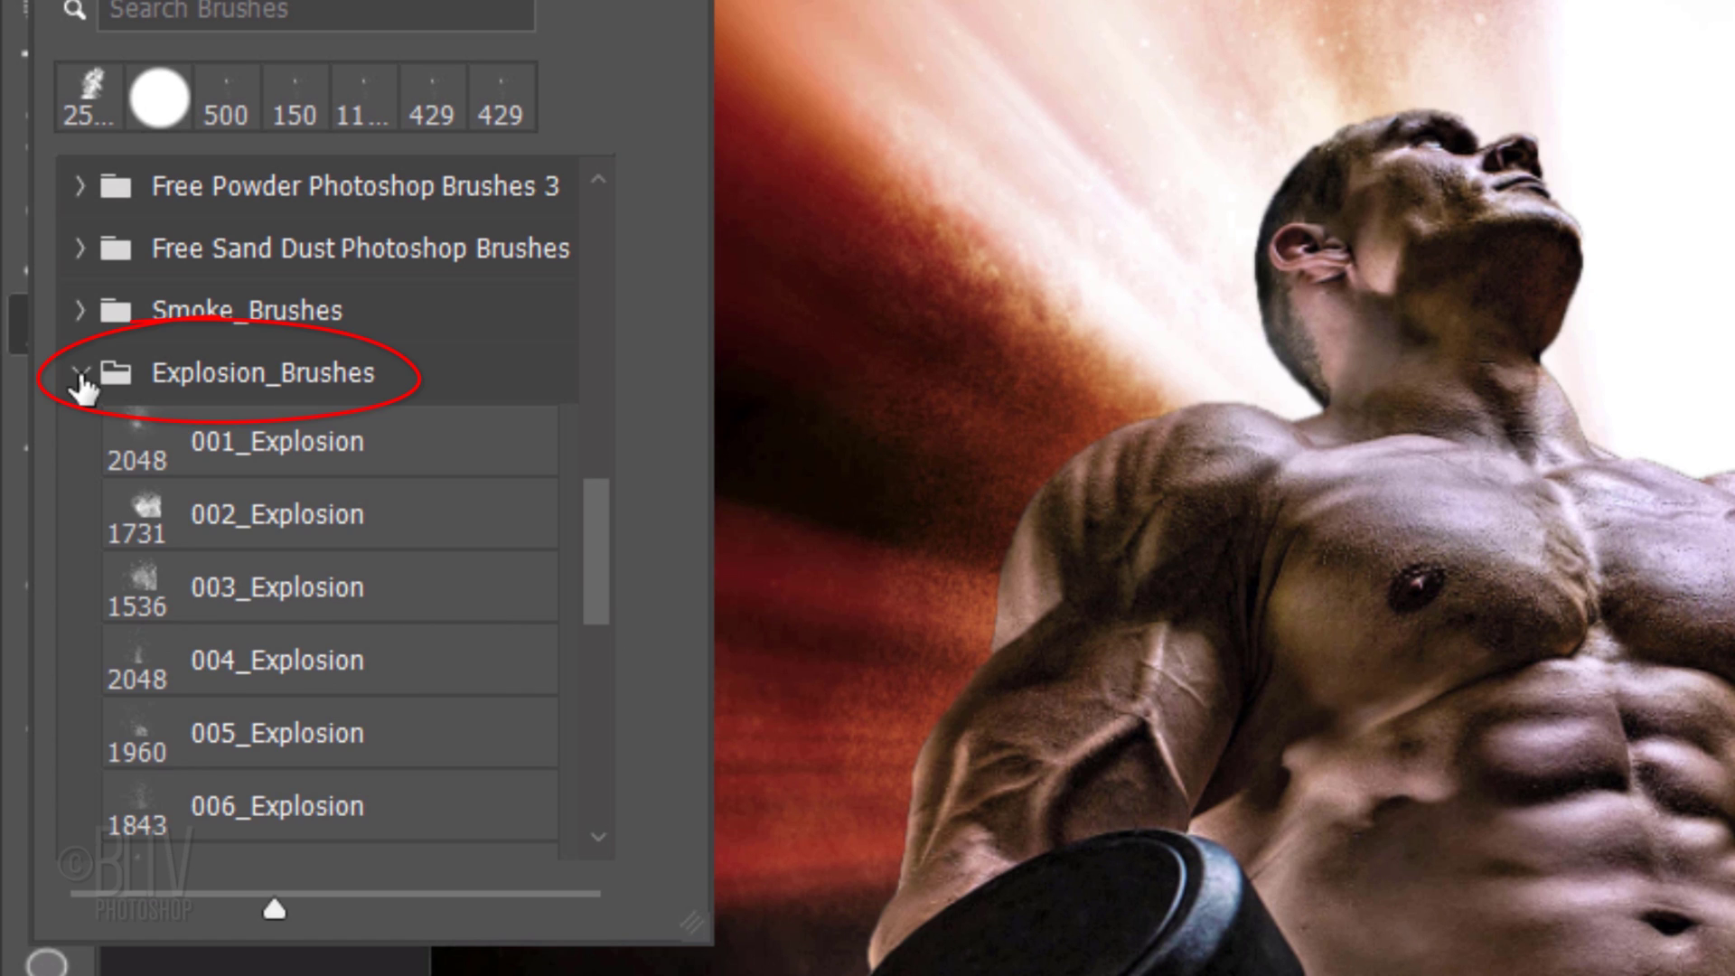
Set the explosion brush to 2400 px and adjust its Brush Settings before painting the mask
scroll("down", 3)
type("2400")
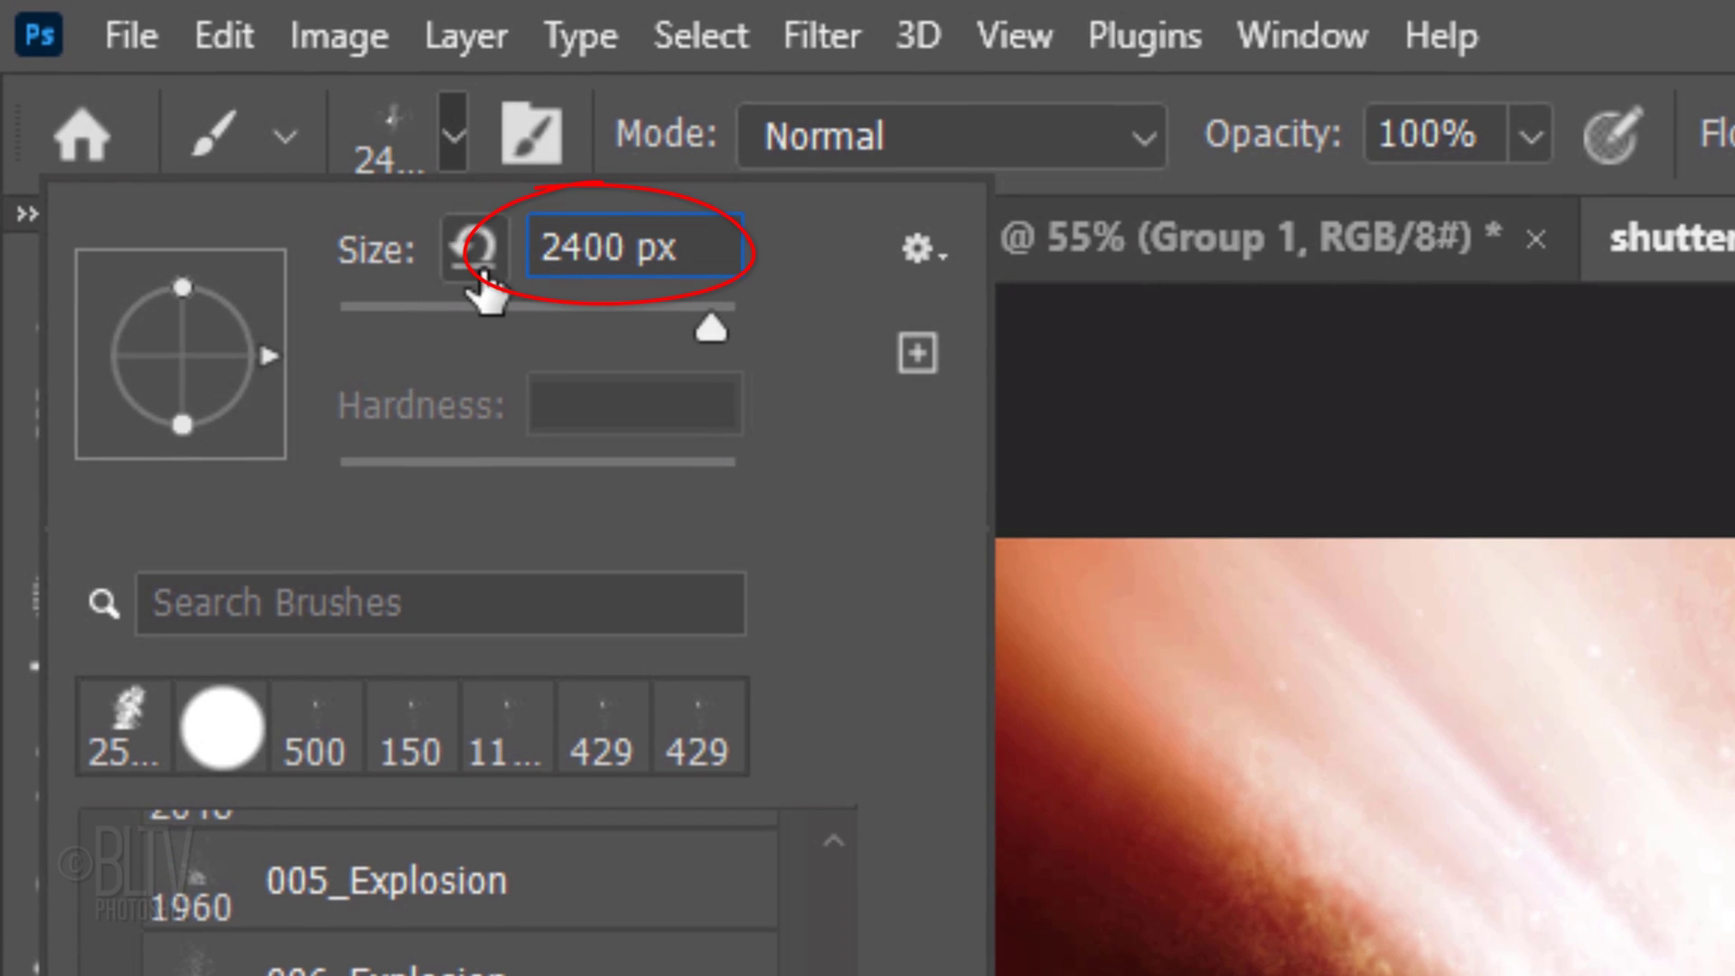
key("Enter")
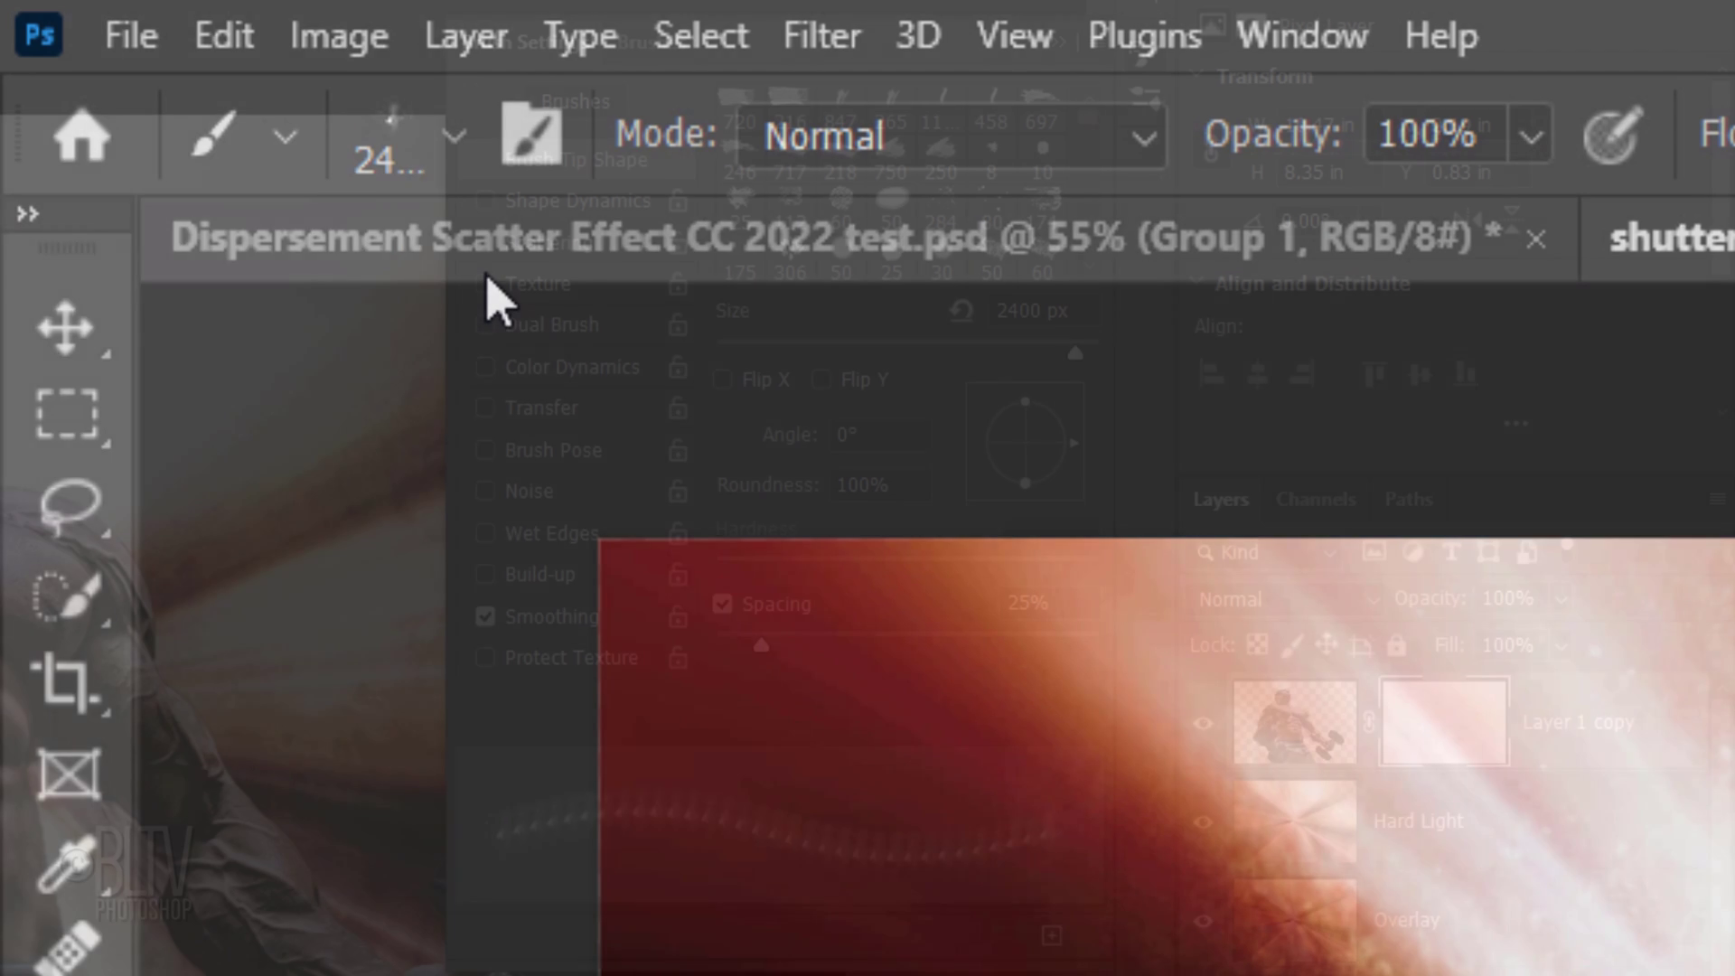
key("F5")
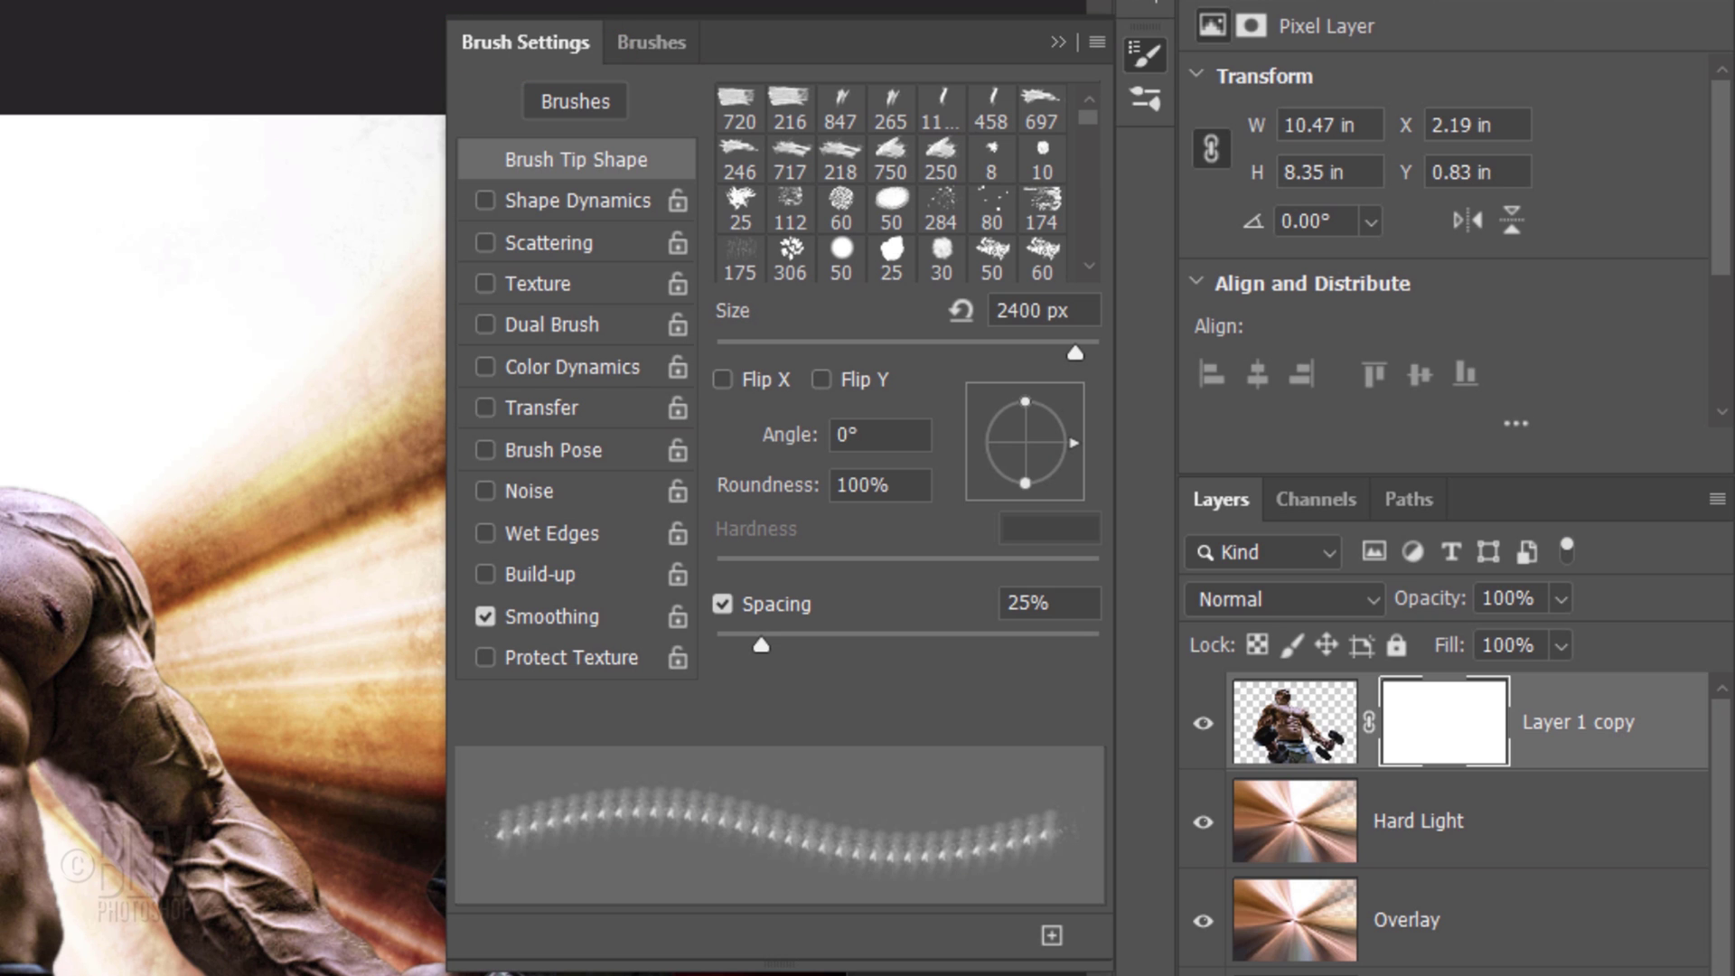
mouse_move(469, 187)
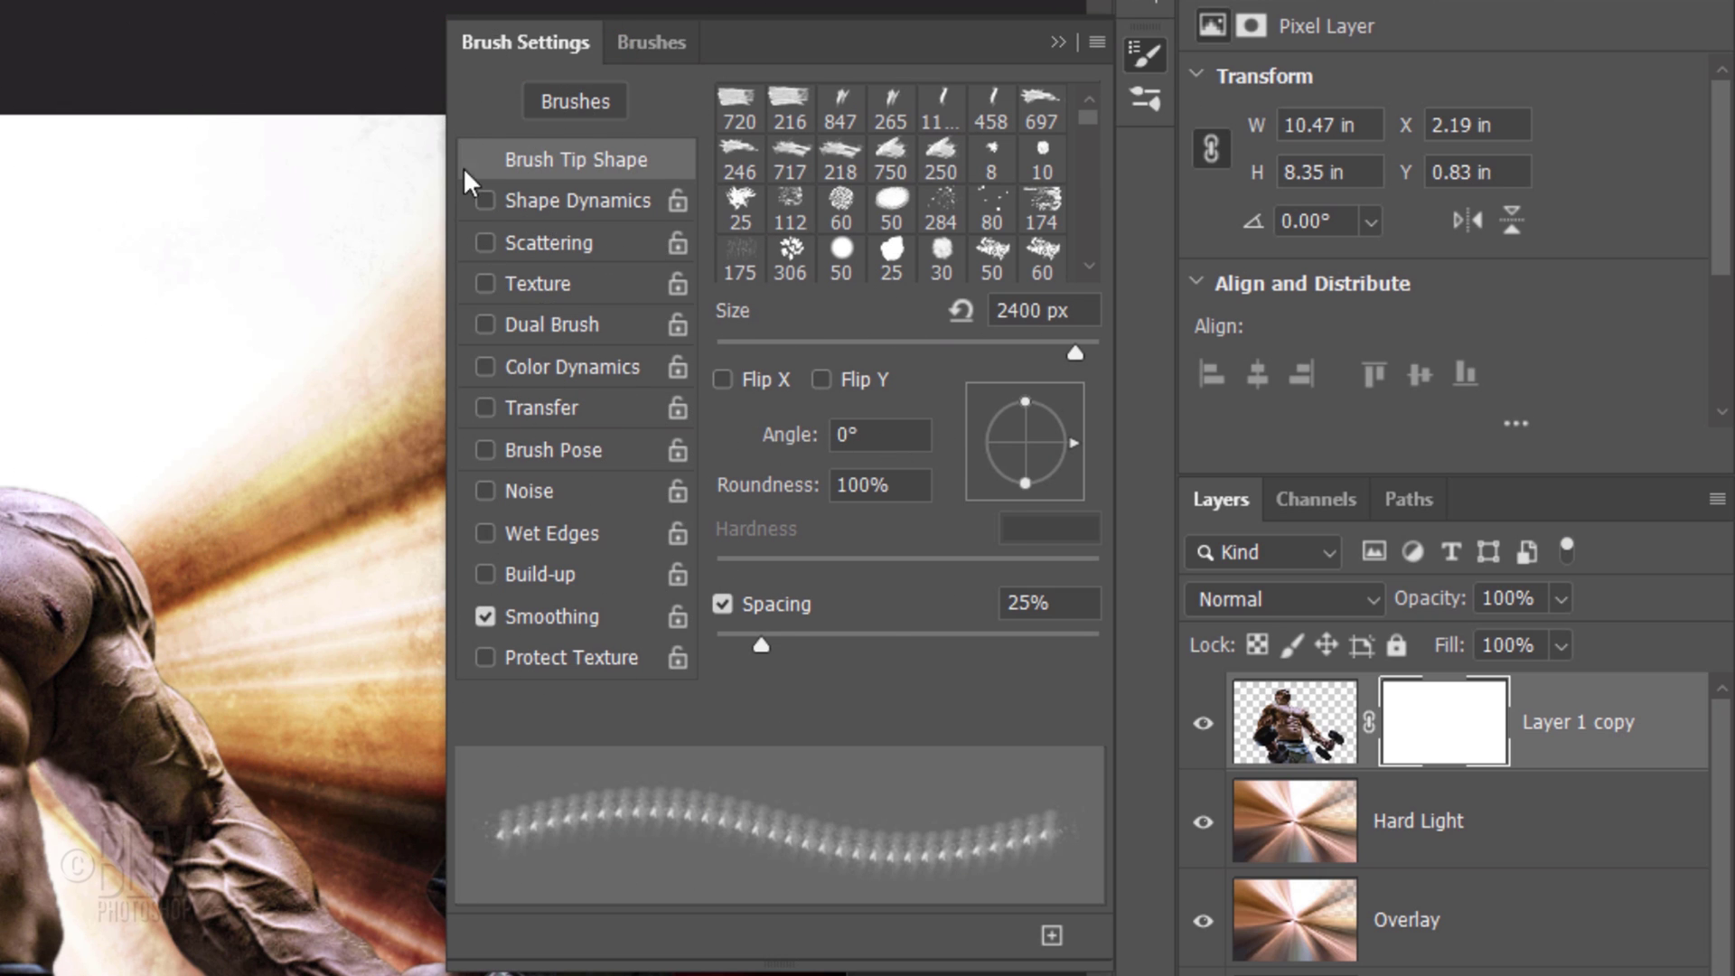
left_click(484, 198)
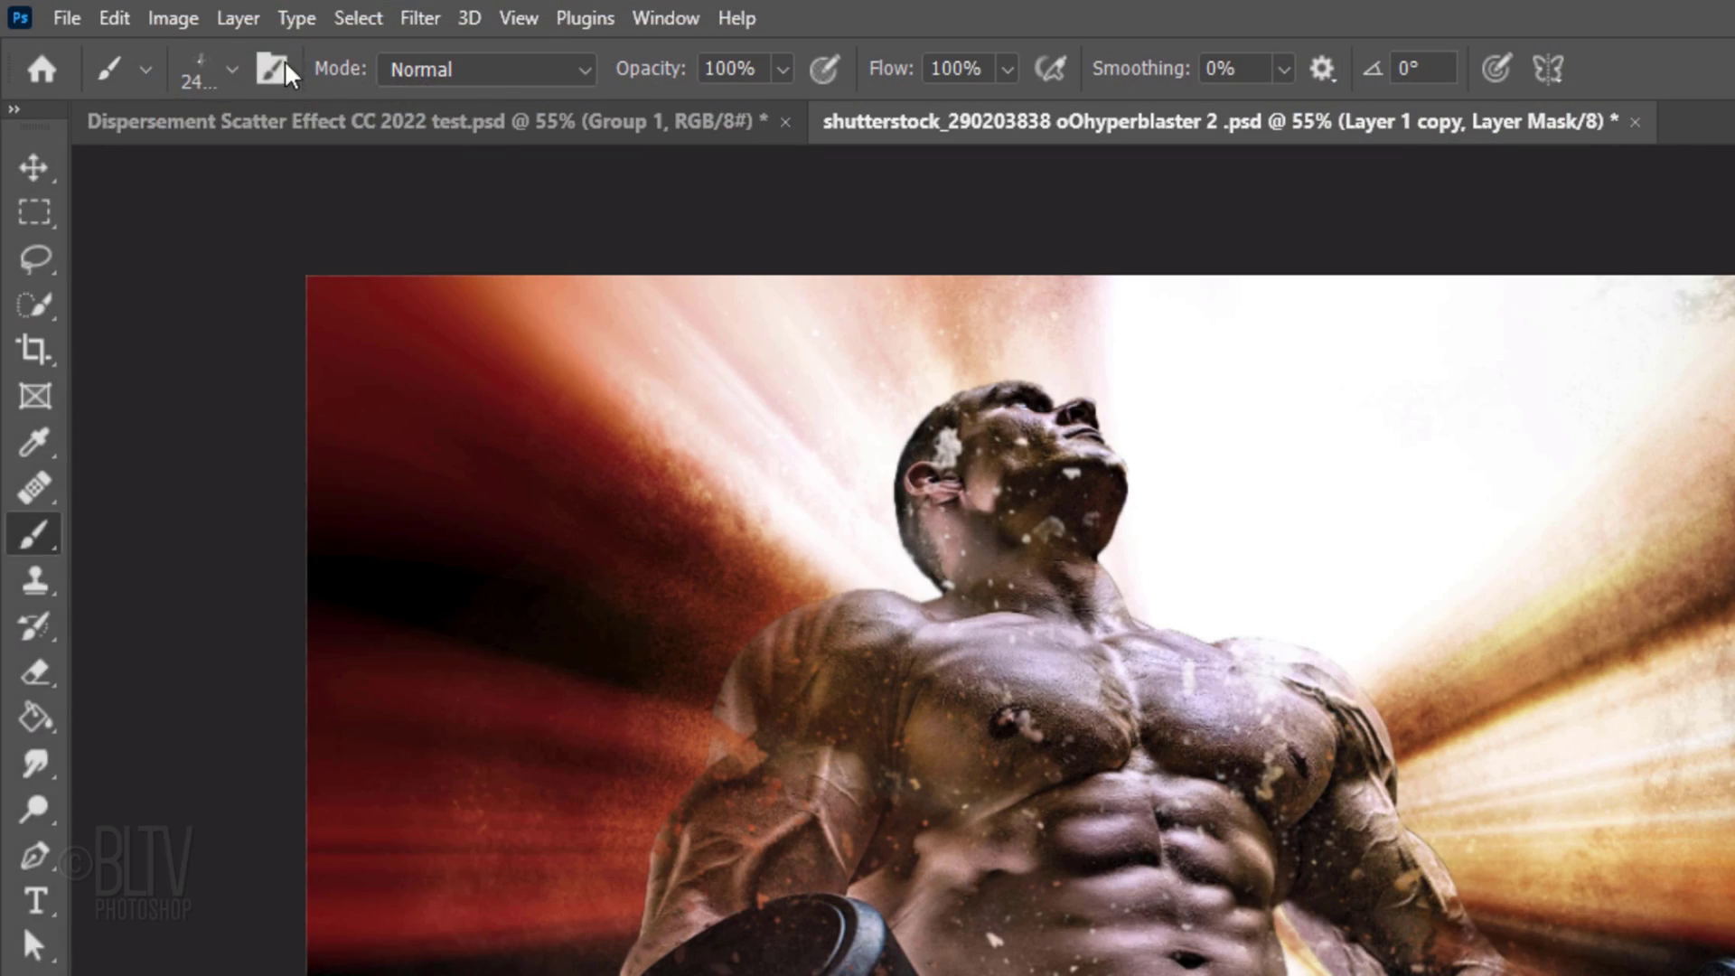
Choose the 011_Explosion brush preset and bring up its Brush Settings
left_click(233, 69)
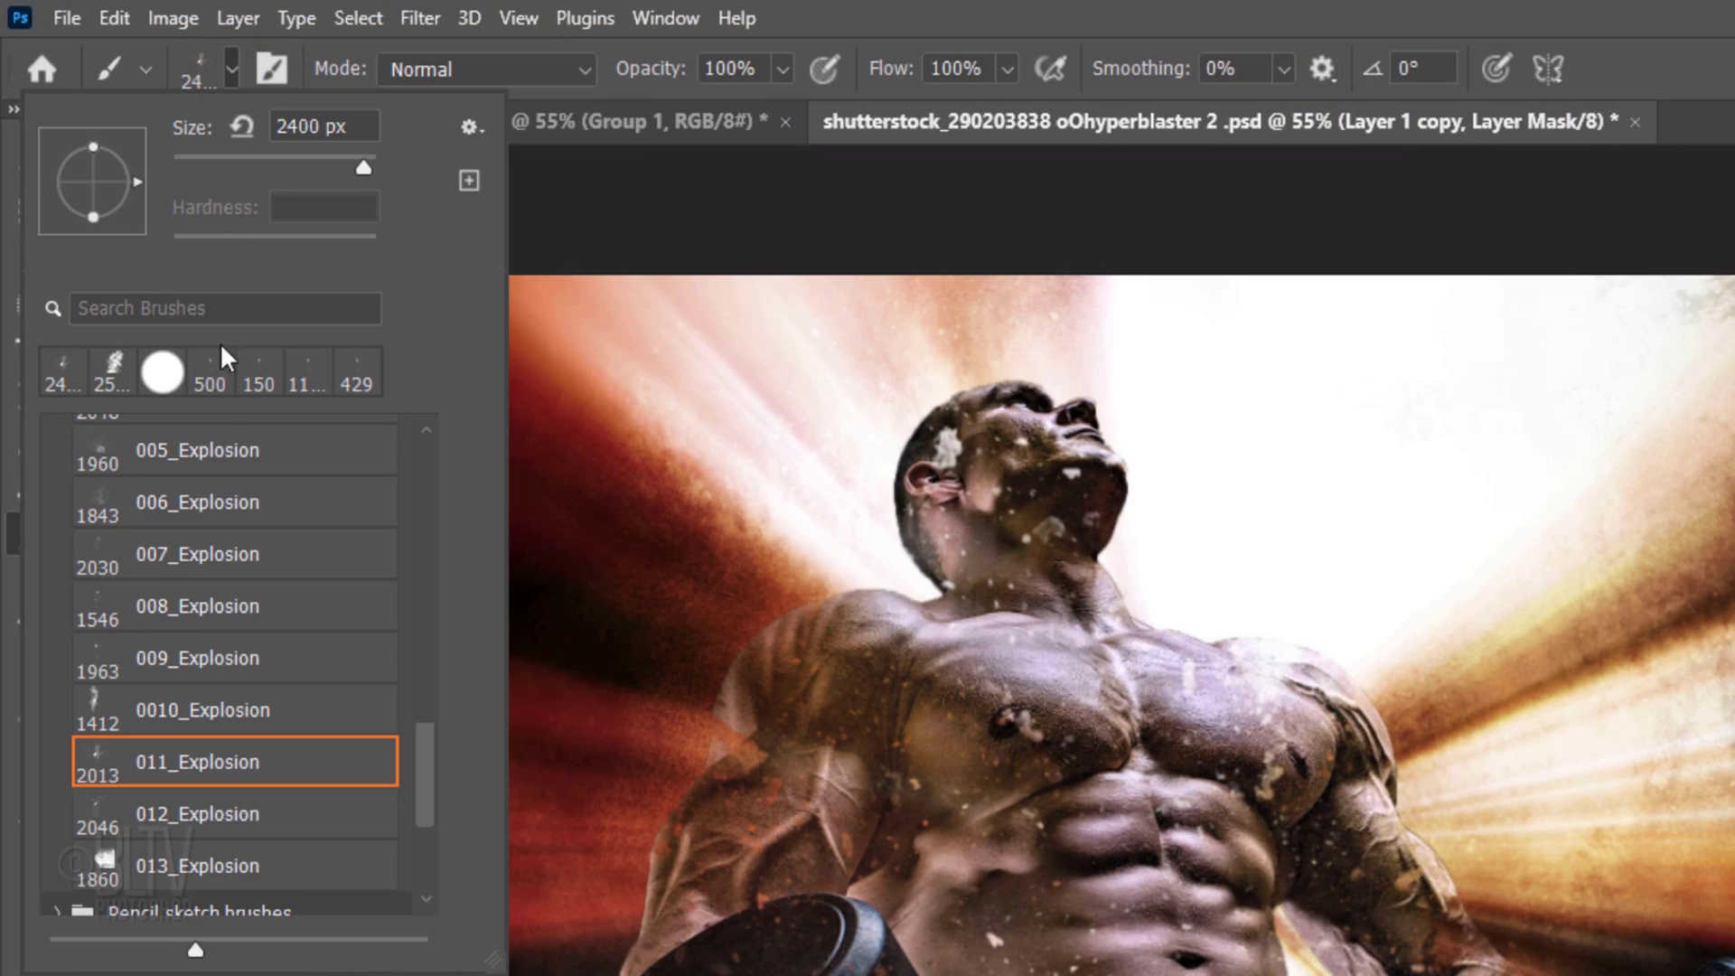
left_click(197, 658)
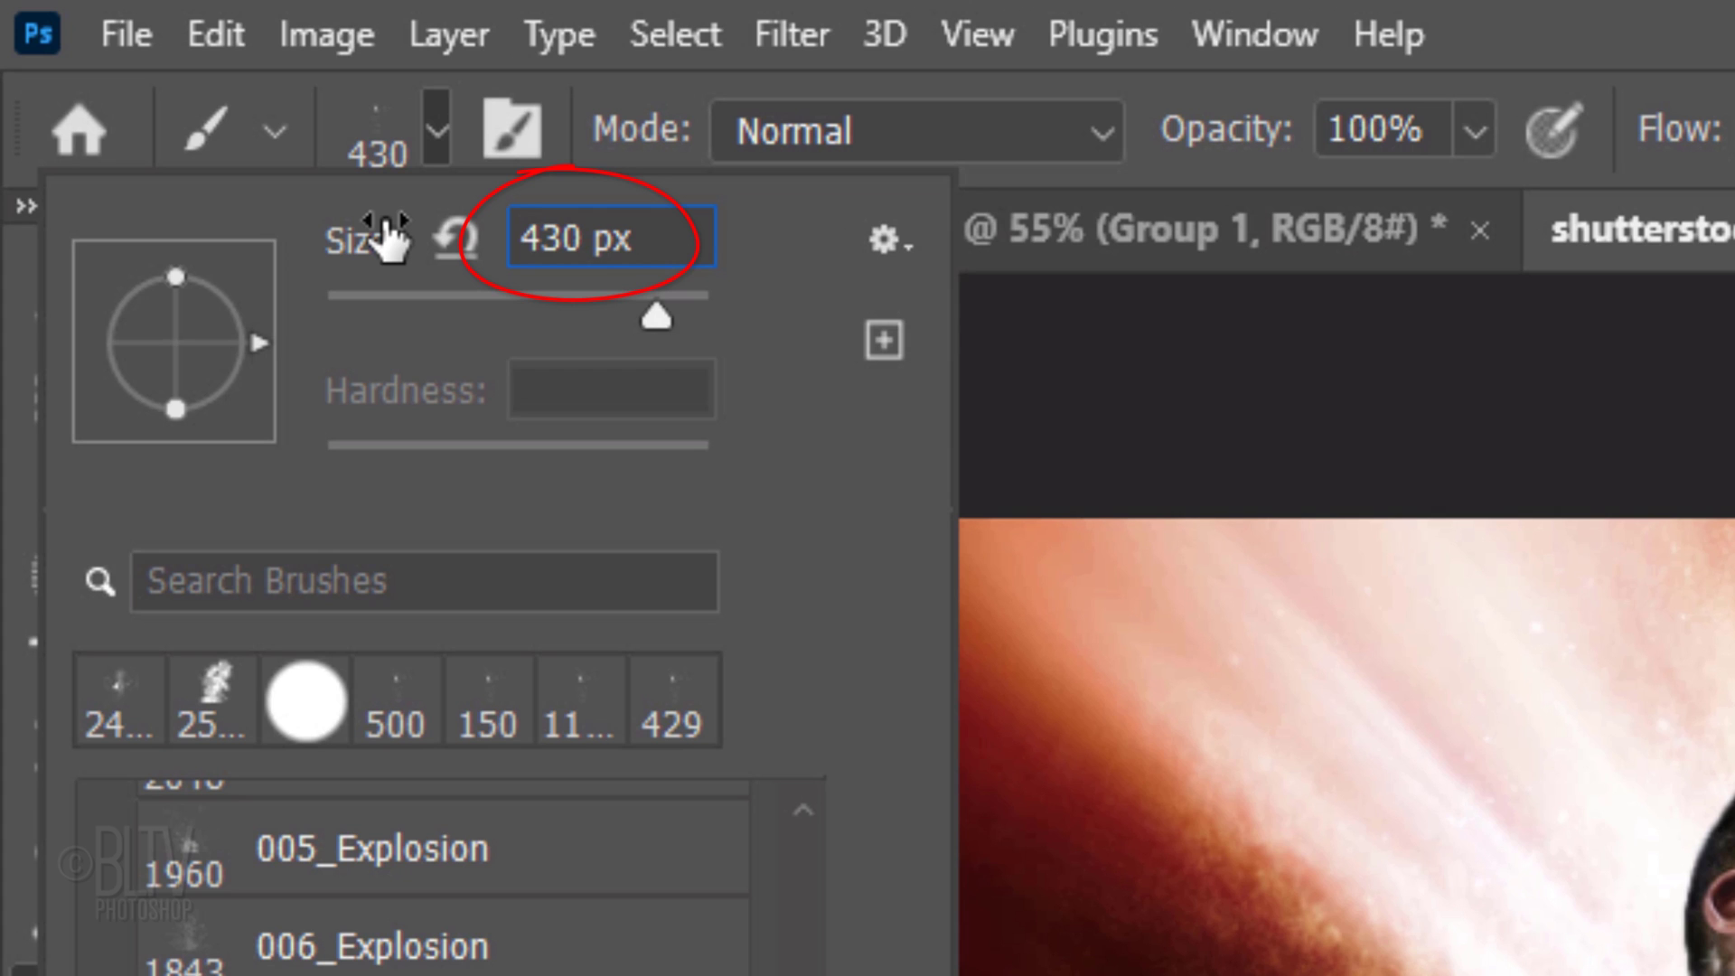
key("F5")
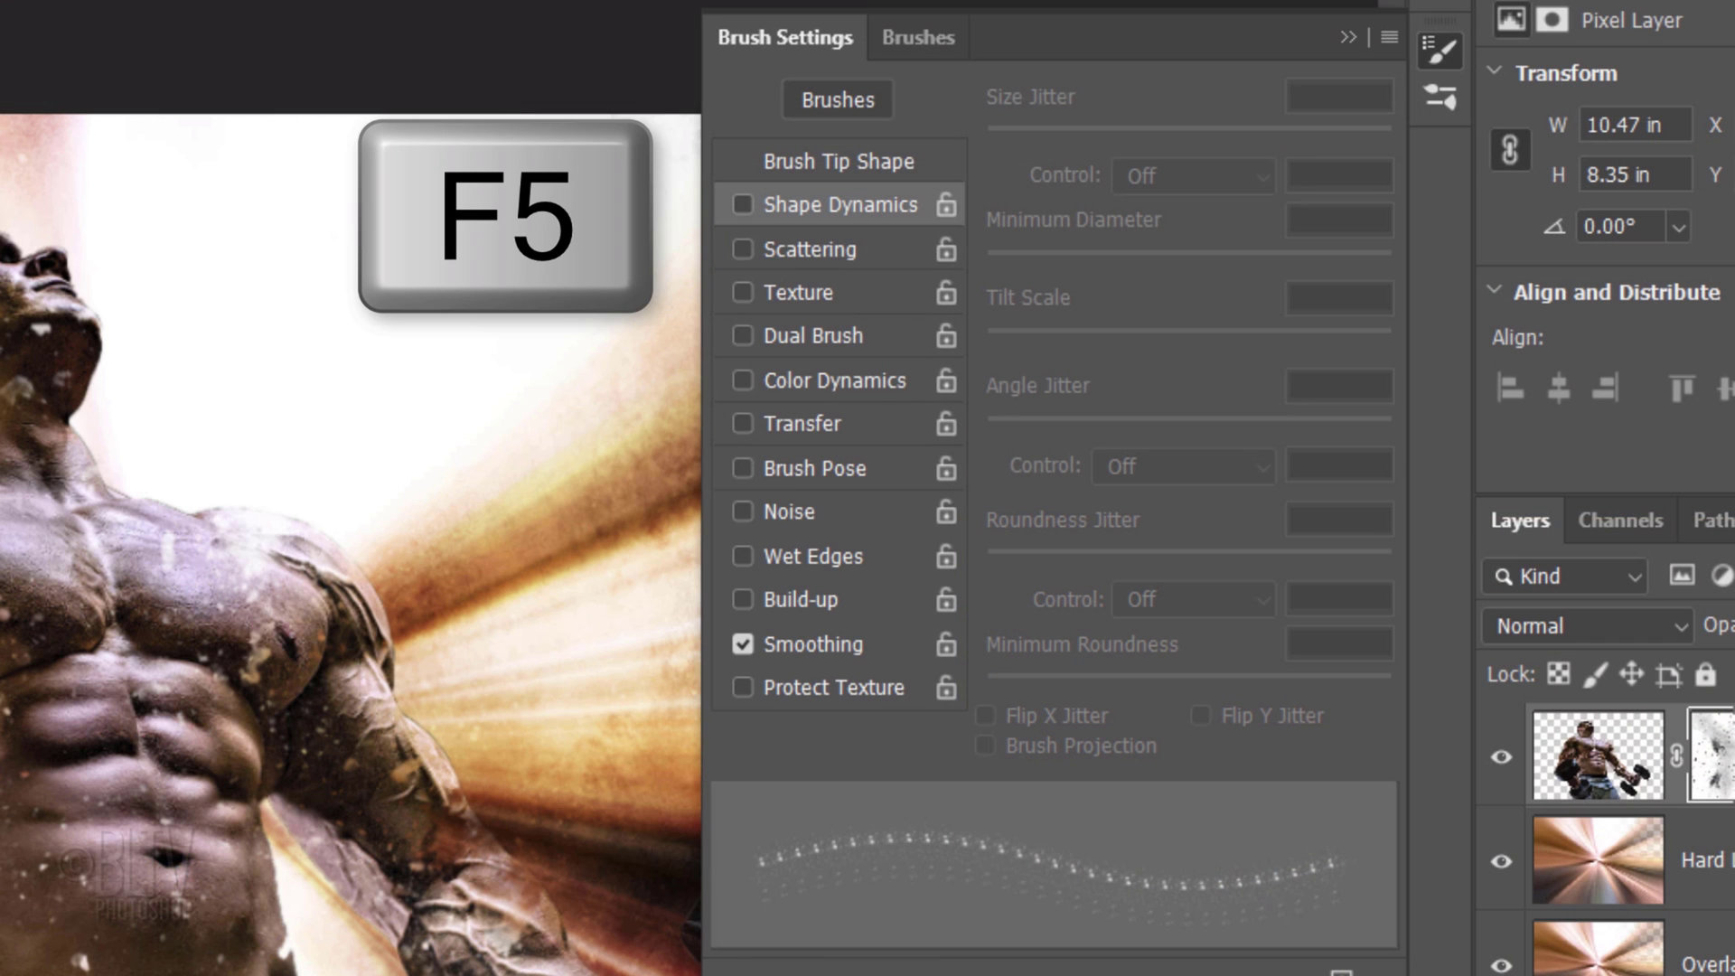
Set the tip Spacing to 1% and enable Shape Dynamics with Angle Jitter for random particles
left_click(839, 161)
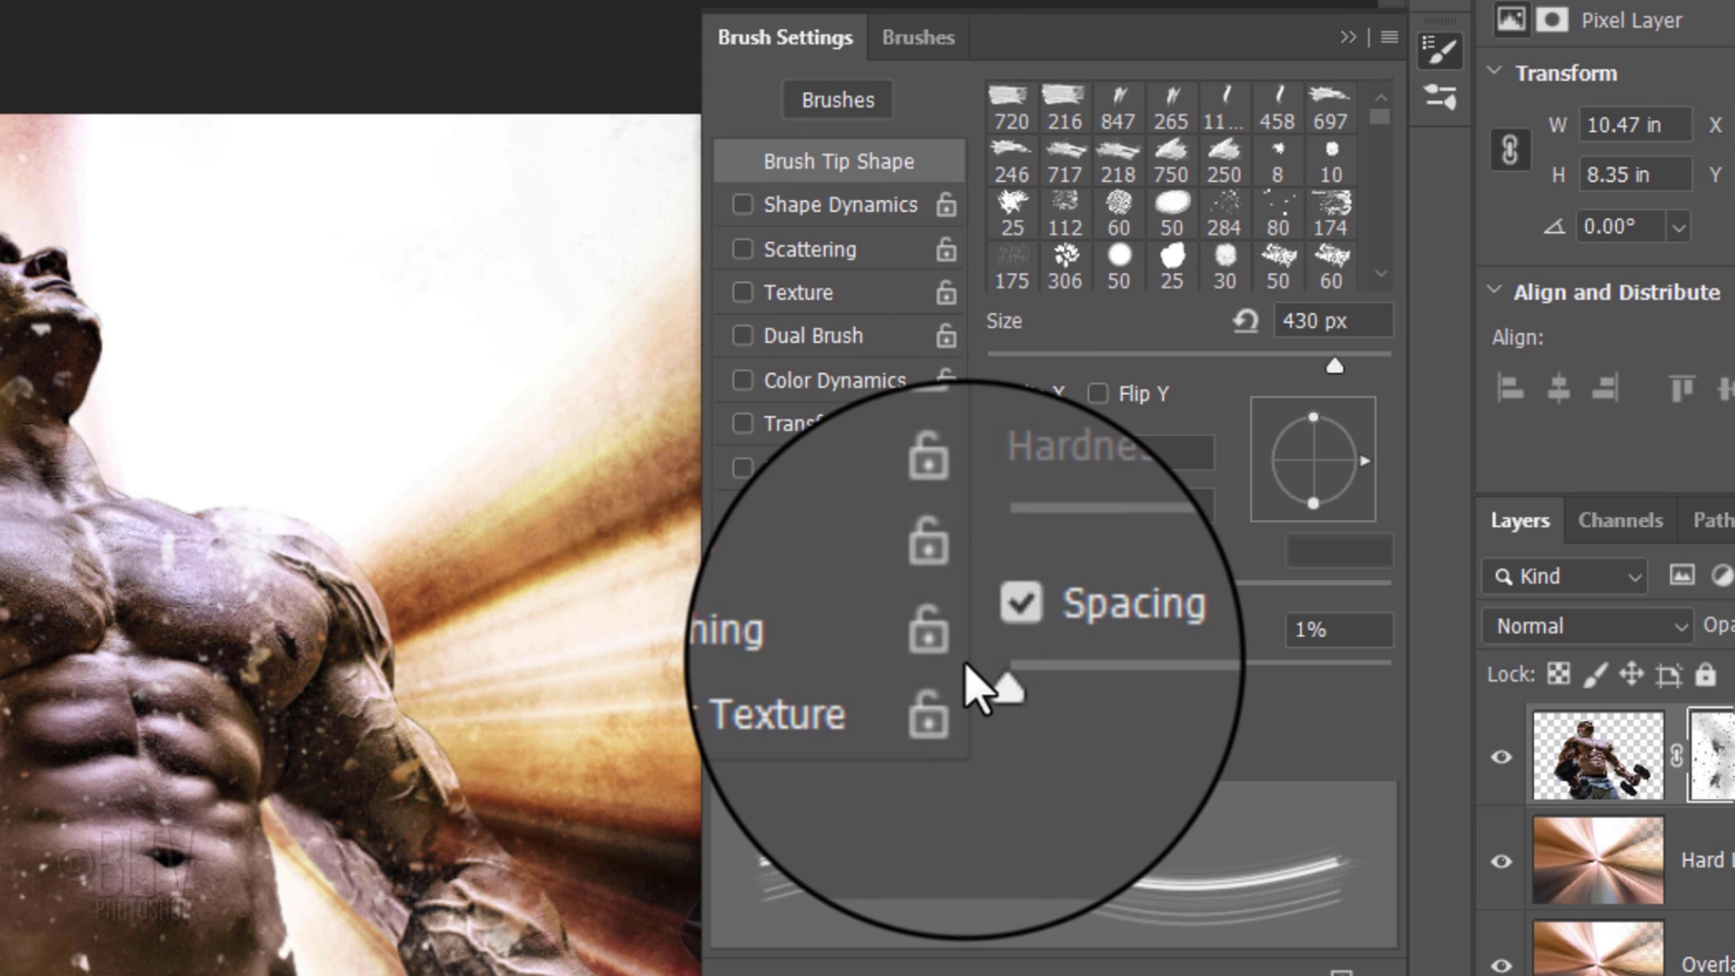
left_click(741, 205)
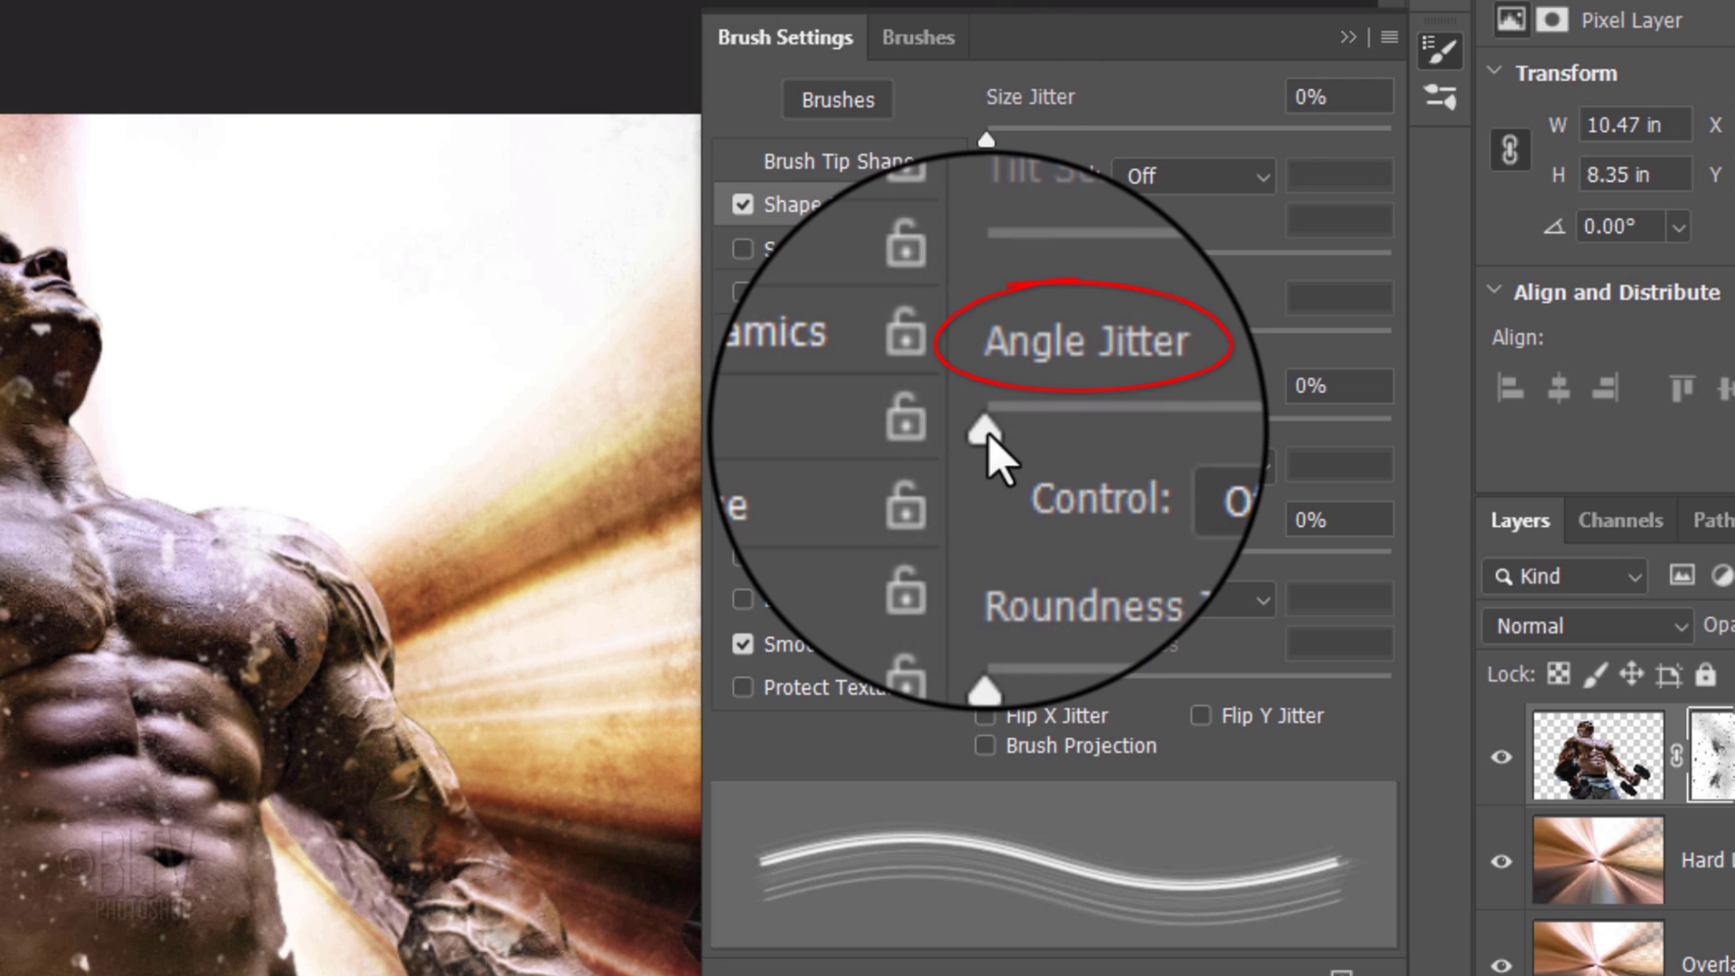
left_click_drag(990, 410, 1095, 410)
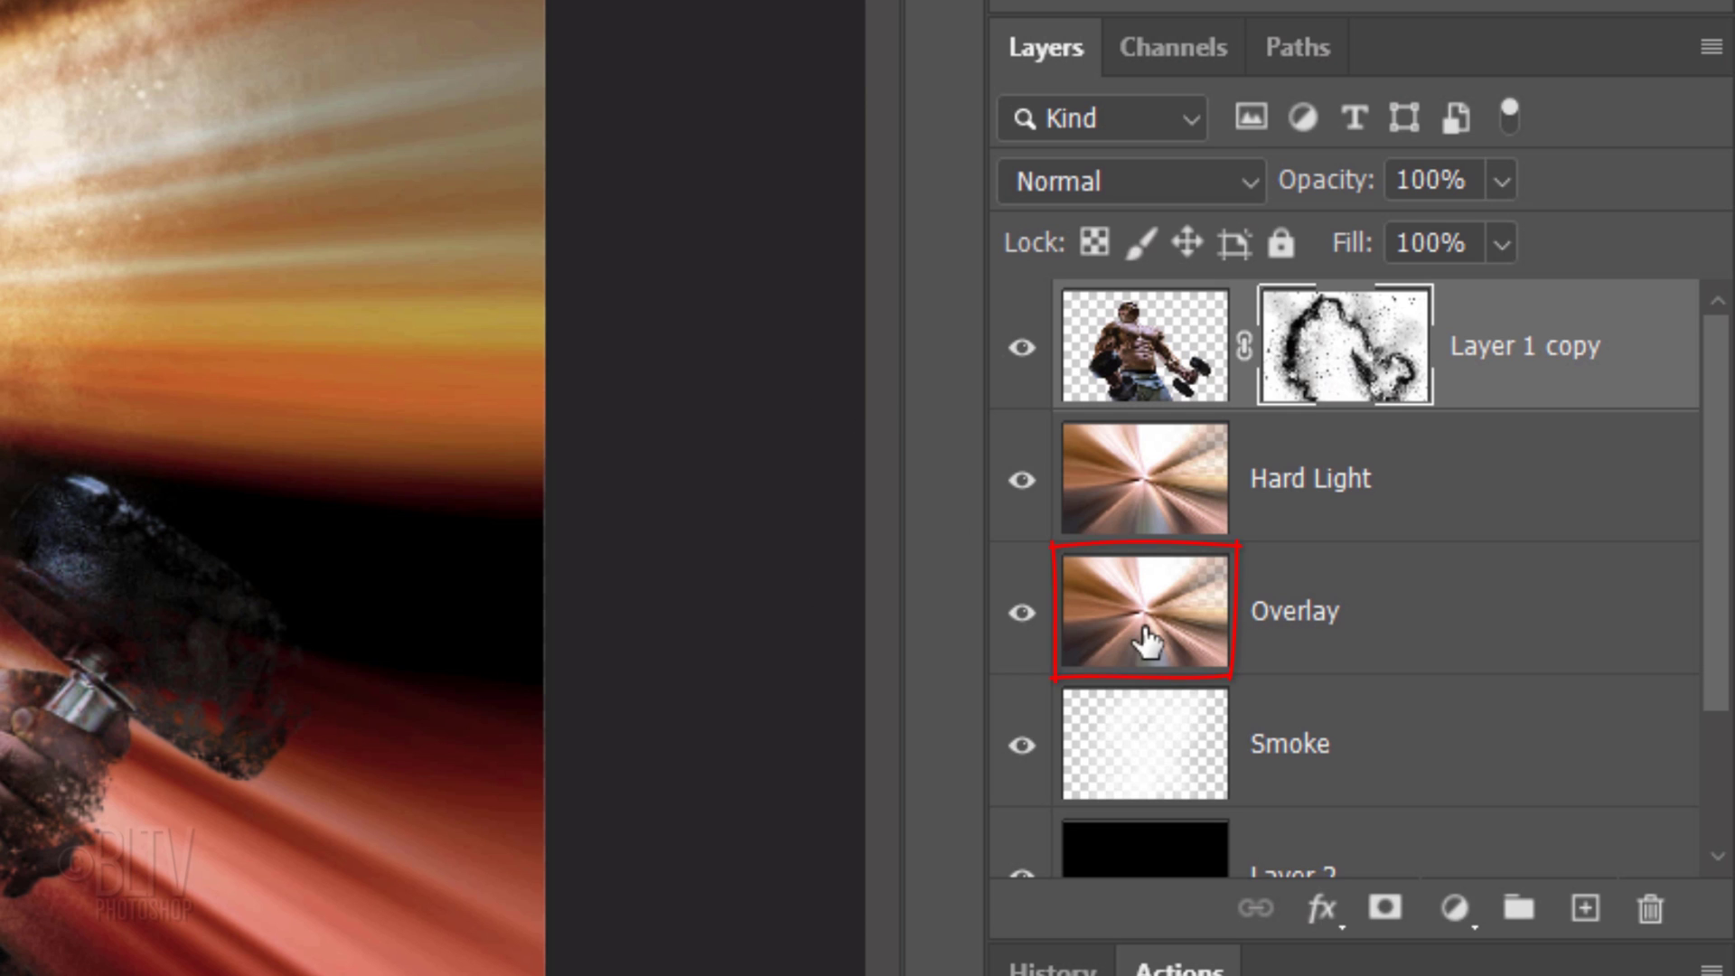
Add a layer mask to Overlay and pick a Broken Glass brush preset for stamping it
left_click(1144, 625)
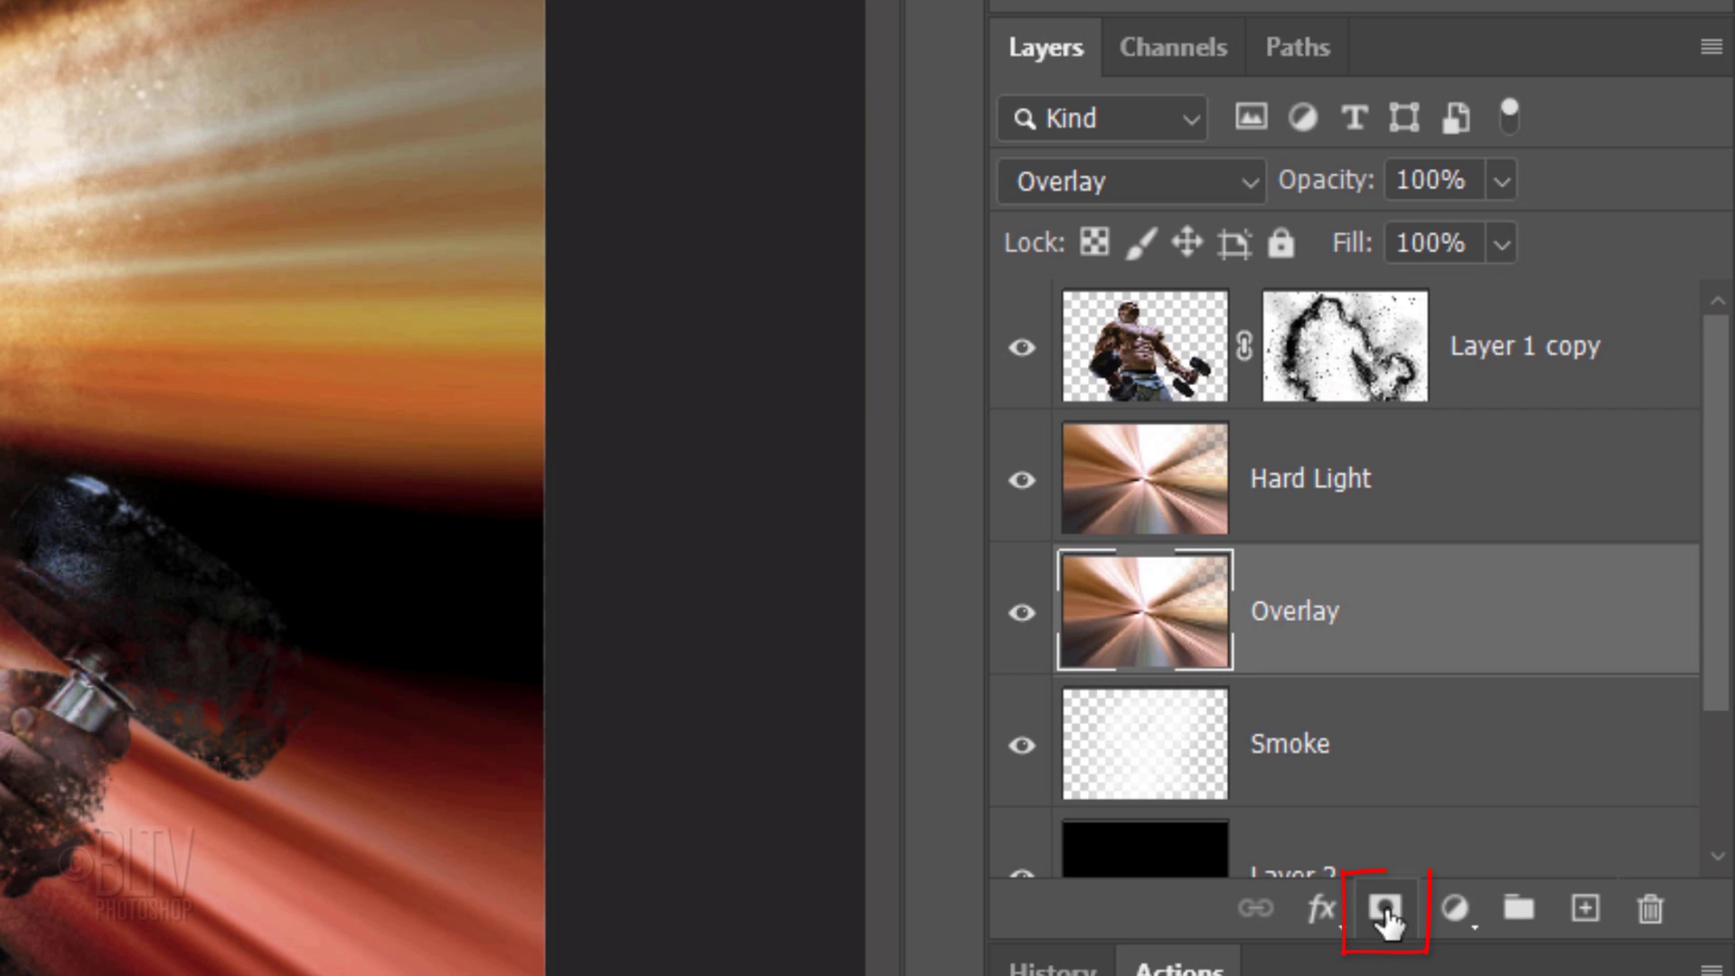
left_click(1381, 929)
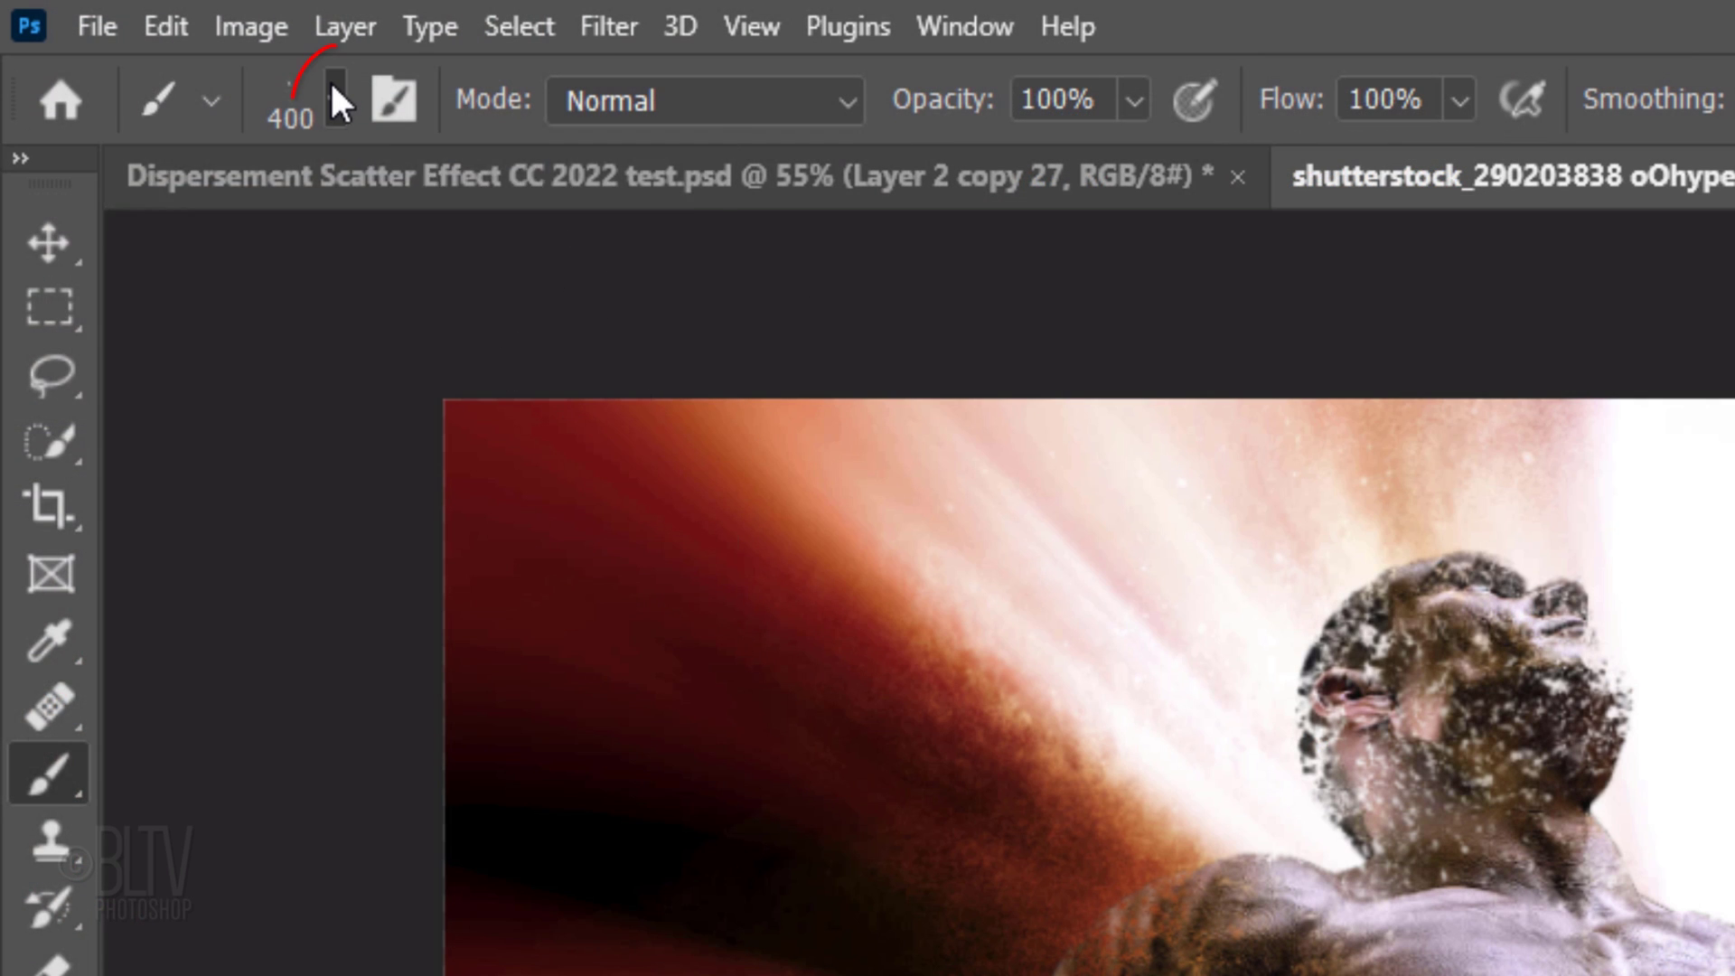
left_click(332, 95)
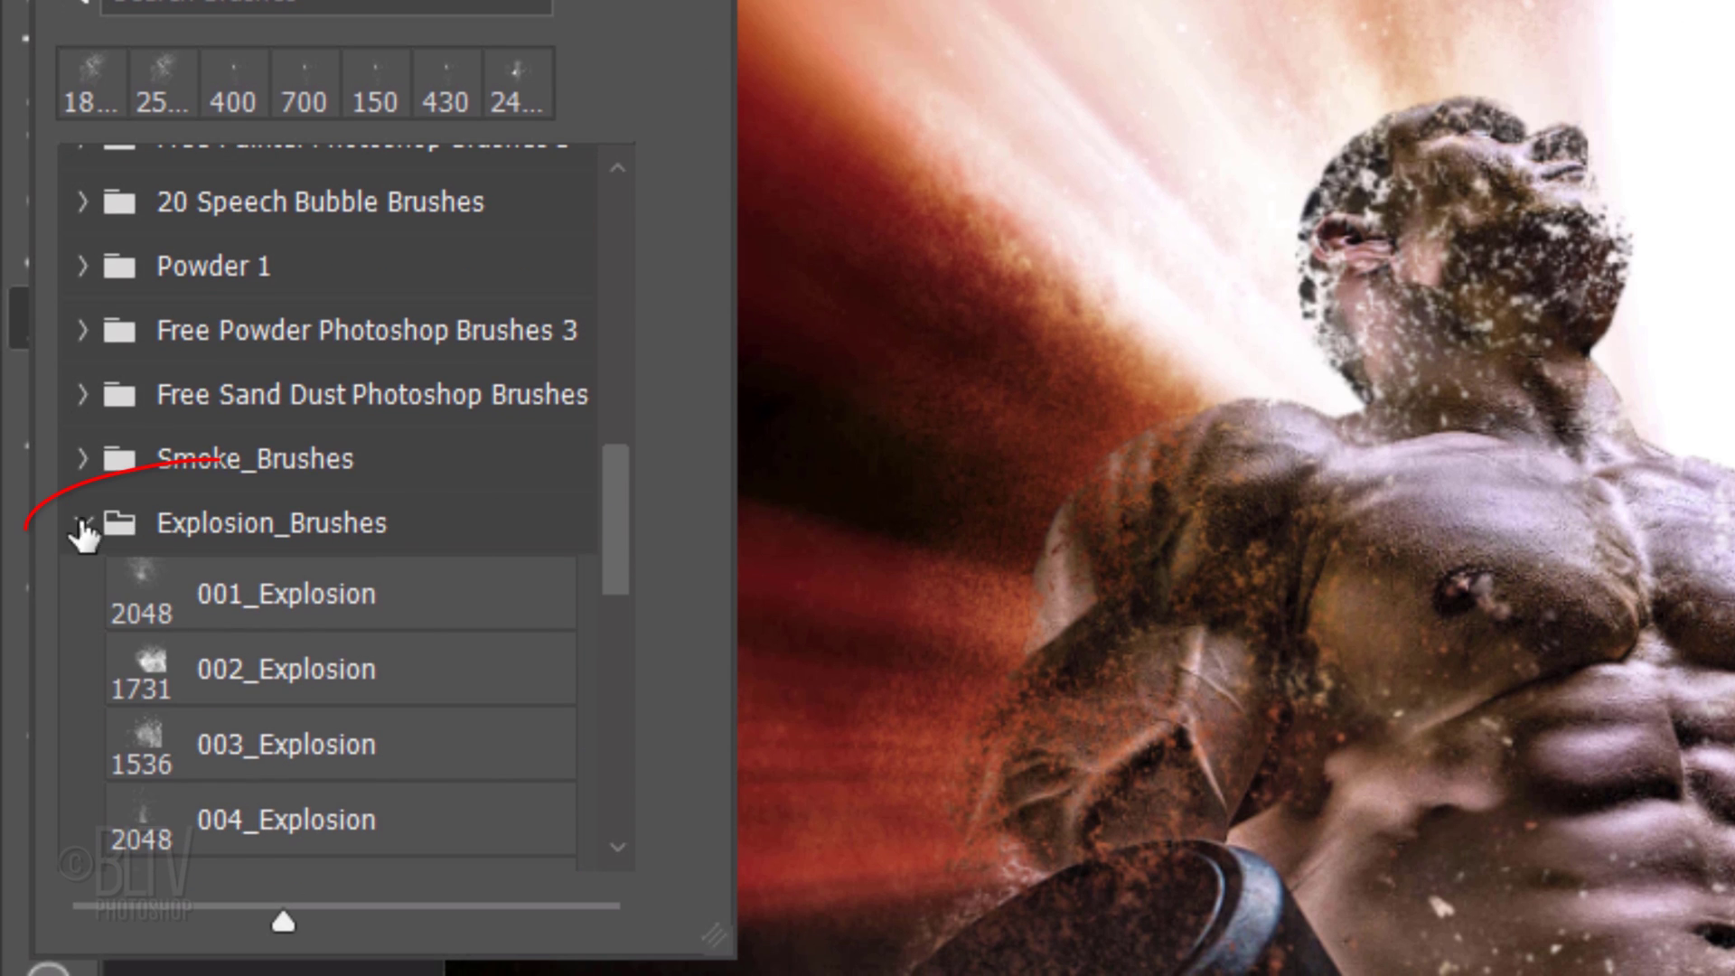
left_click(87, 524)
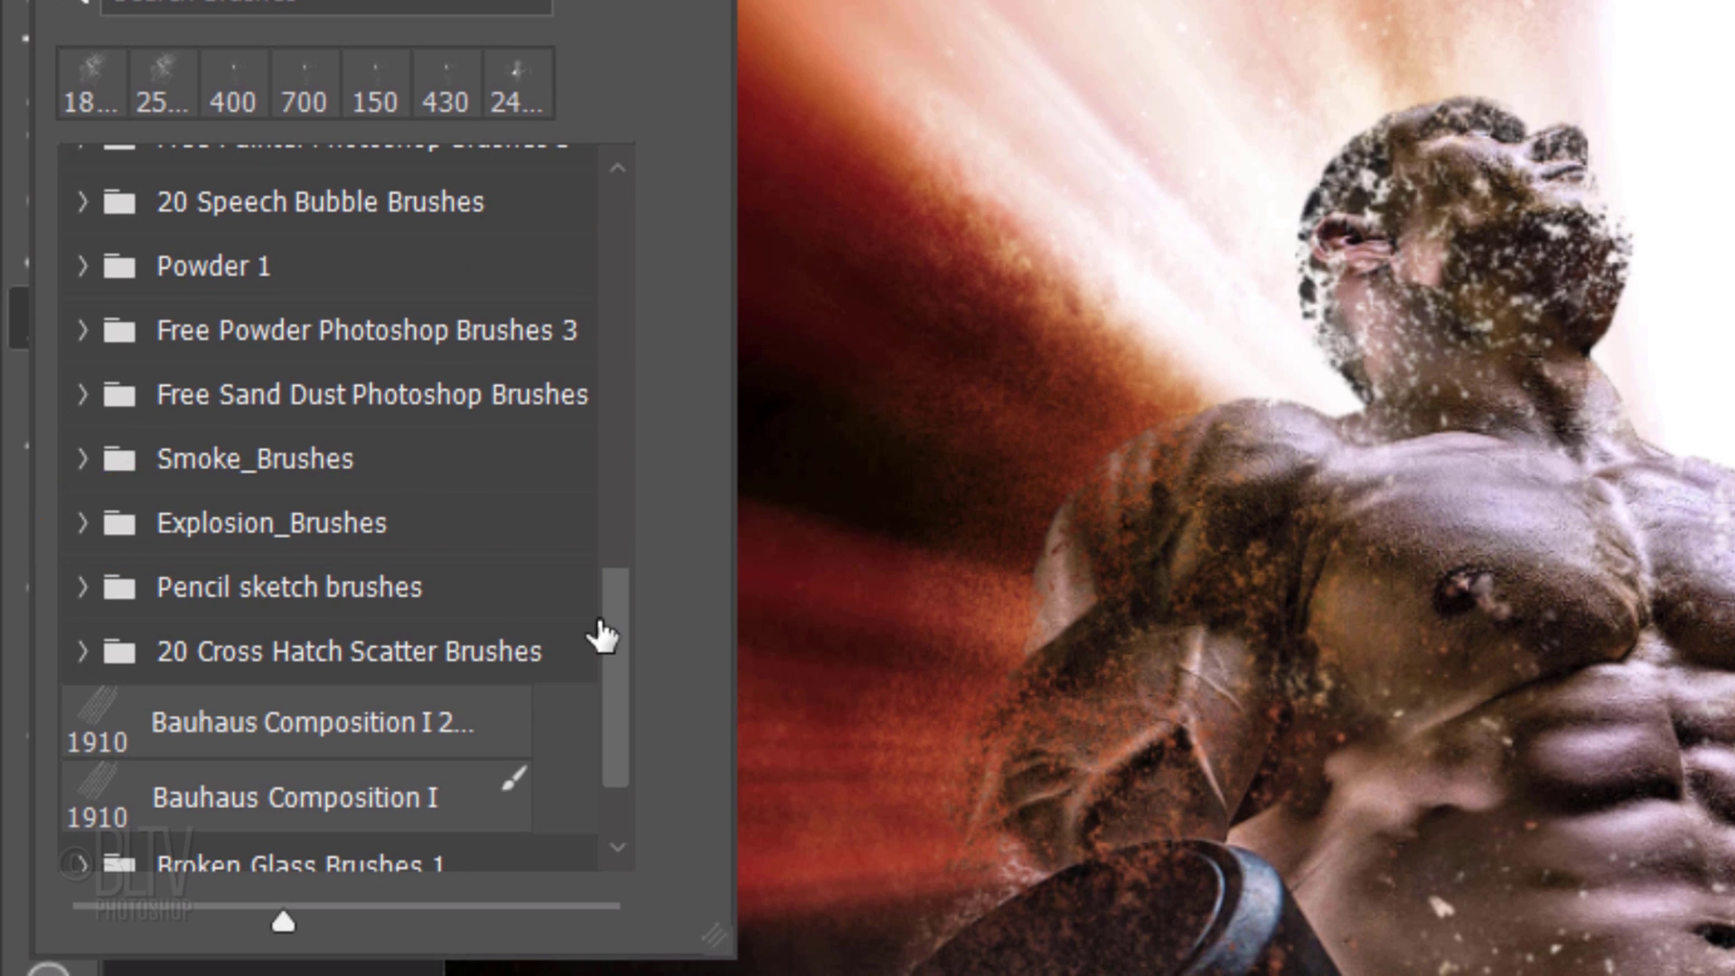
left_click(87, 714)
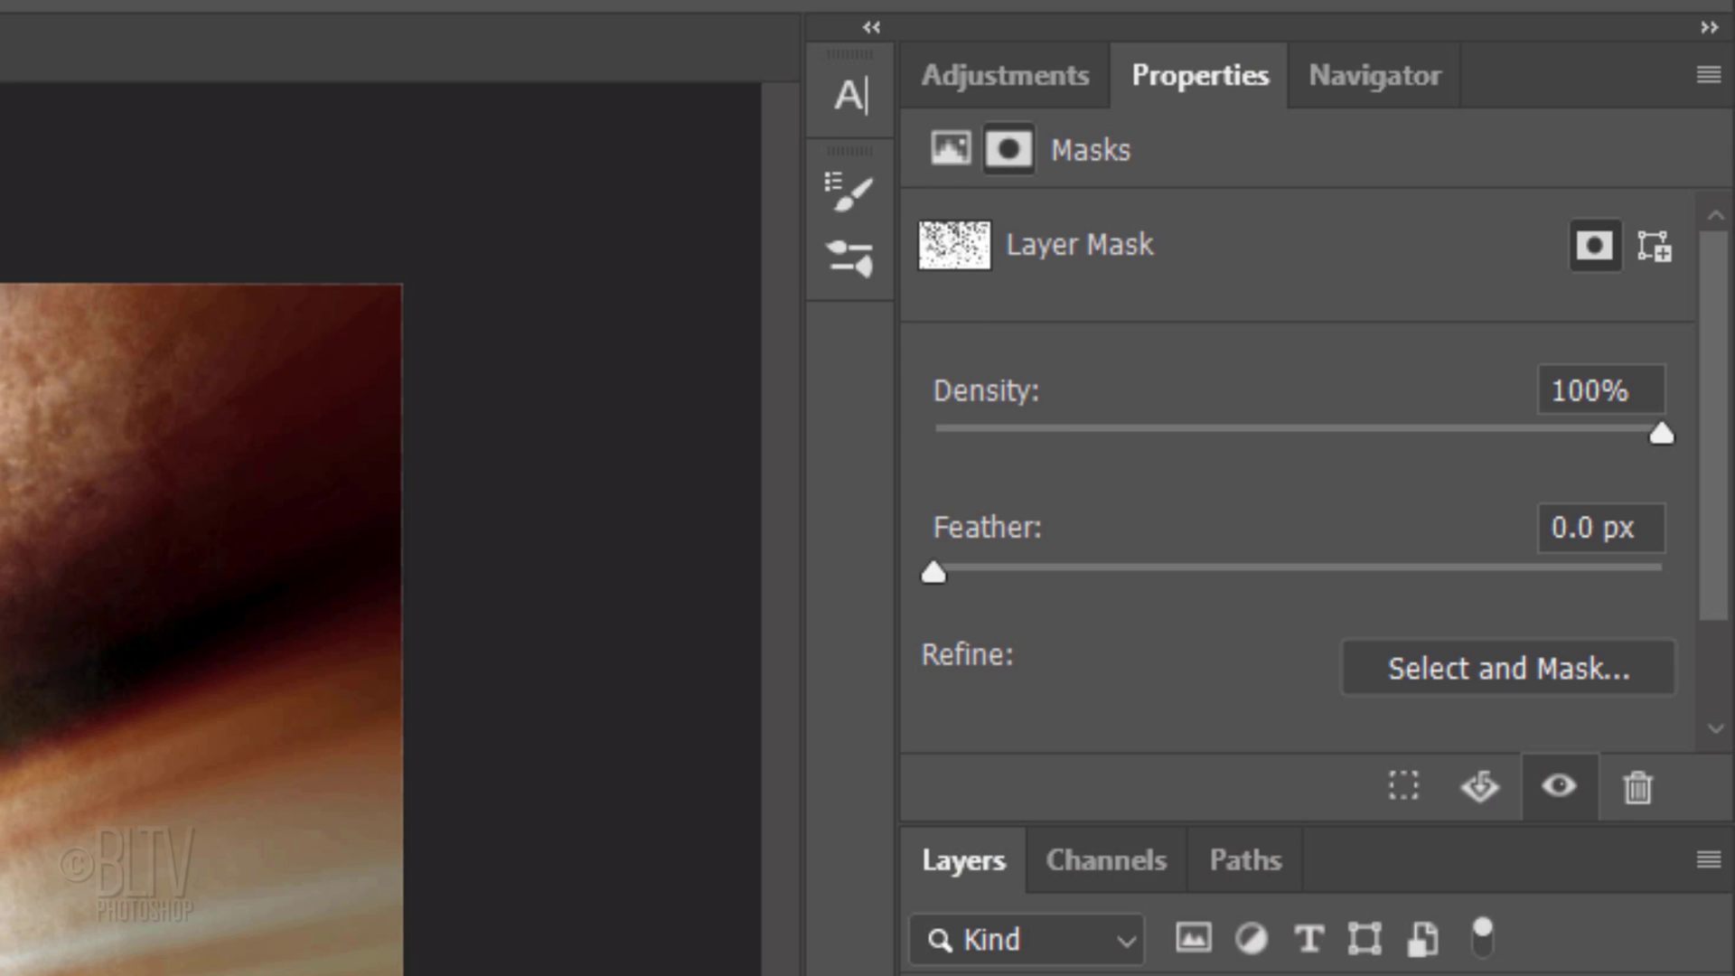
Lower the Overlay mask density to 40% and duplicate the layer for a 180° rotated copy
left_click(1193, 76)
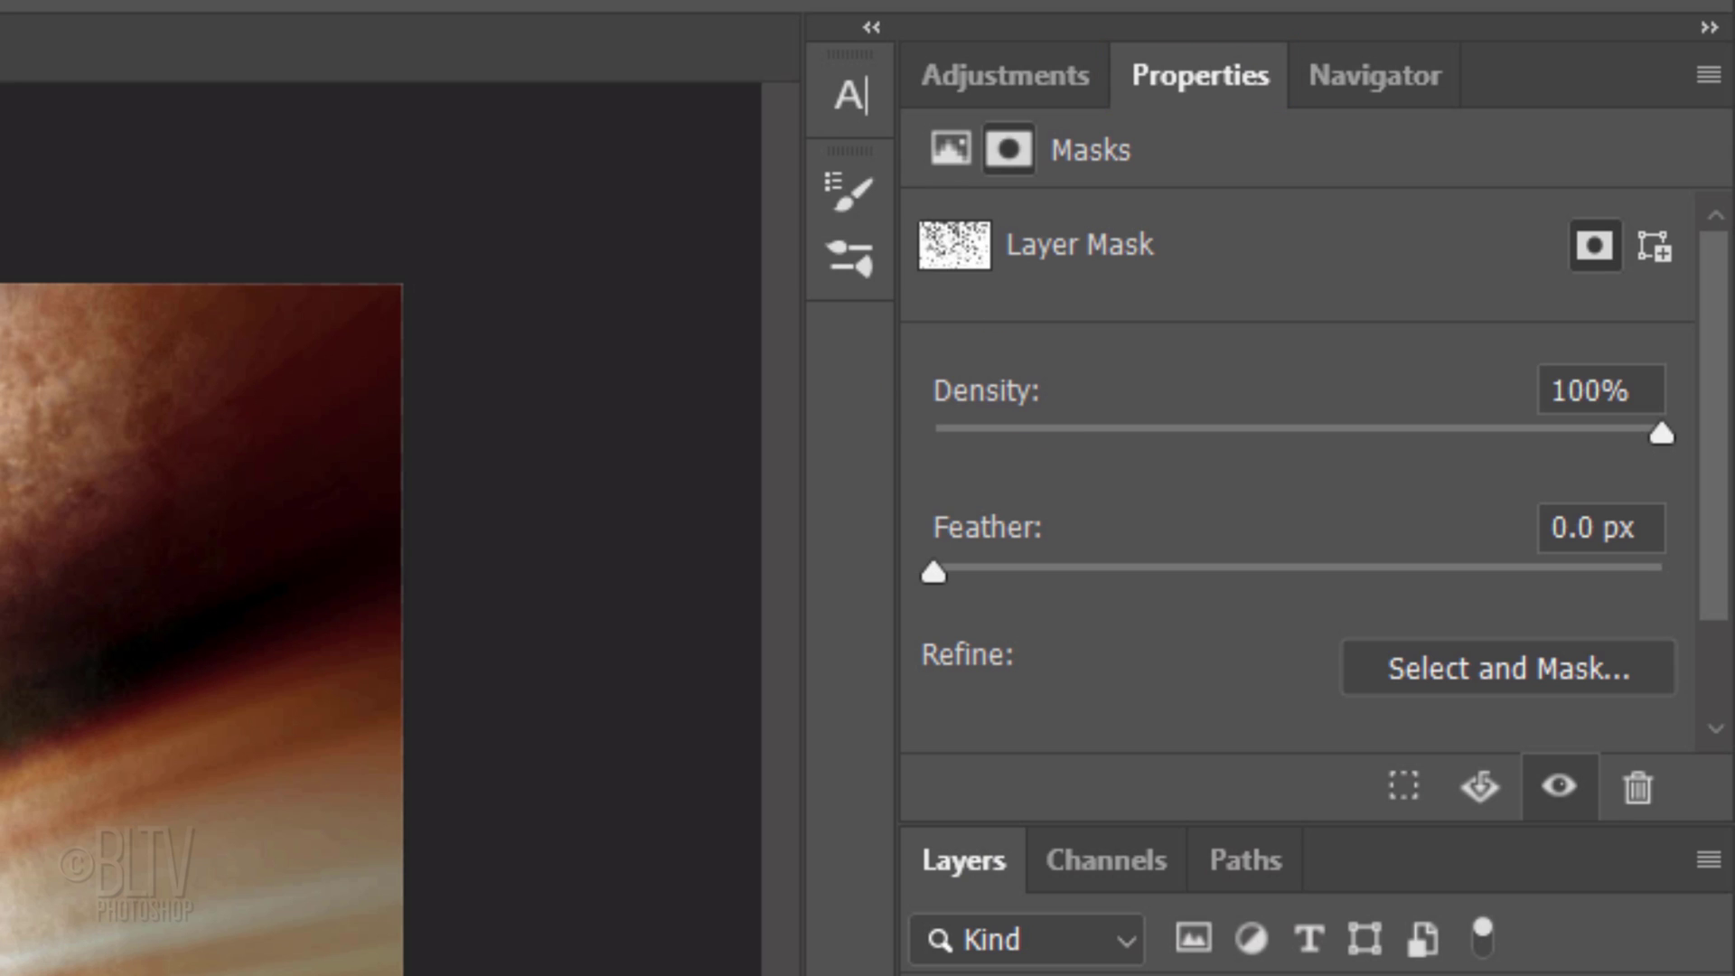
mouse_move(1659, 454)
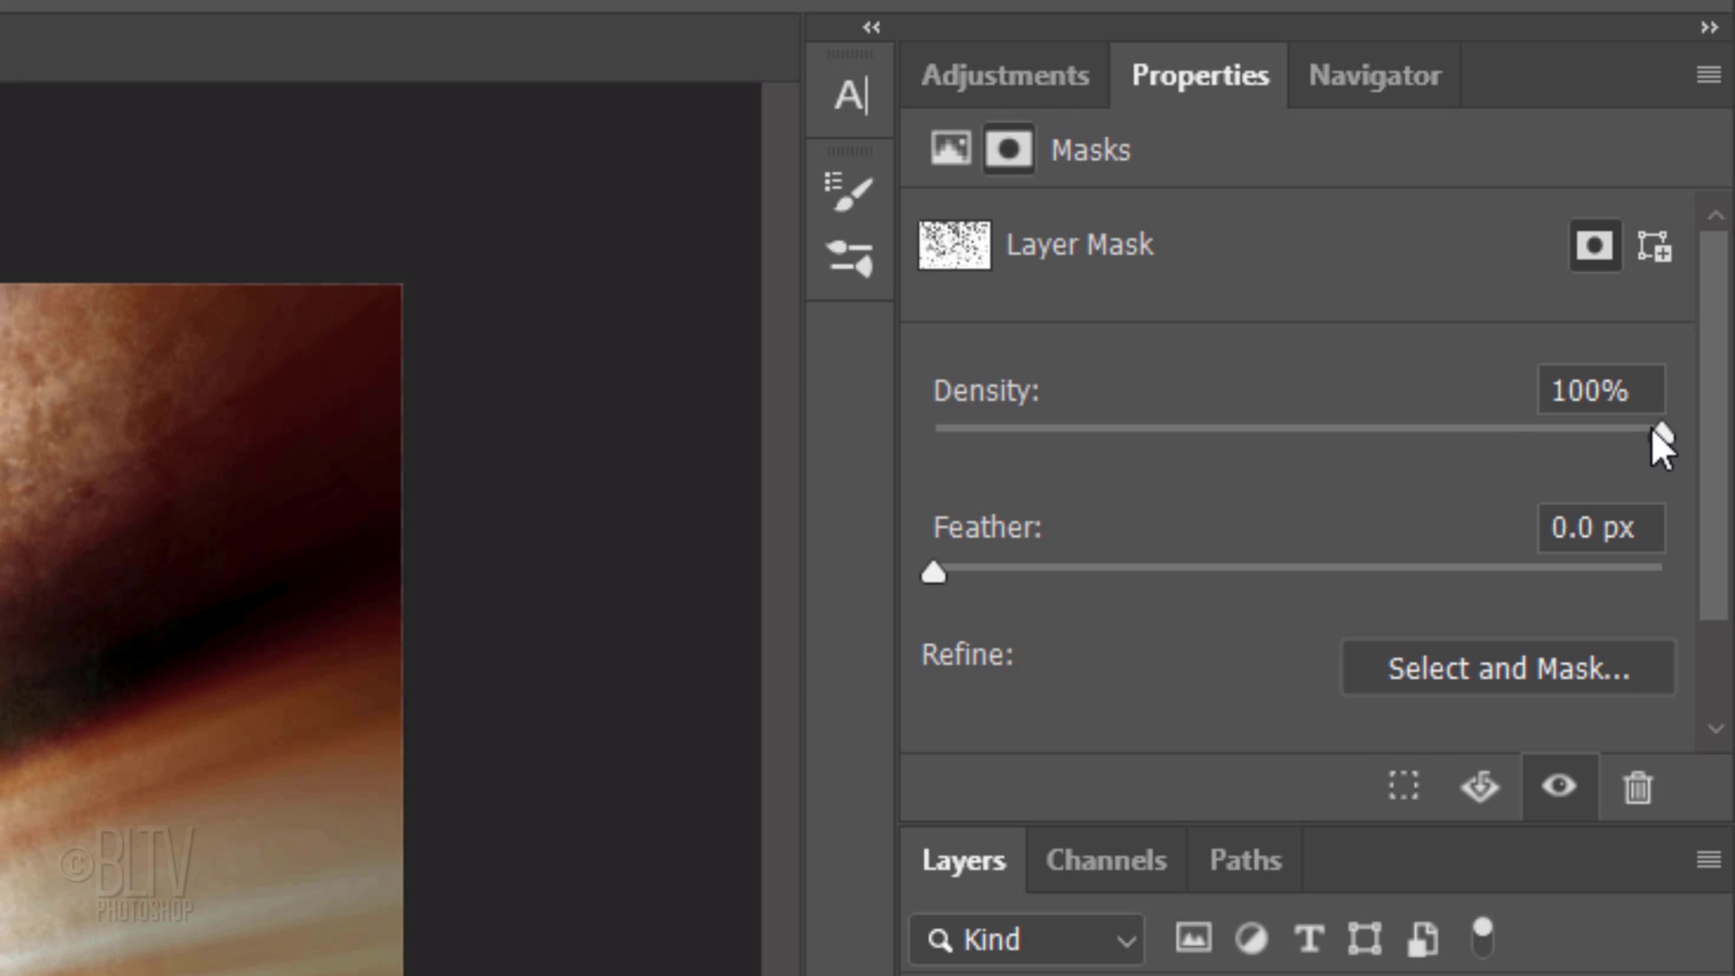
left_click_drag(1648, 430, 1225, 430)
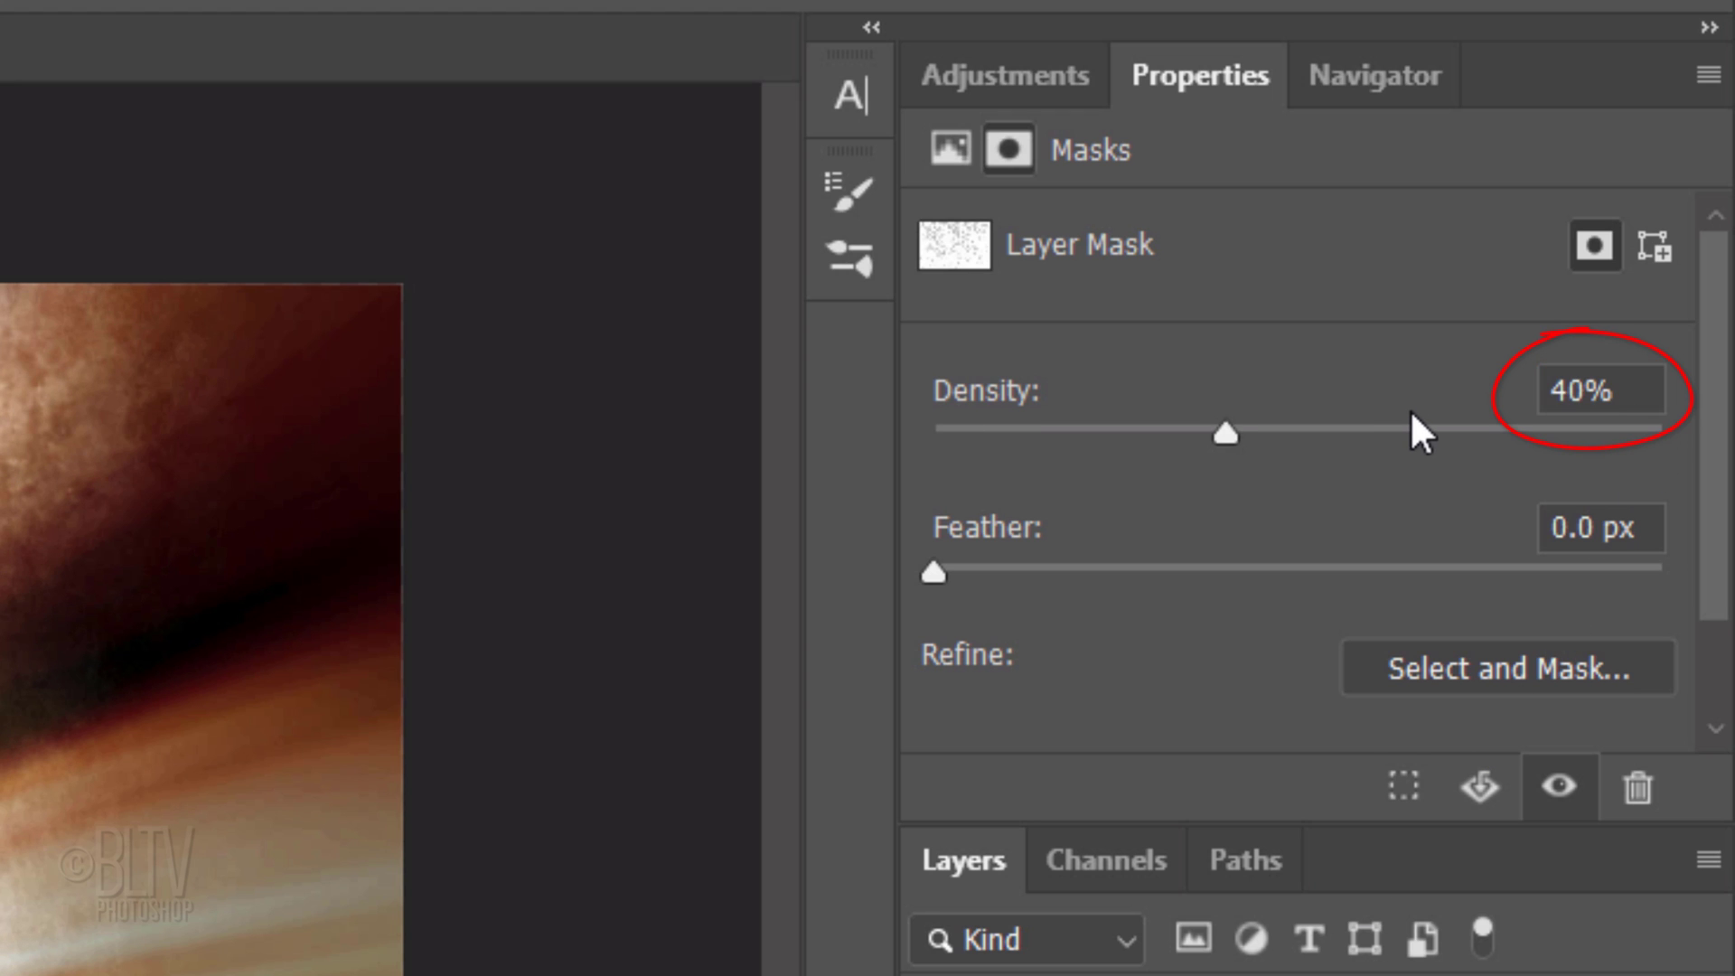
key("Ctrl+J")
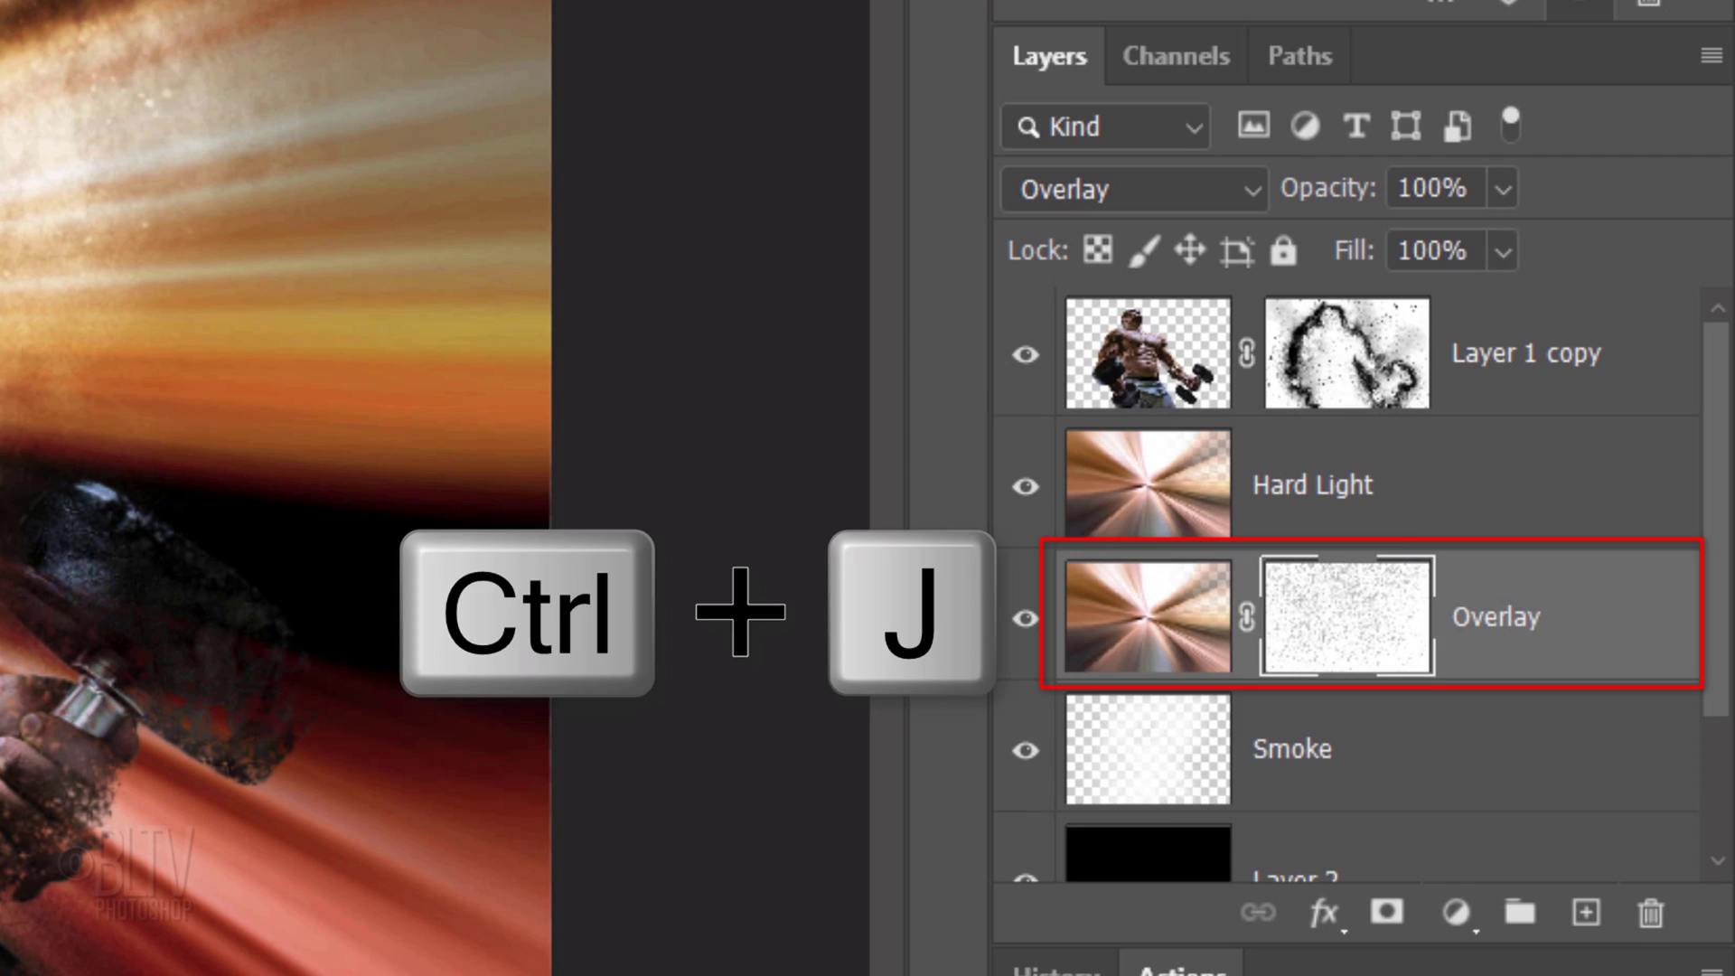
key("Ctrl+j")
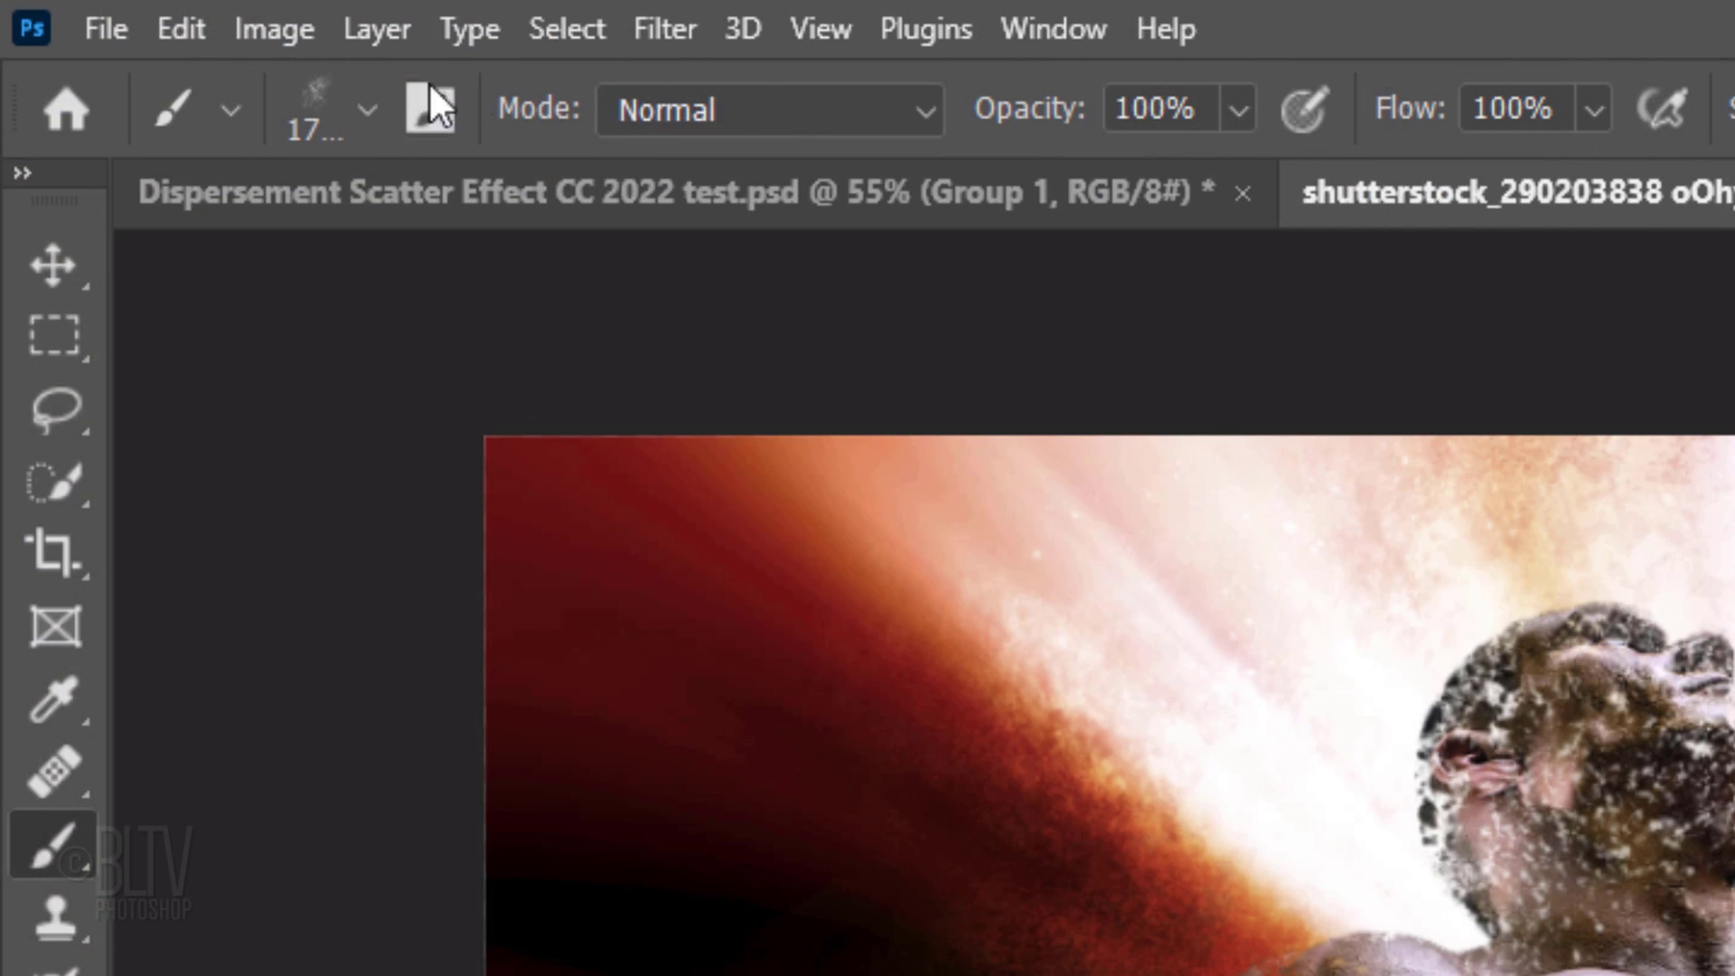
left_click(181, 28)
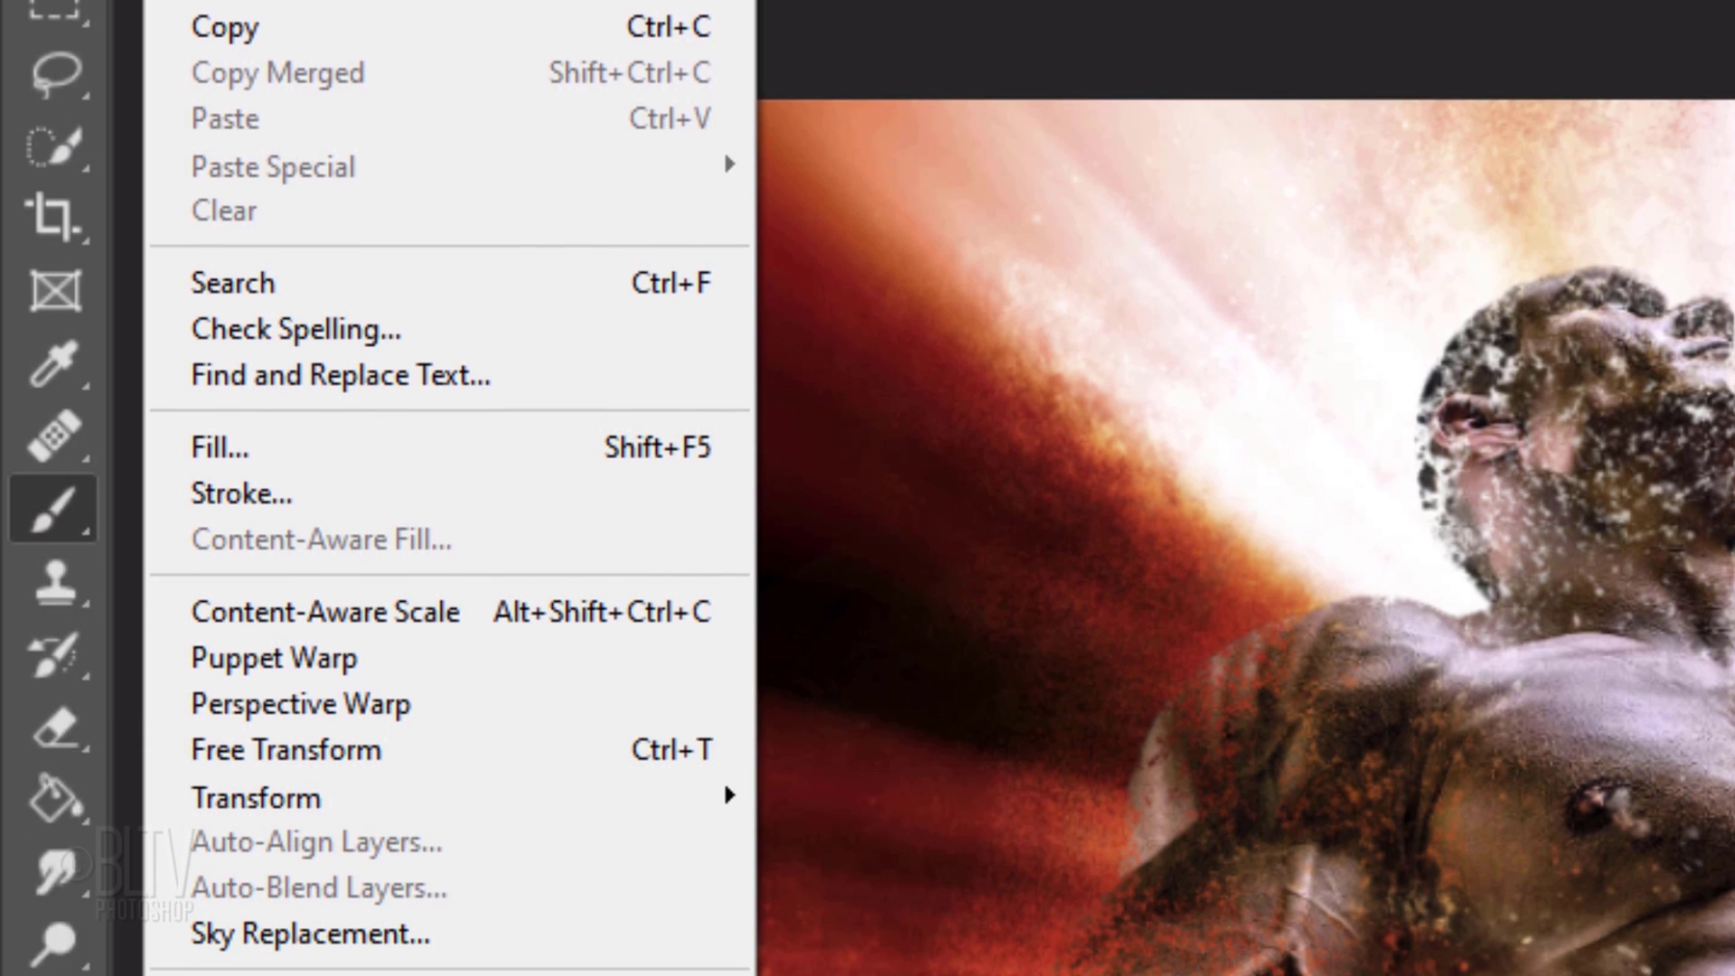
mouse_move(253, 85)
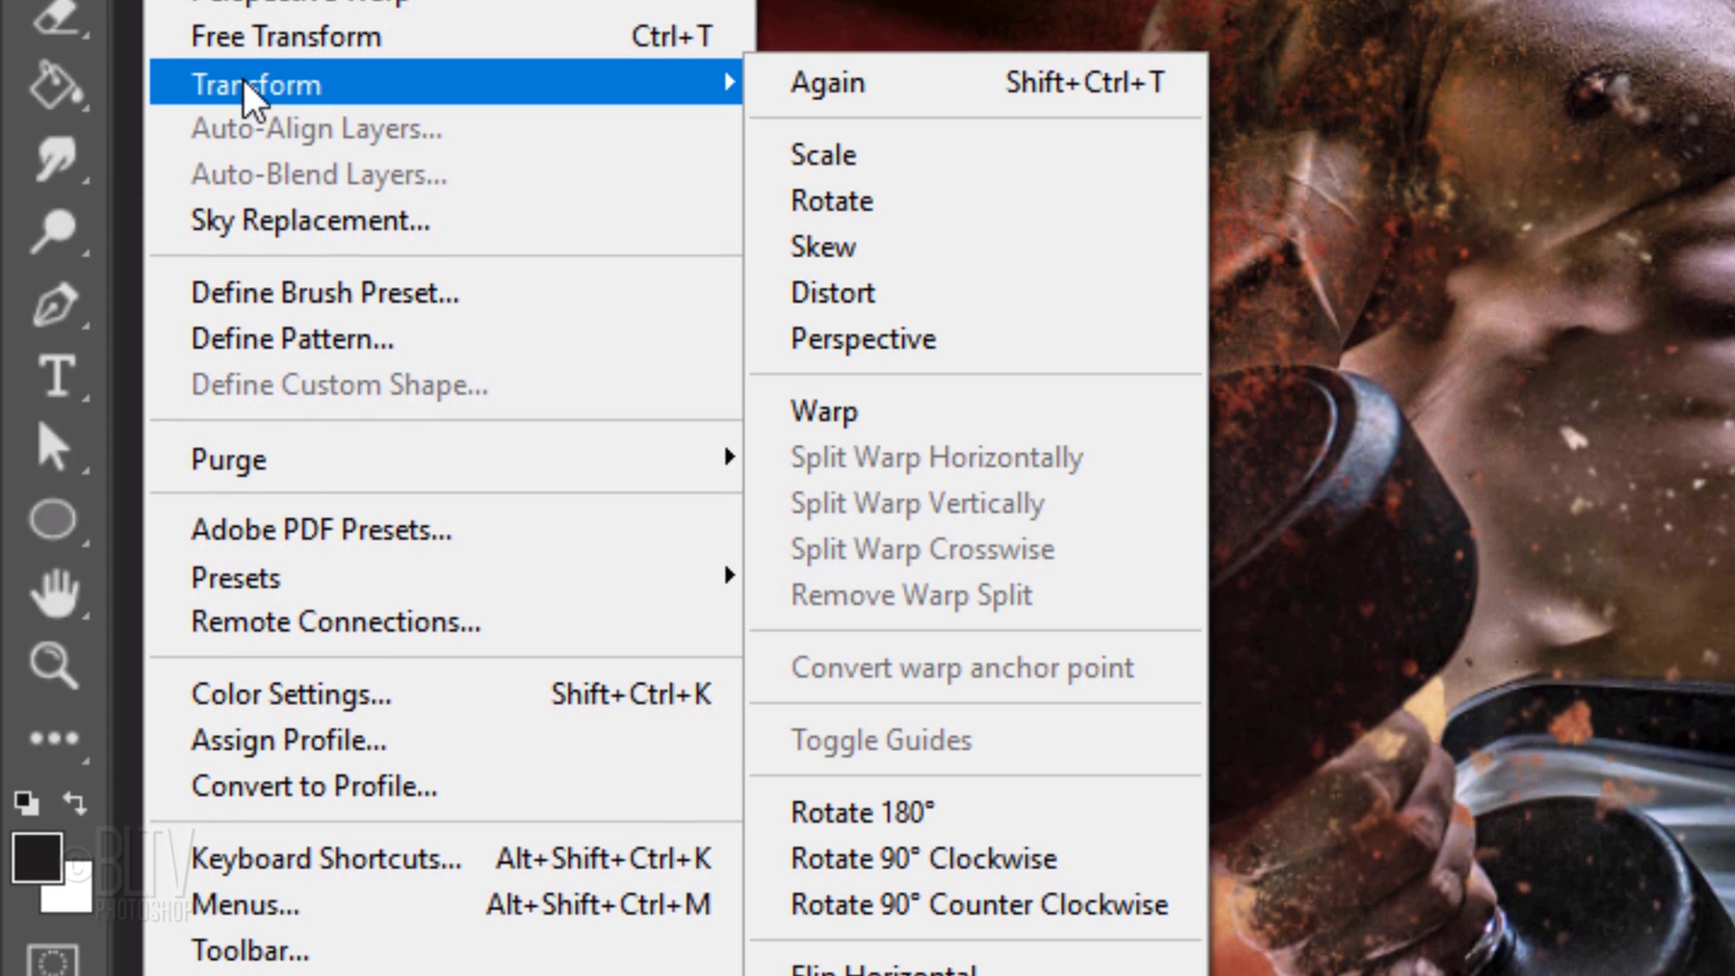
mouse_move(875, 840)
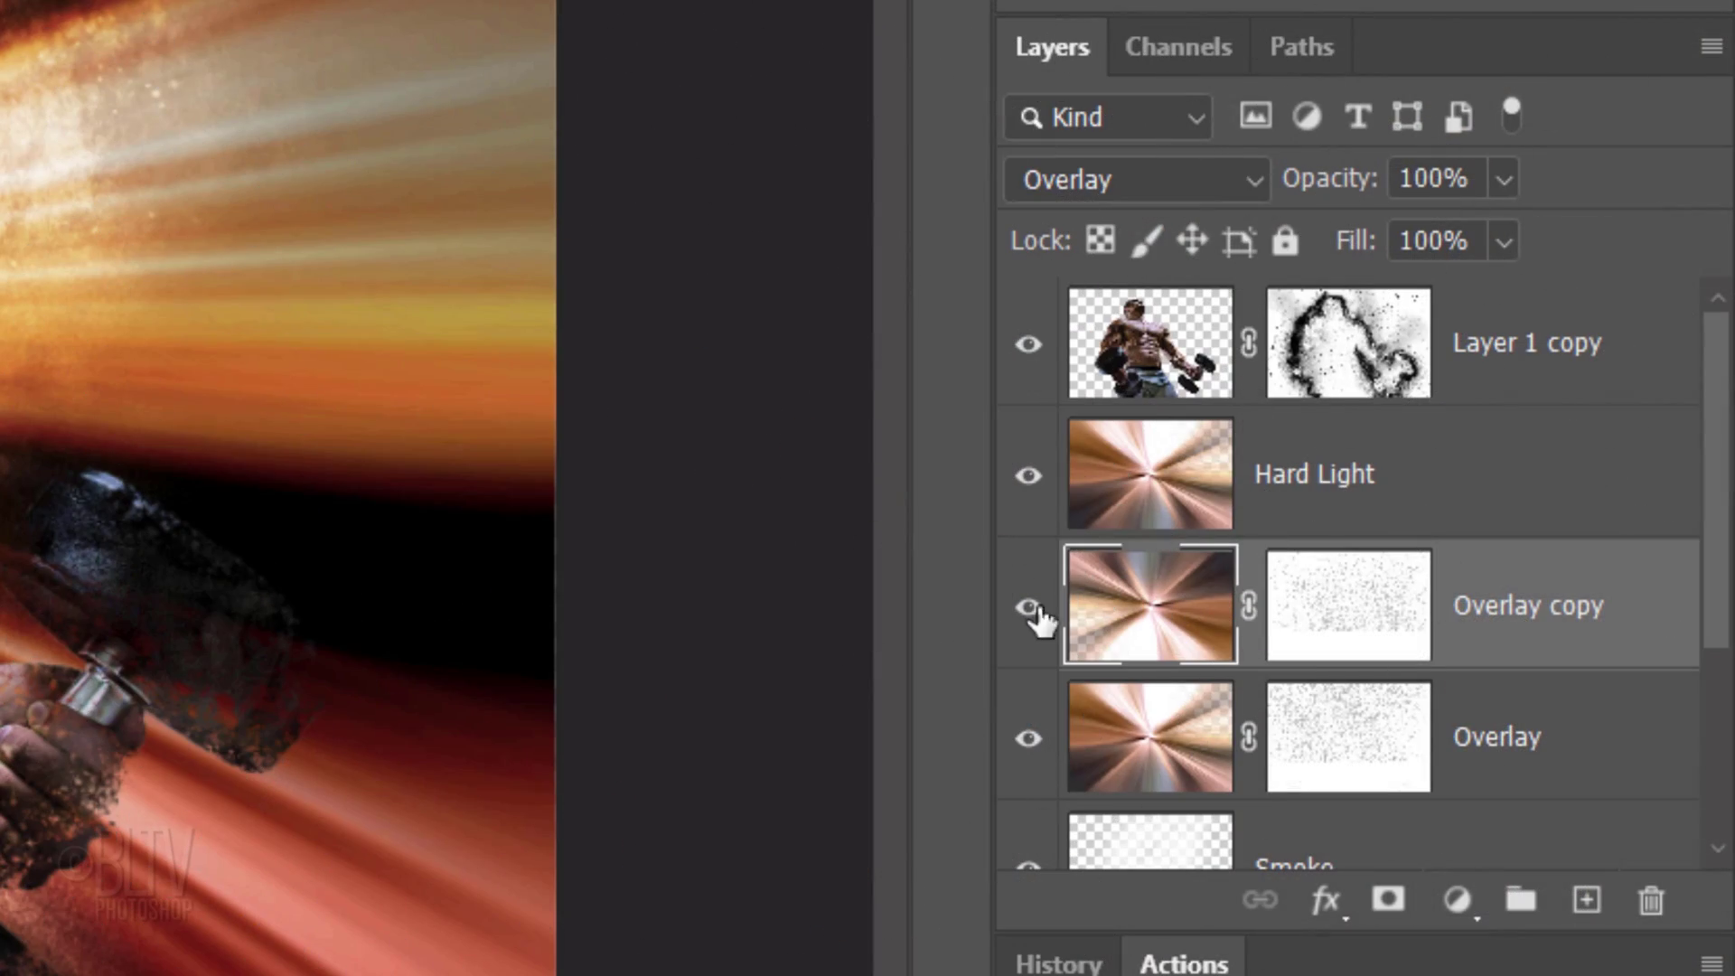
Set the Hard Light burst layer's opacity to 30
left_click(1149, 473)
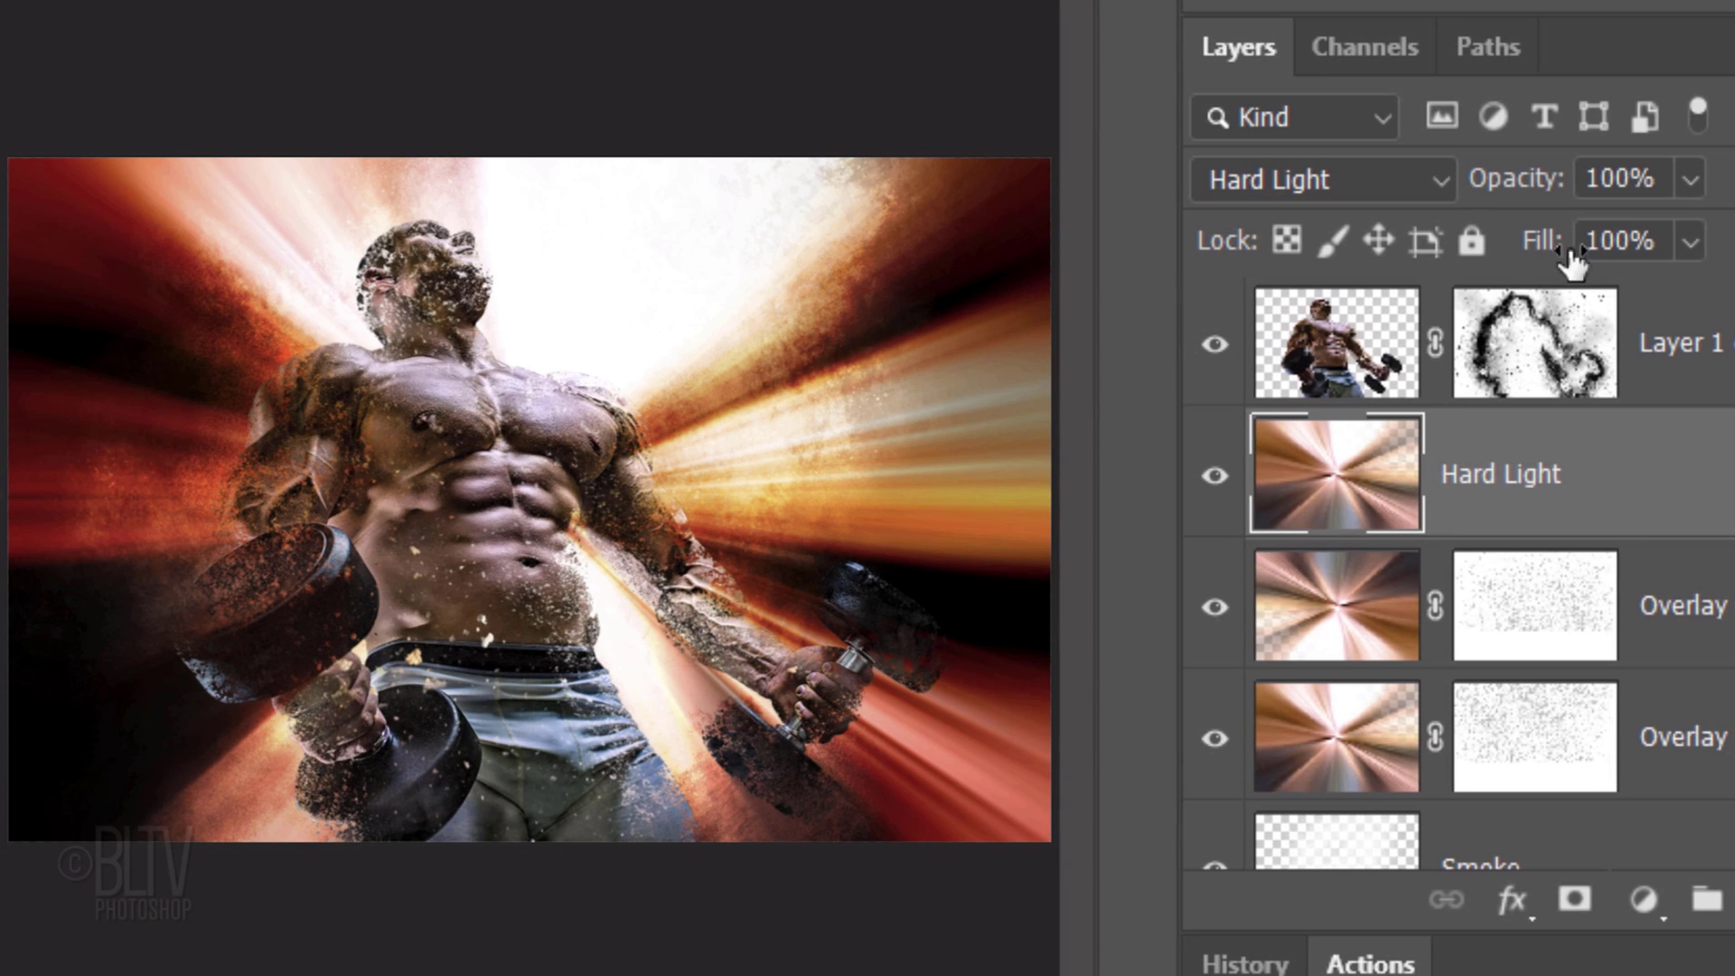
type("30")
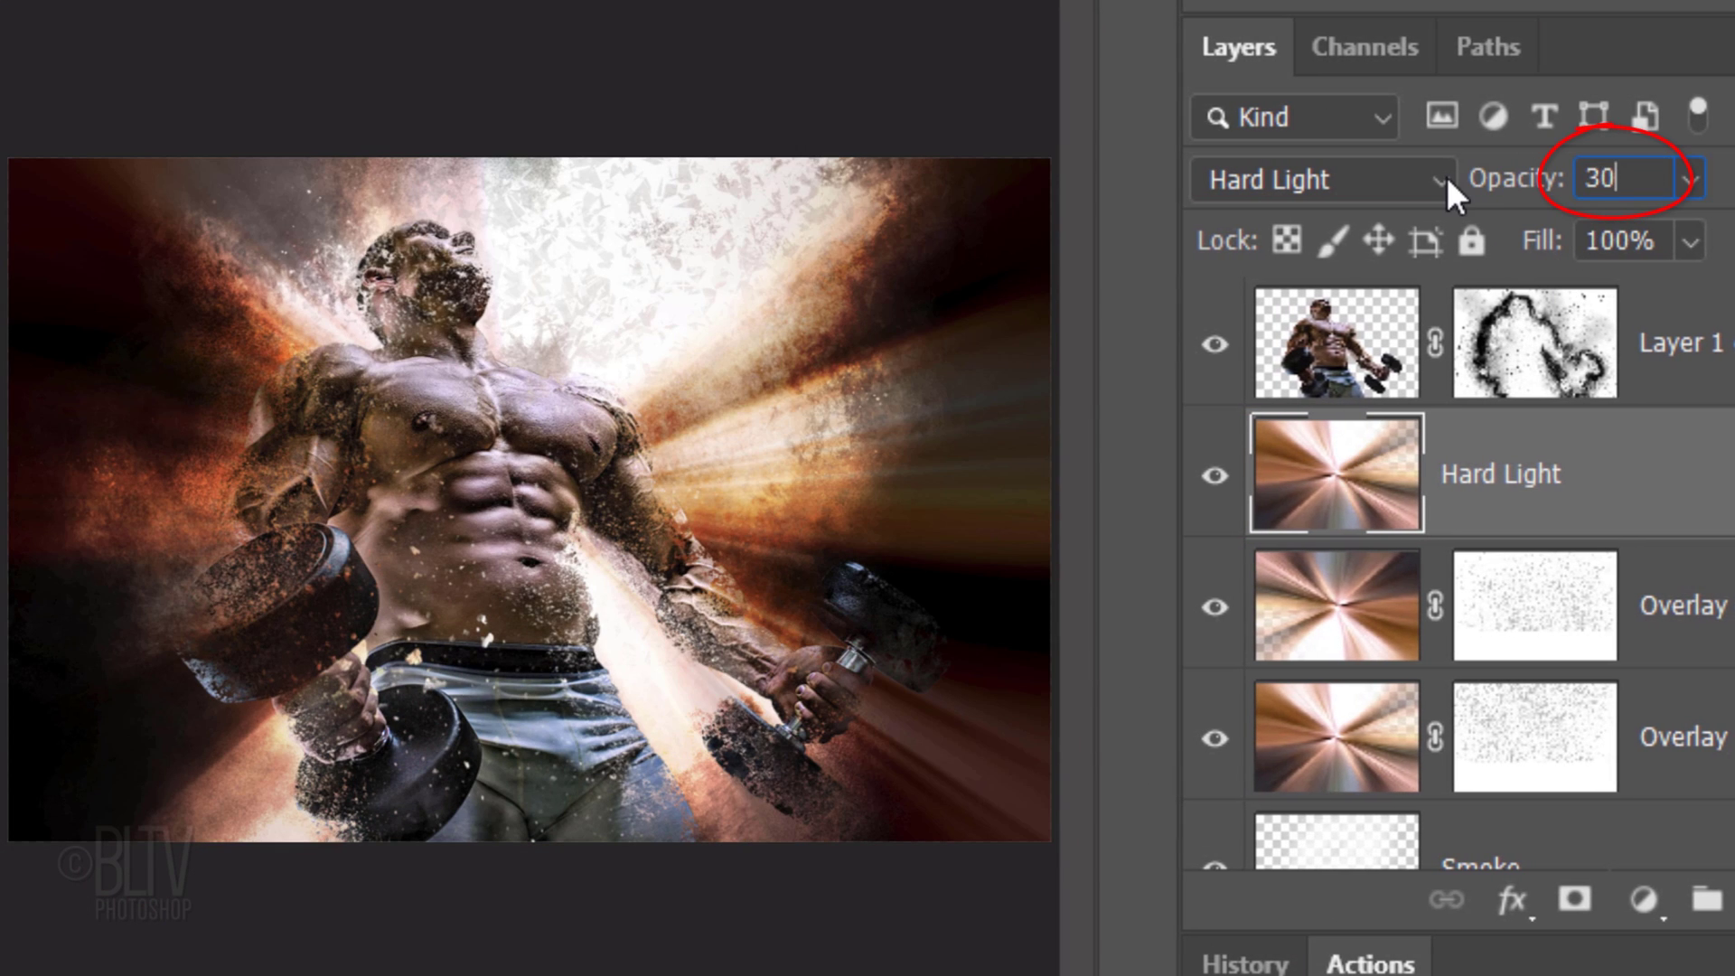